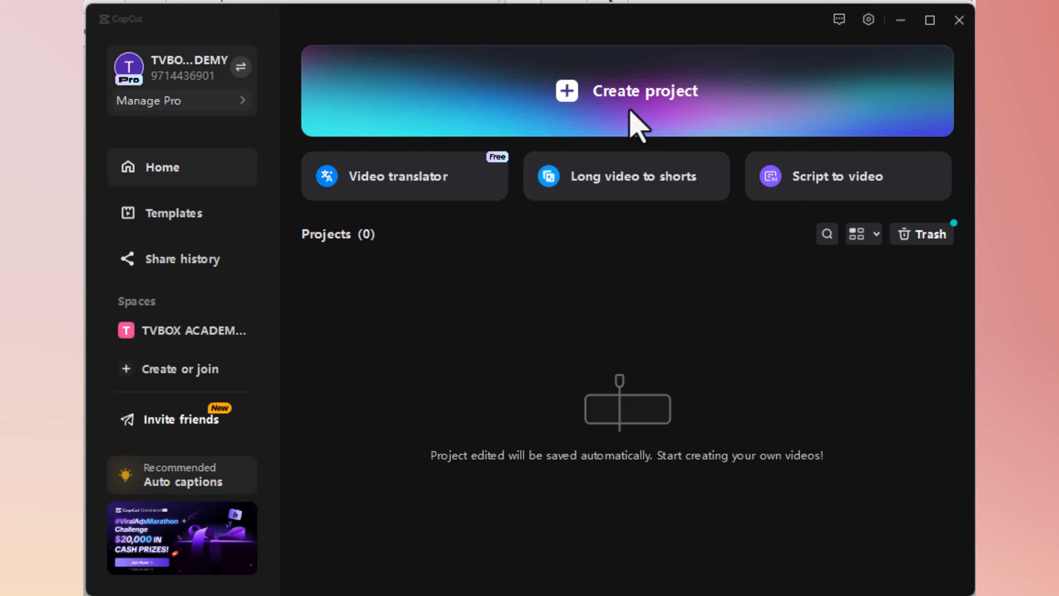
Start a new project and add a Default text clip lasting about five seconds
{"action": "left_click", "coordinate": [635, 91]}
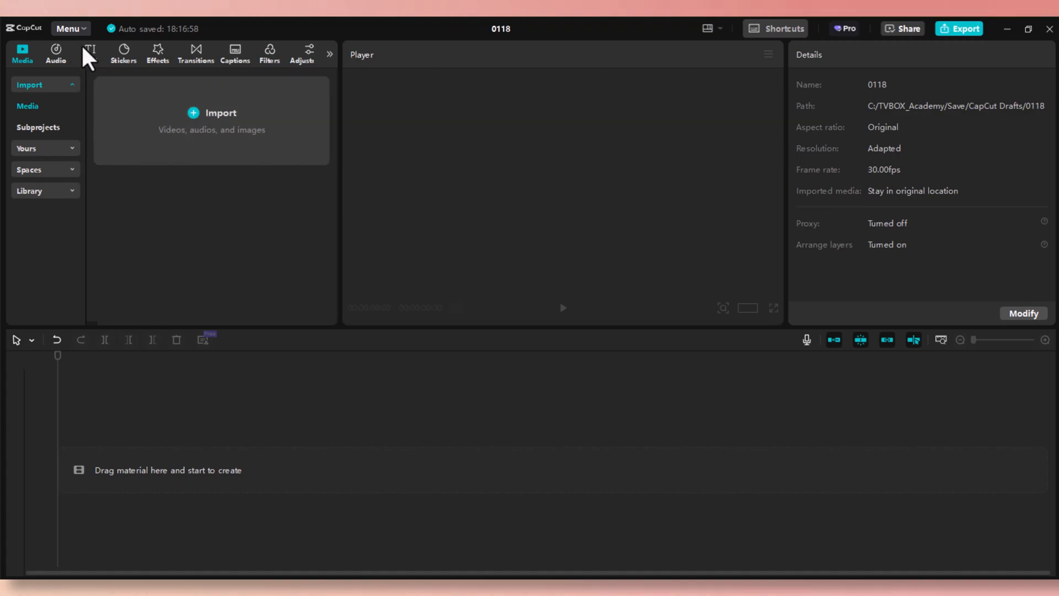
{"action": "left_click", "coordinate": [90, 52]}
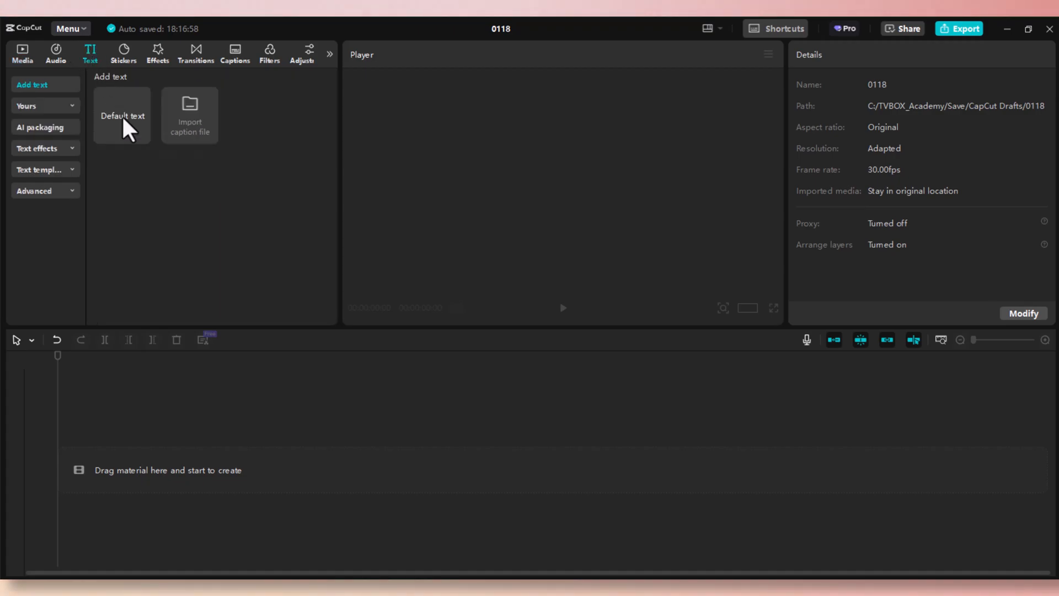
{"action": "left_click", "coordinate": [122, 115]}
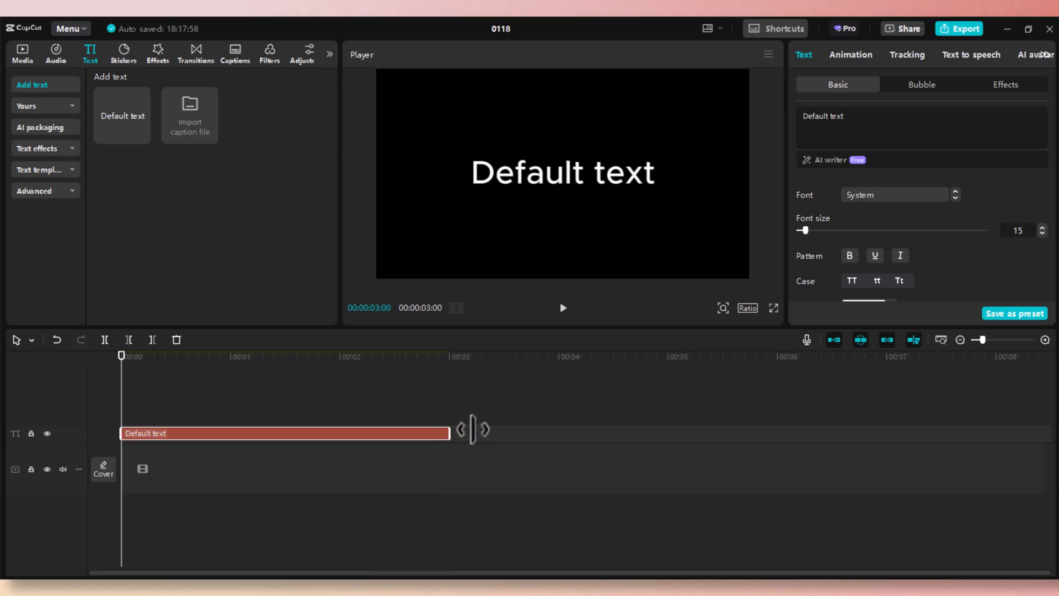
{"action": "left_click_drag", "start_coordinate": [464, 430], "coordinate": [677, 430]}
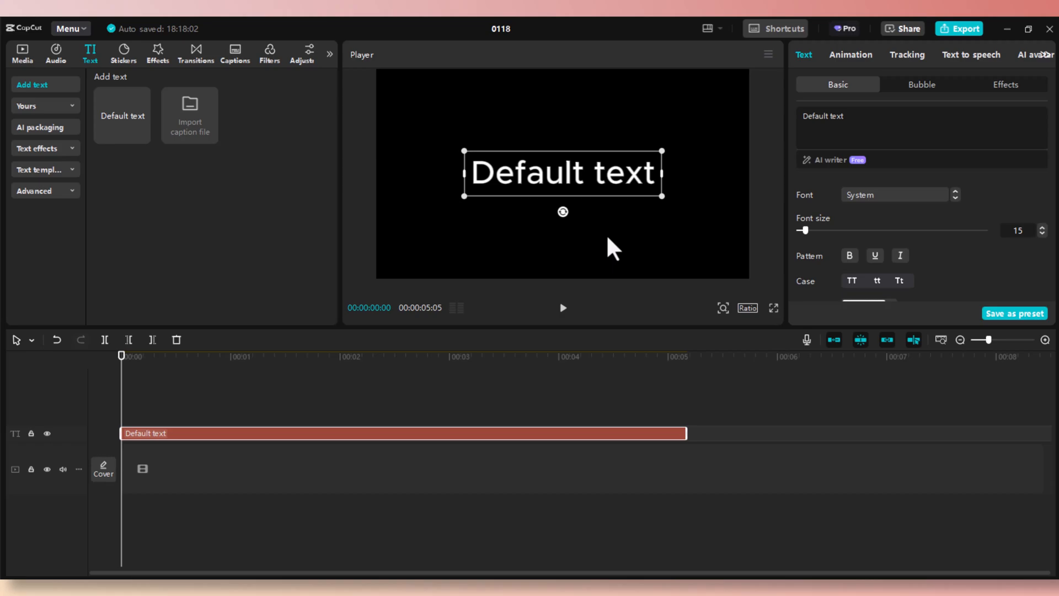
{"action": "mouse_move", "coordinate": [579, 184]}
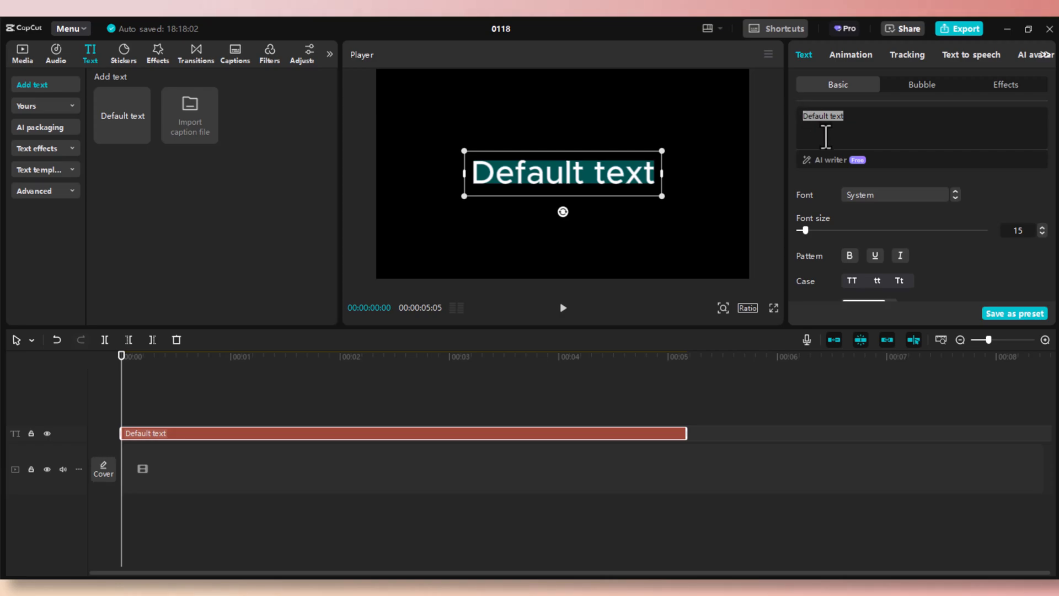
Change the text to 'o' and enlarge its font size to about 148
{"action": "type", "text": "o"}
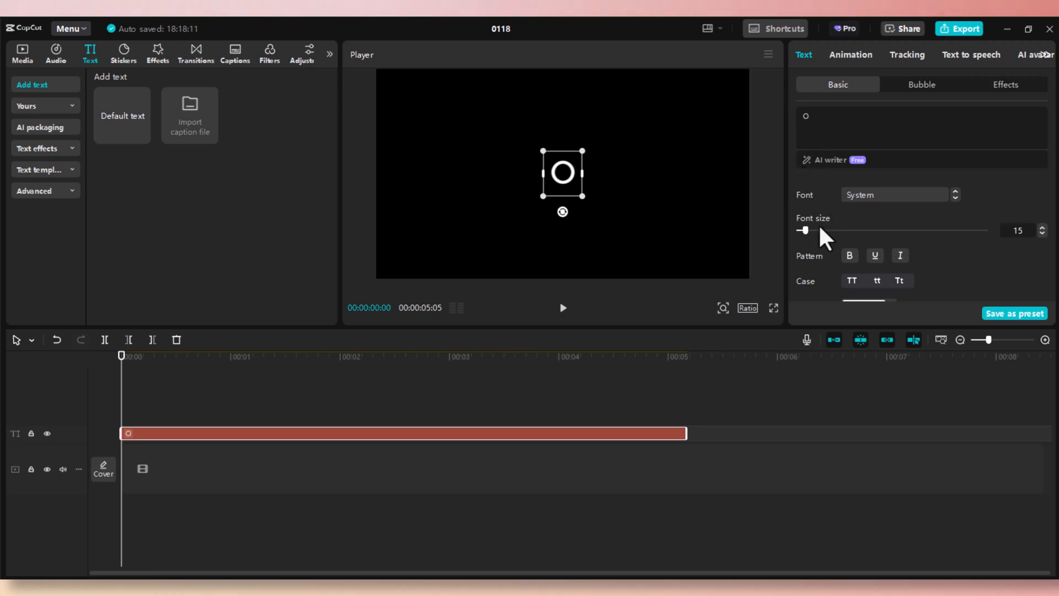
{"action": "left_click_drag", "start_coordinate": [801, 229], "coordinate": [831, 229]}
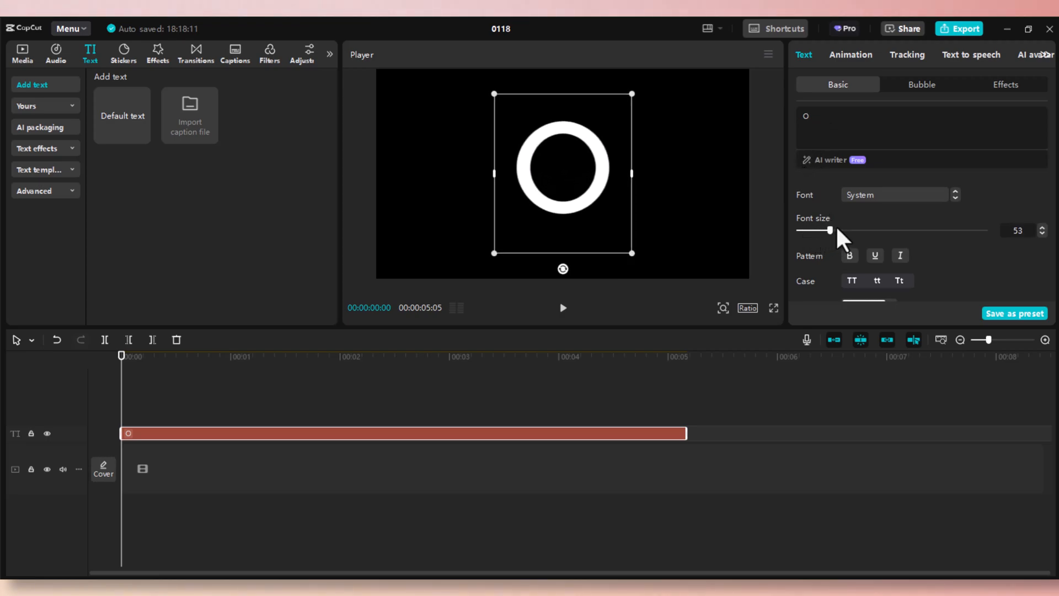
{"action": "left_click_drag", "start_coordinate": [831, 231], "coordinate": [867, 231]}
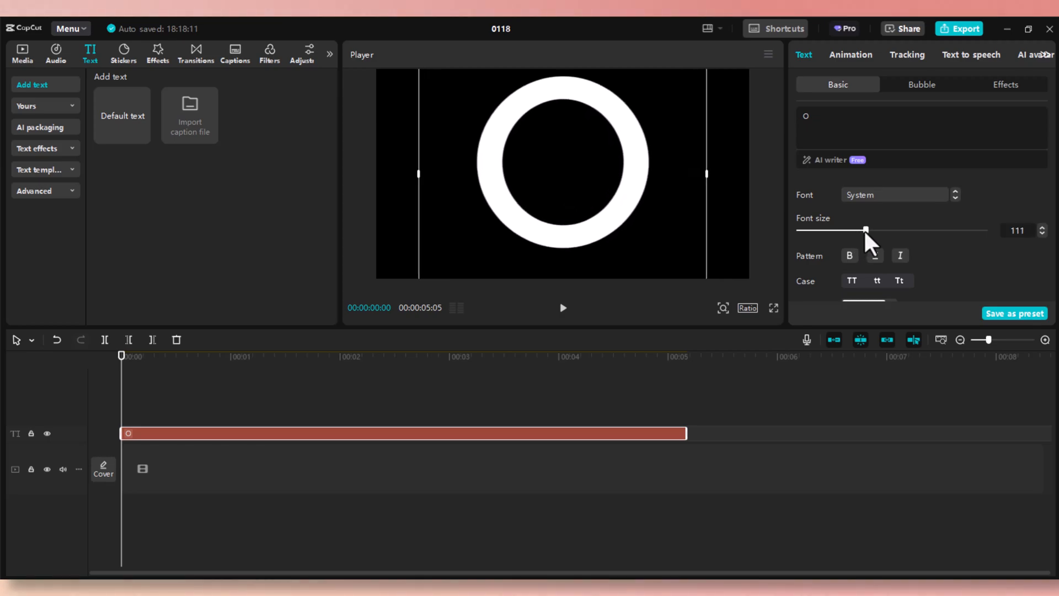
{"action": "left_click_drag", "start_coordinate": [865, 230], "coordinate": [896, 230]}
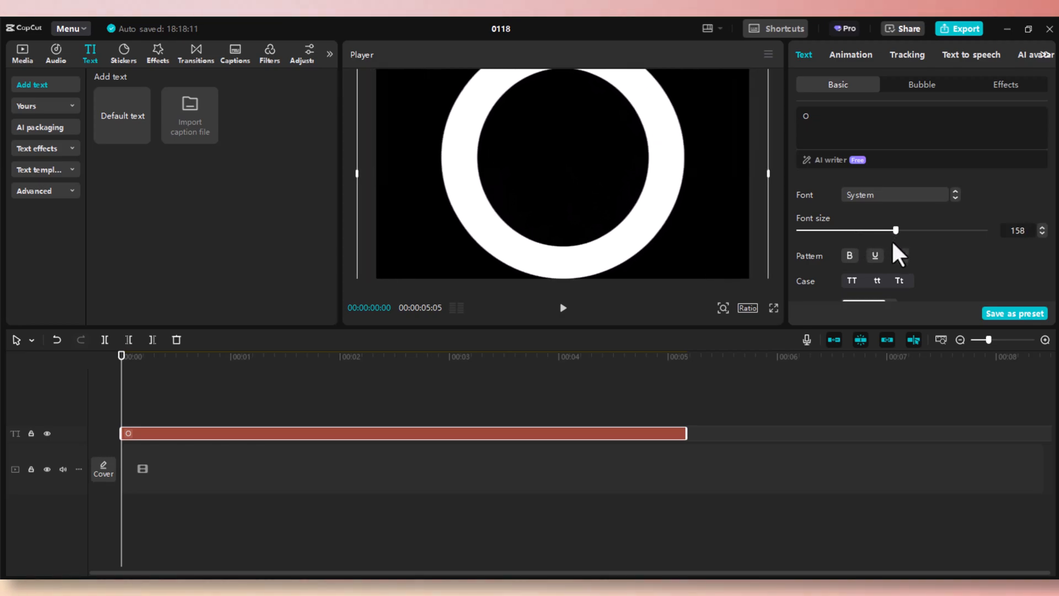
{"action": "left_click_drag", "start_coordinate": [896, 231], "coordinate": [890, 231]}
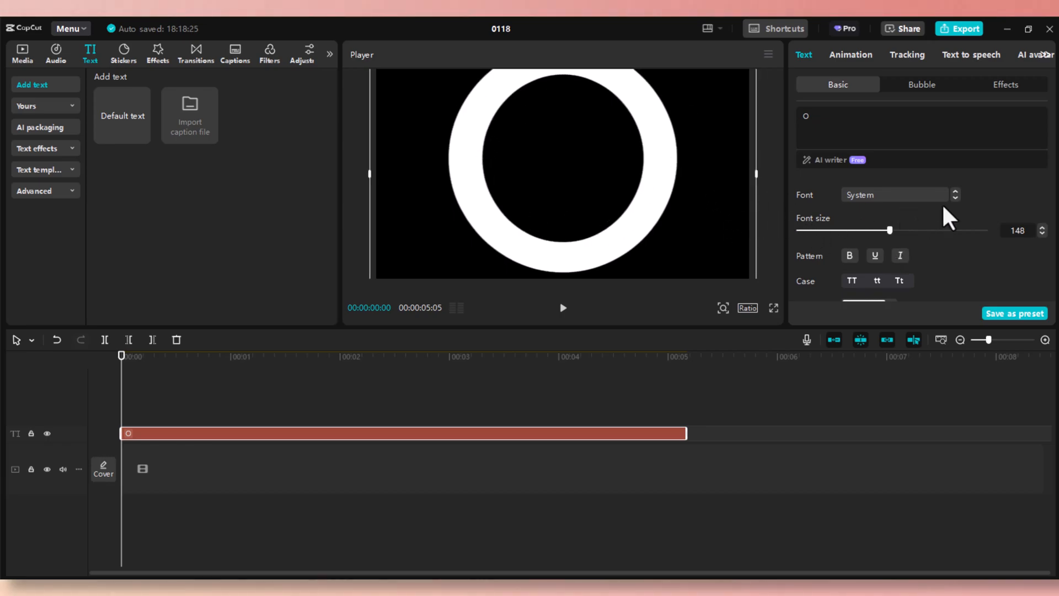
Set the ring's font to Montserrat Thin
{"action": "left_click", "coordinate": [894, 194]}
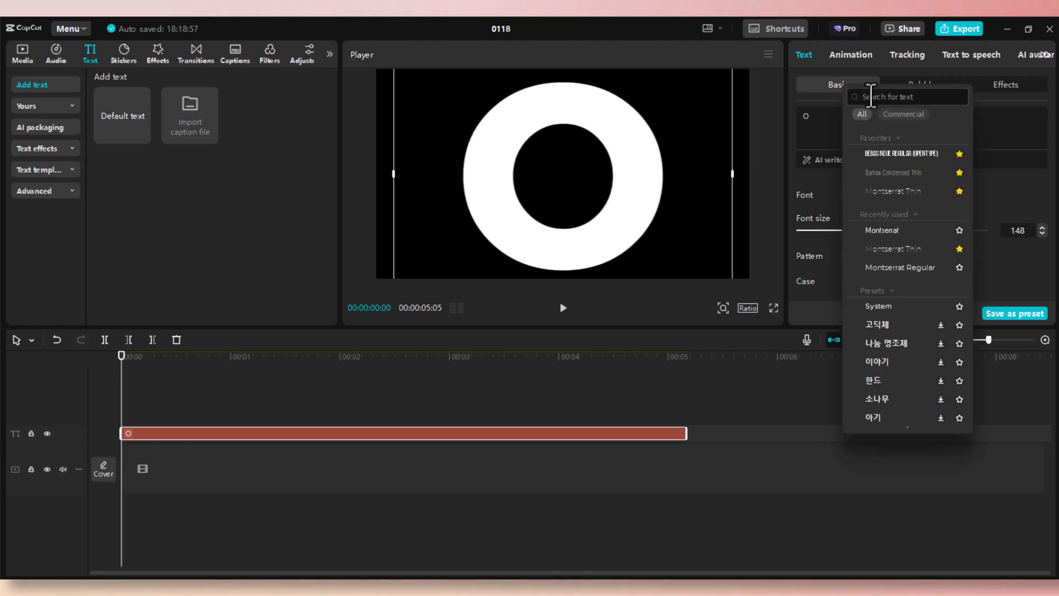
{"action": "left_click", "coordinate": [892, 191]}
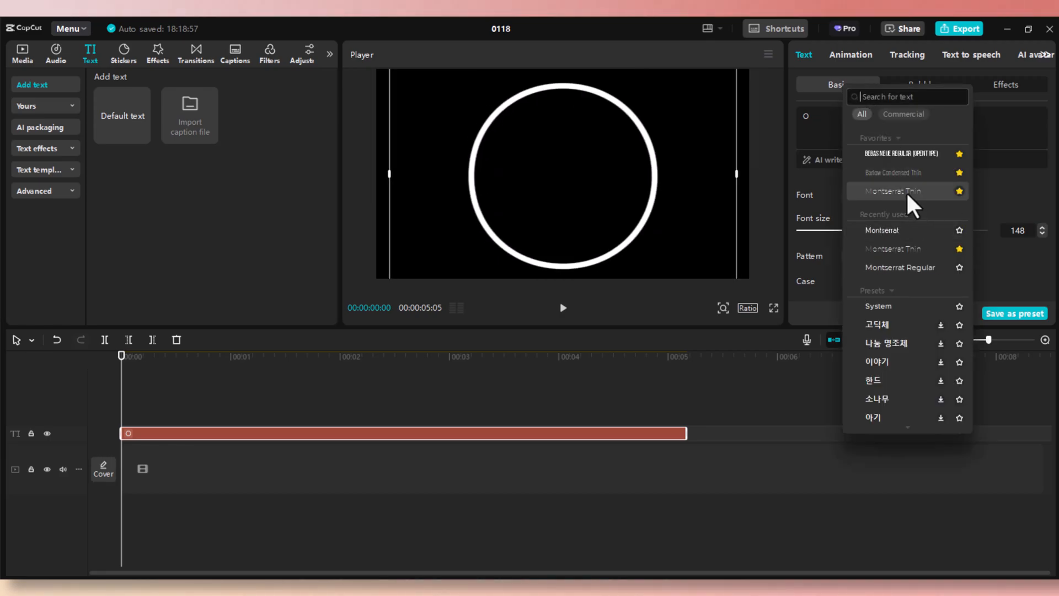
{"action": "left_click", "coordinate": [907, 191]}
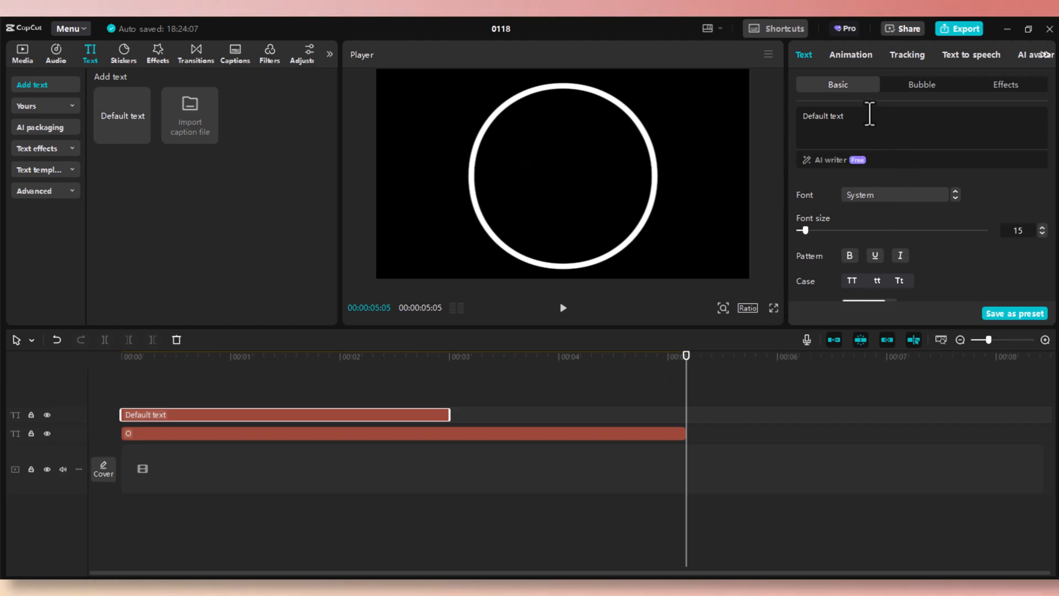
Make the new text clip read '10'
{"action": "type", "text": "1"}
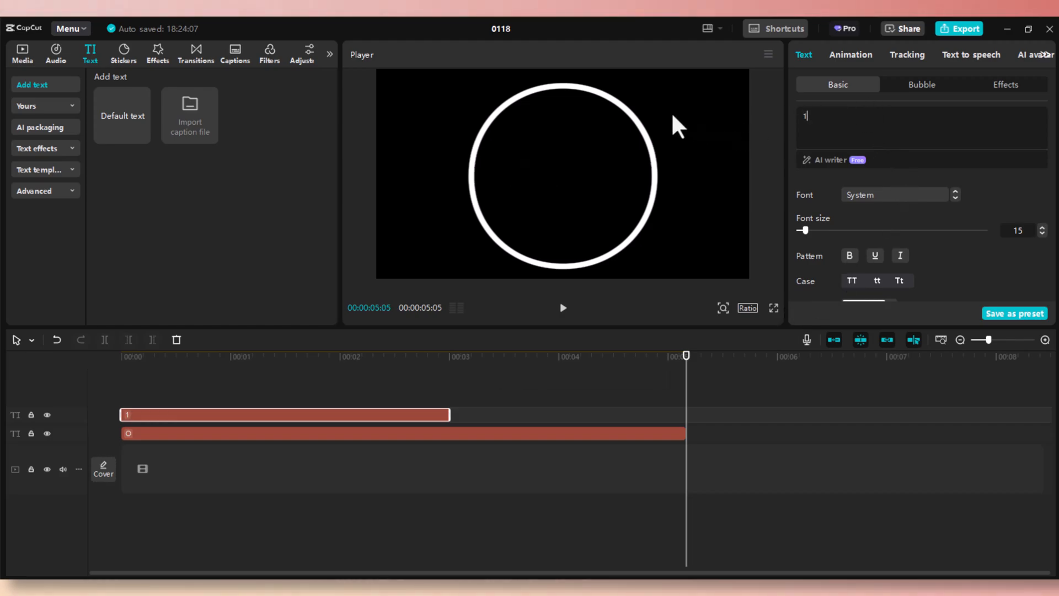
{"action": "type", "text": "0"}
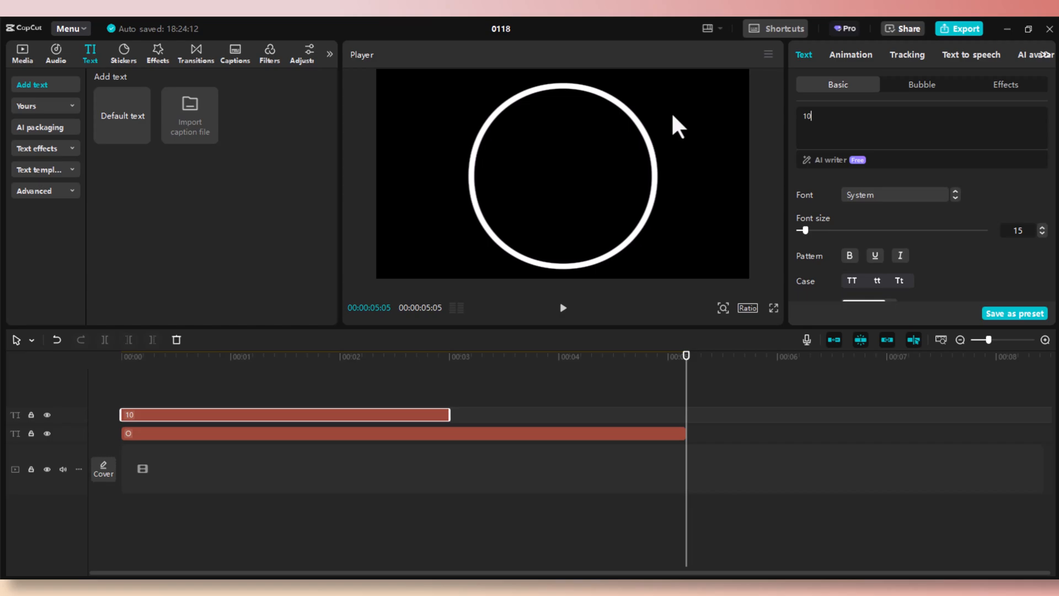
{"action": "left_click", "coordinate": [274, 360]}
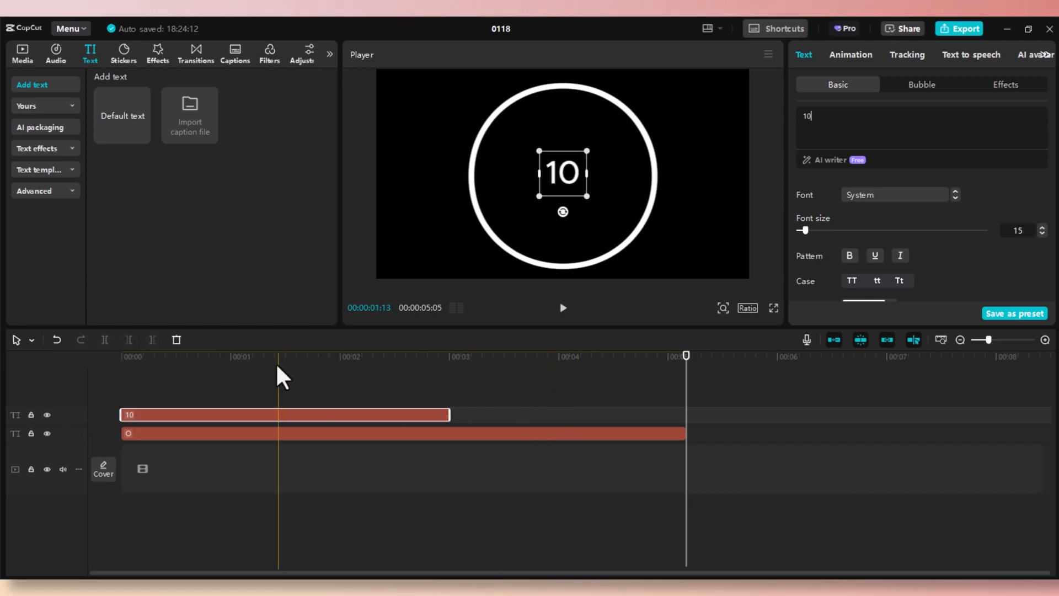
Enlarge the 10 to fill the ring and trim its clip to one second
{"action": "left_click", "coordinate": [220, 357]}
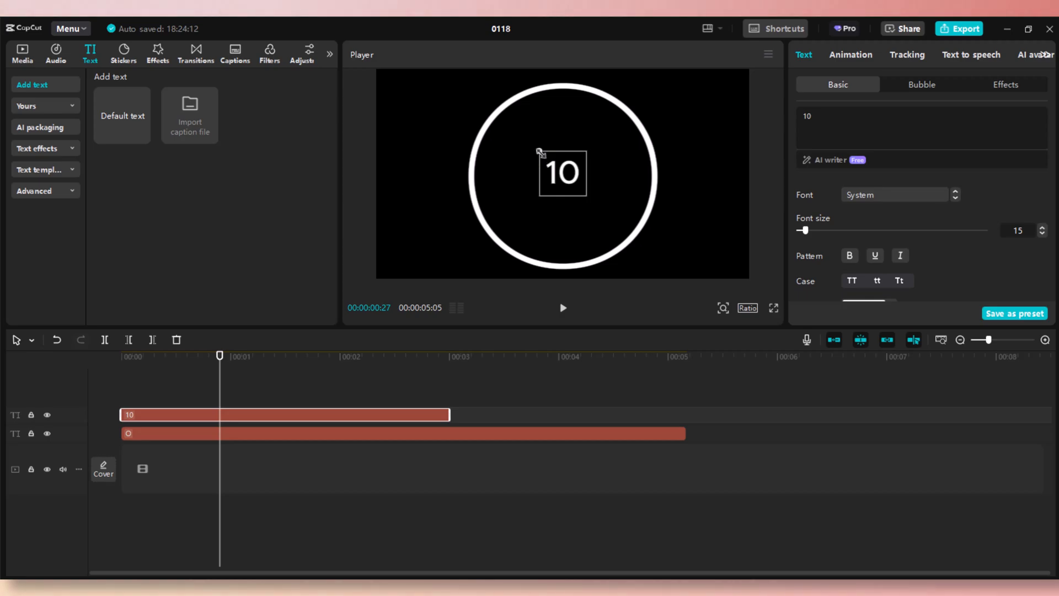
{"action": "left_click_drag", "start_coordinate": [538, 152], "coordinate": [495, 114]}
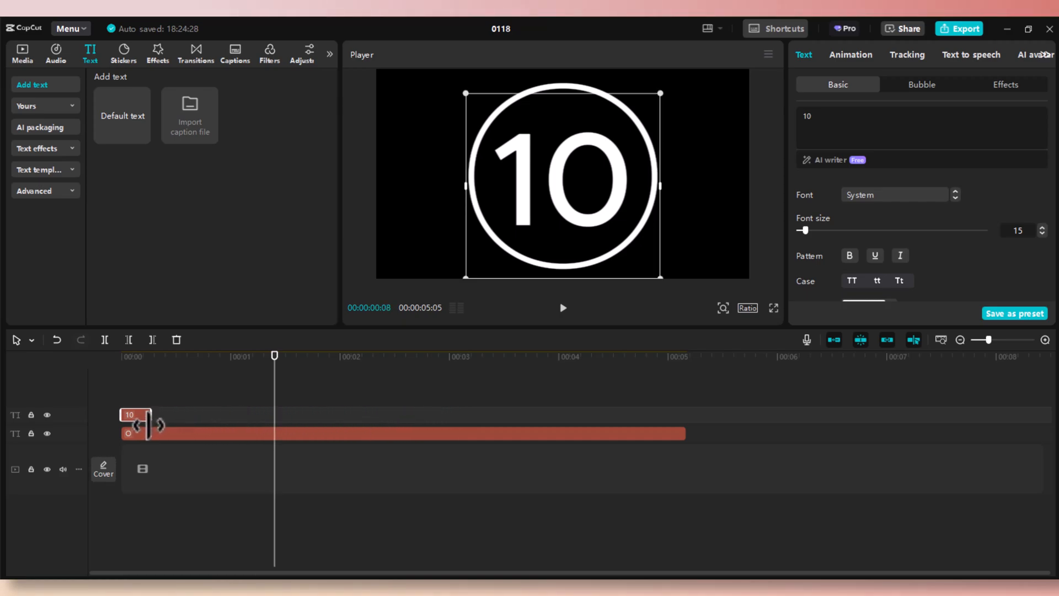
{"action": "left_click_drag", "start_coordinate": [147, 414], "coordinate": [238, 414]}
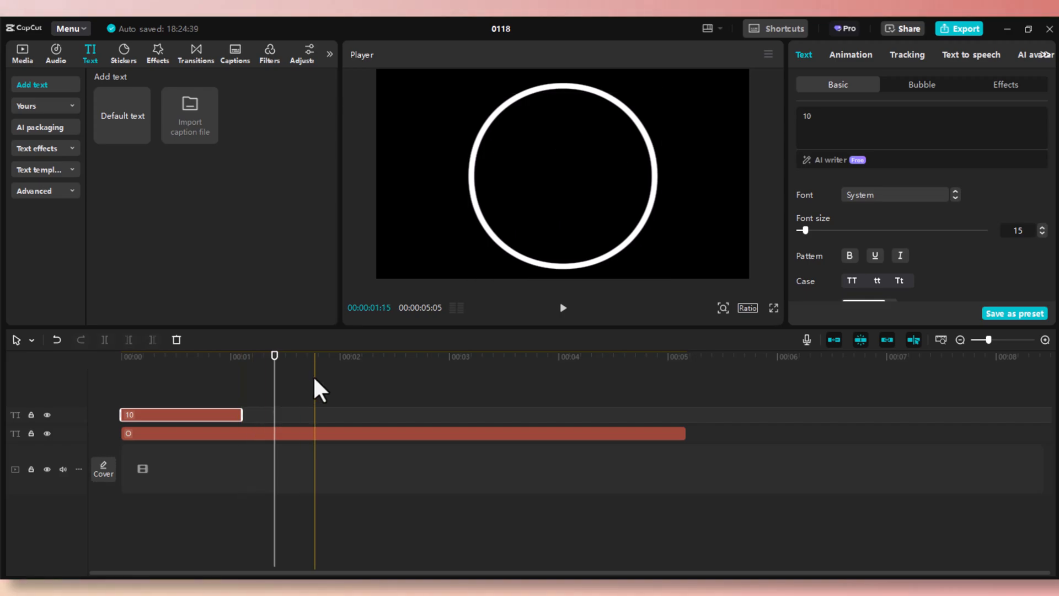
Paste copies of the 10 clip after it and change them to read 9 and 8
{"action": "left_click", "coordinate": [204, 414]}
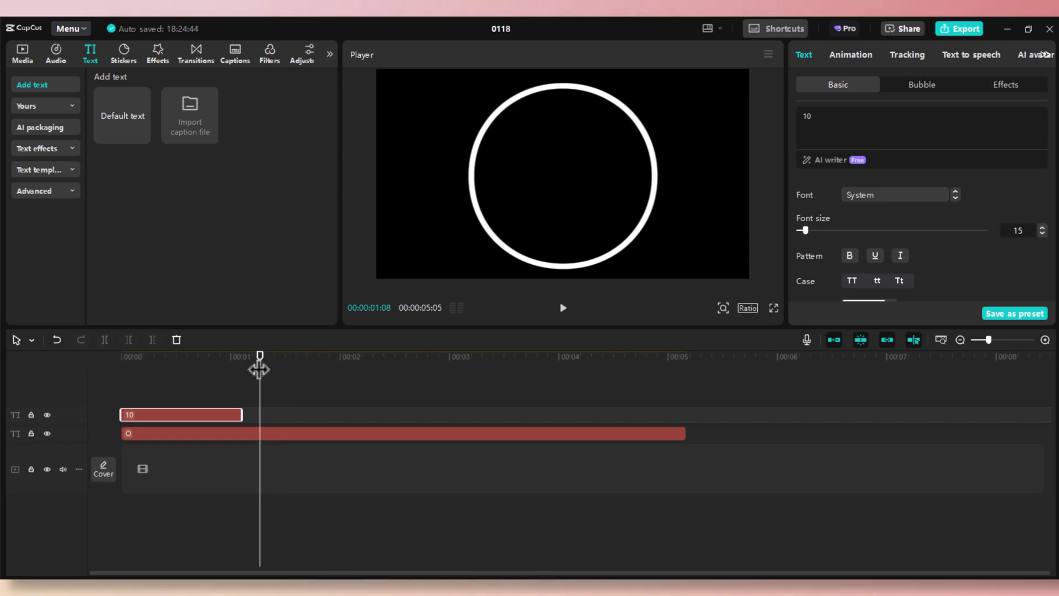
{"action": "right_click", "coordinate": [302, 378]}
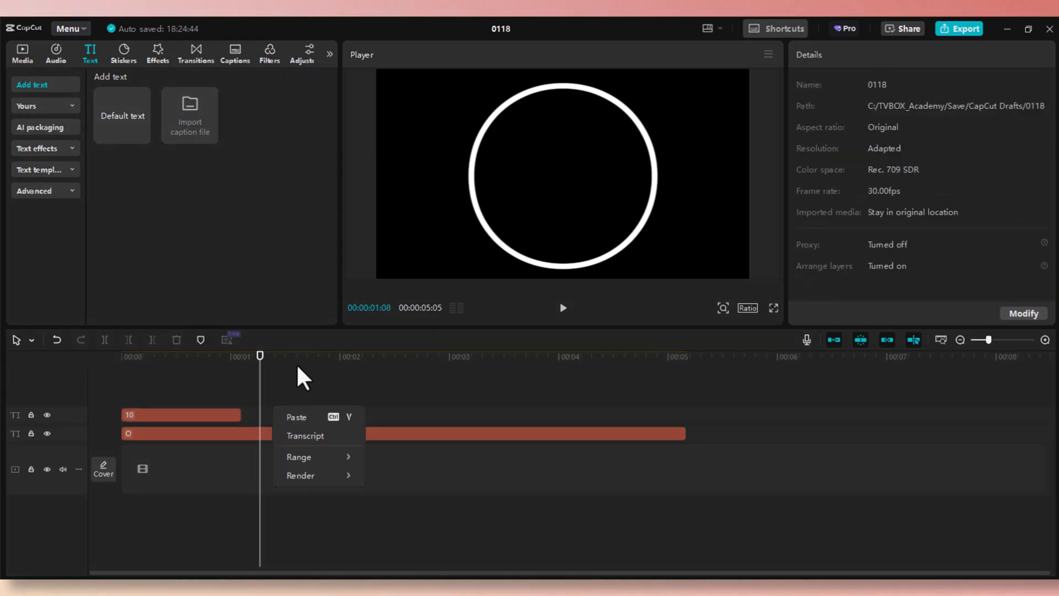
{"action": "left_click", "coordinate": [296, 417]}
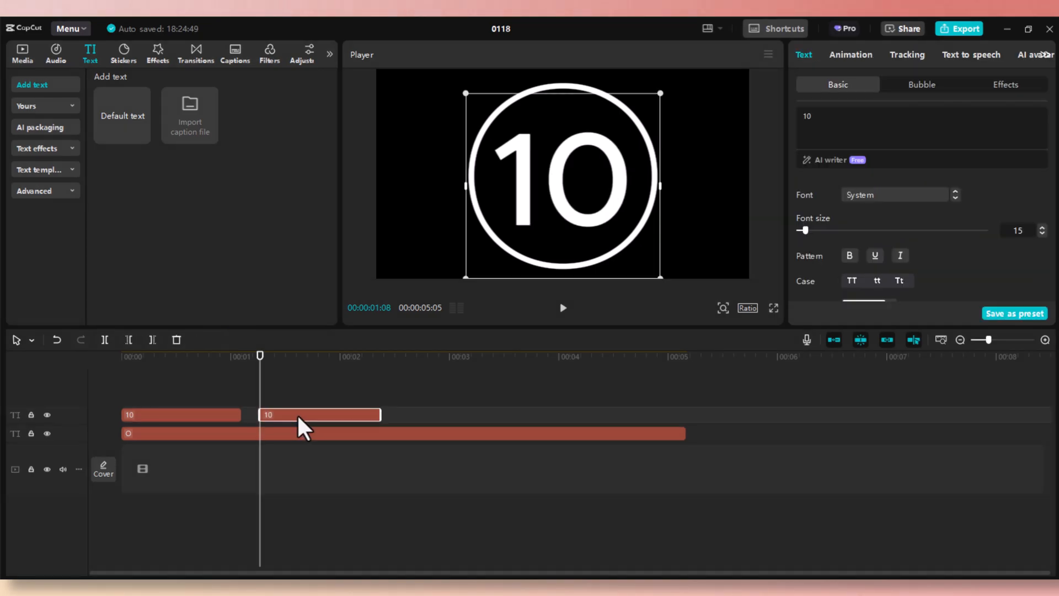
{"action": "left_click_drag", "start_coordinate": [317, 414], "coordinate": [300, 410]}
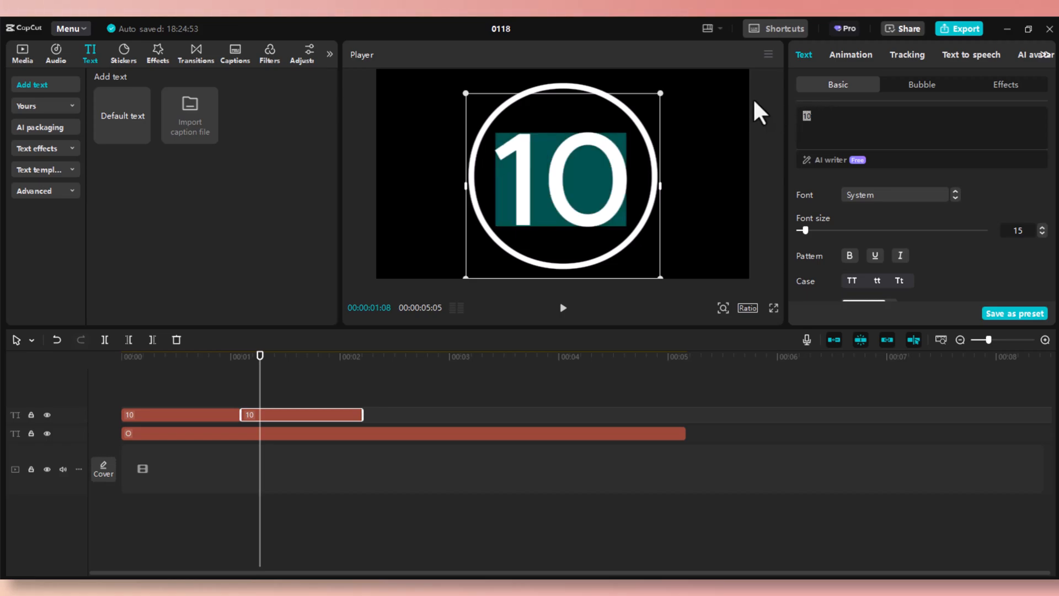
{"action": "type", "text": "9"}
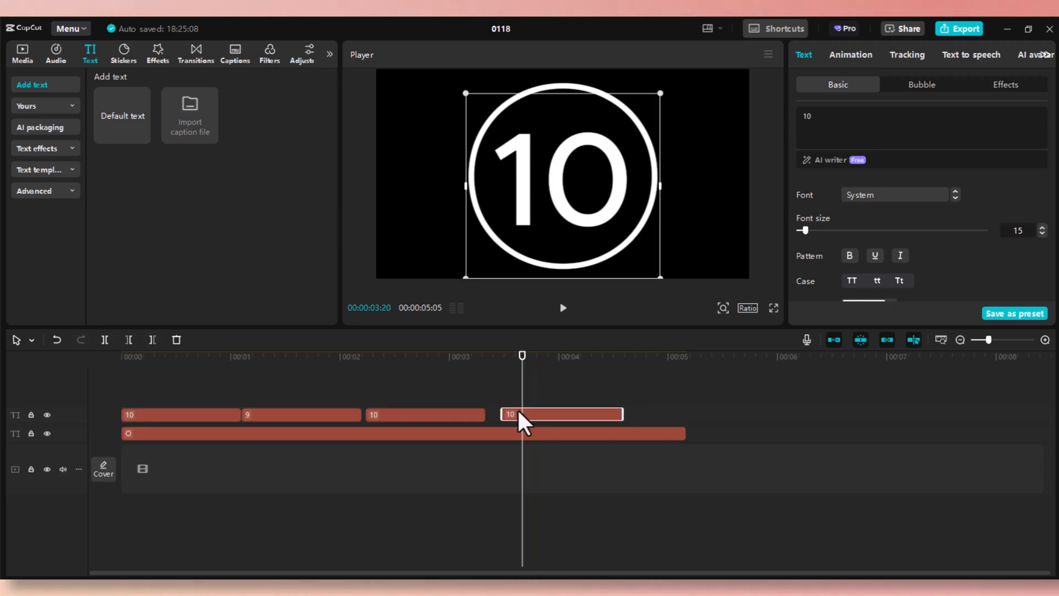
{"action": "left_click", "coordinate": [424, 414]}
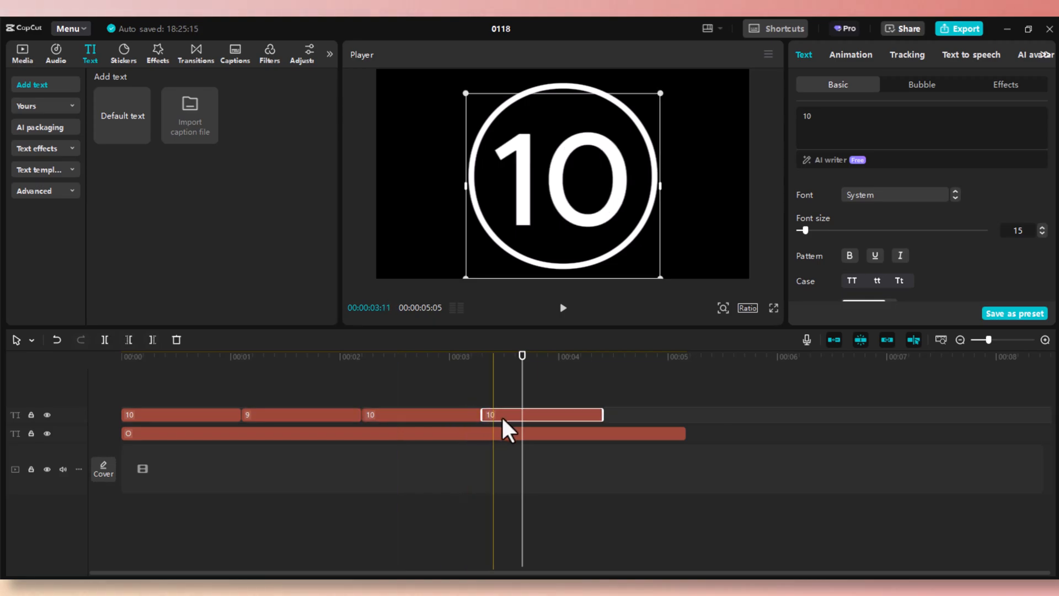
{"action": "left_click", "coordinate": [422, 415]}
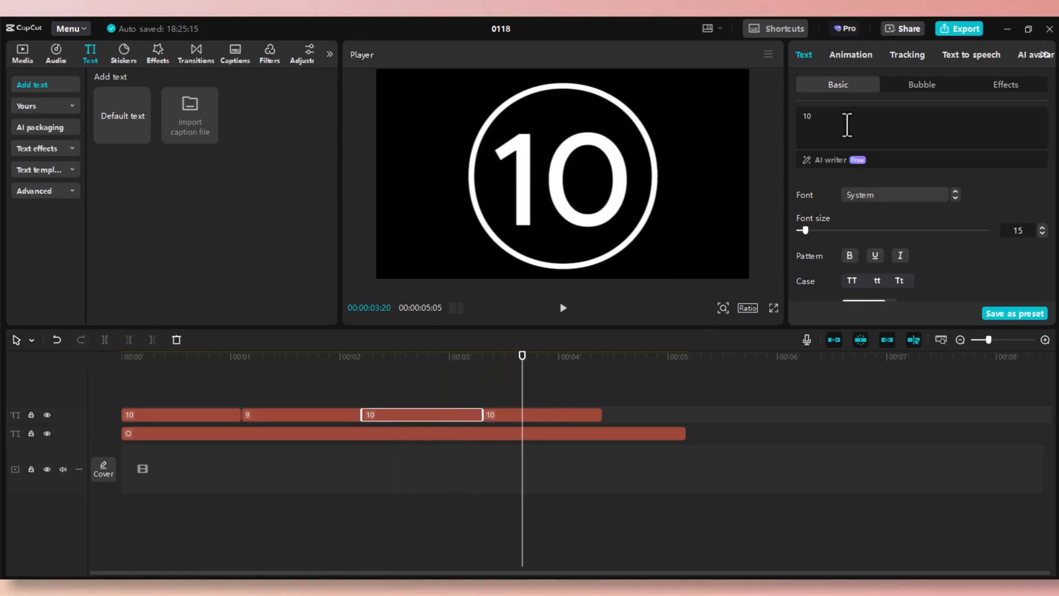
{"action": "mouse_move", "coordinate": [765, 148]}
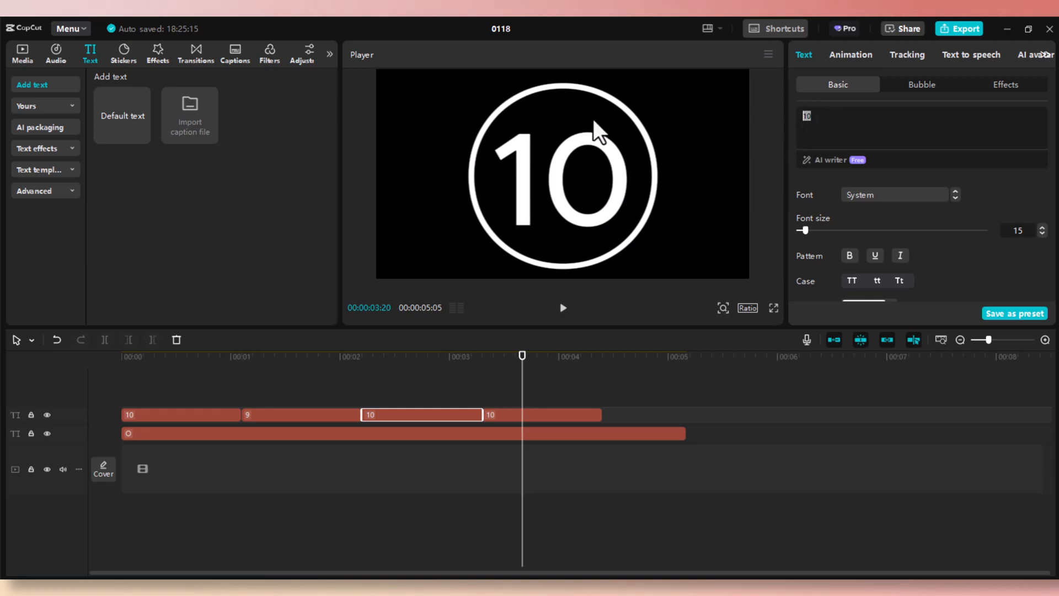
{"action": "type", "text": "8"}
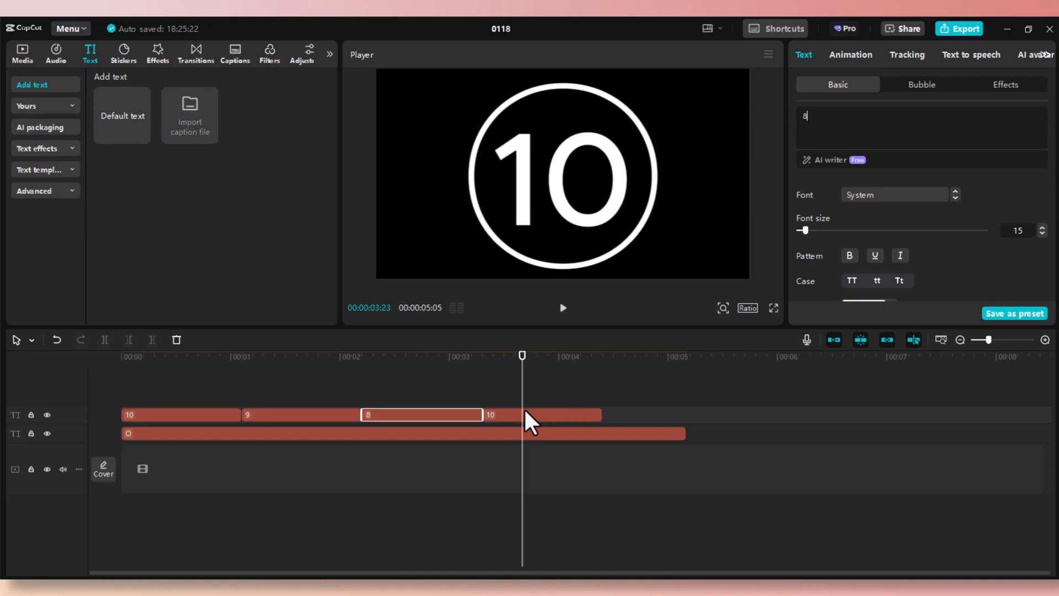
Delete the trailing 7 text clip after the 8
{"action": "left_click", "coordinate": [540, 415]}
{"action": "type", "text": "7"}
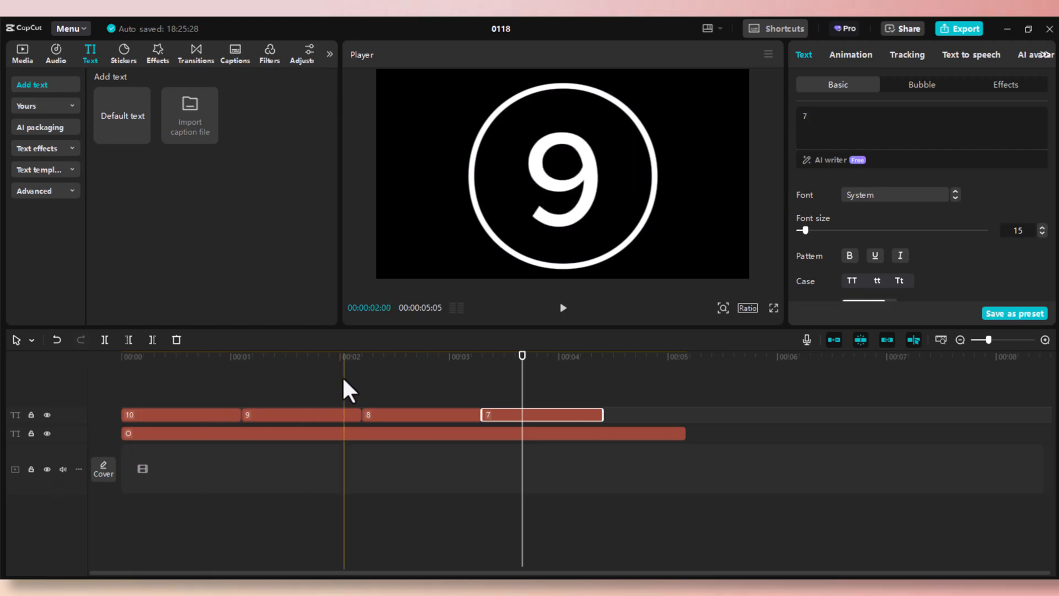
{"action": "left_click", "coordinate": [362, 356]}
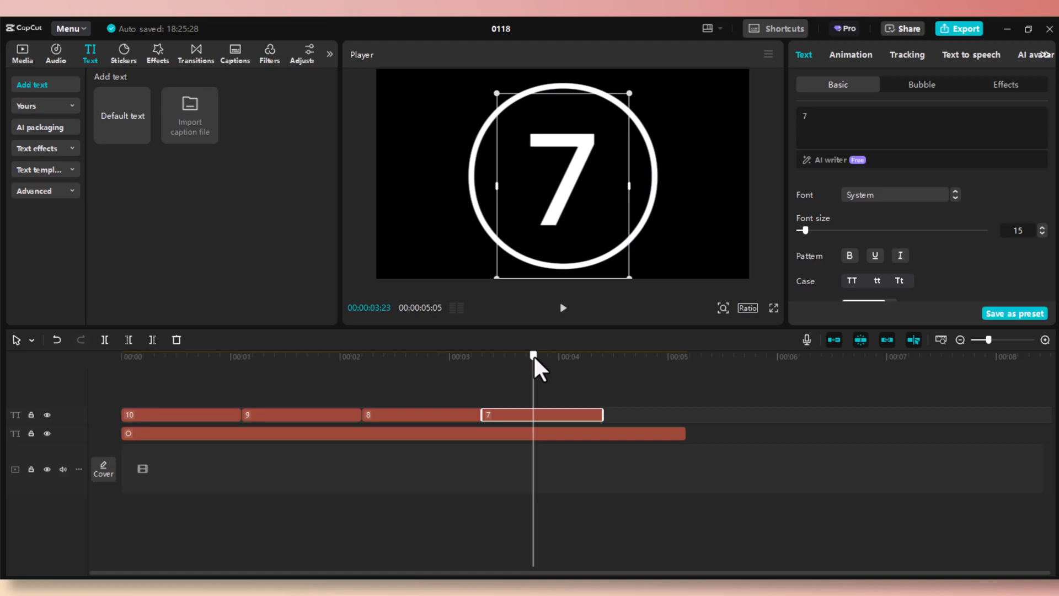
{"action": "left_click", "coordinate": [205, 357]}
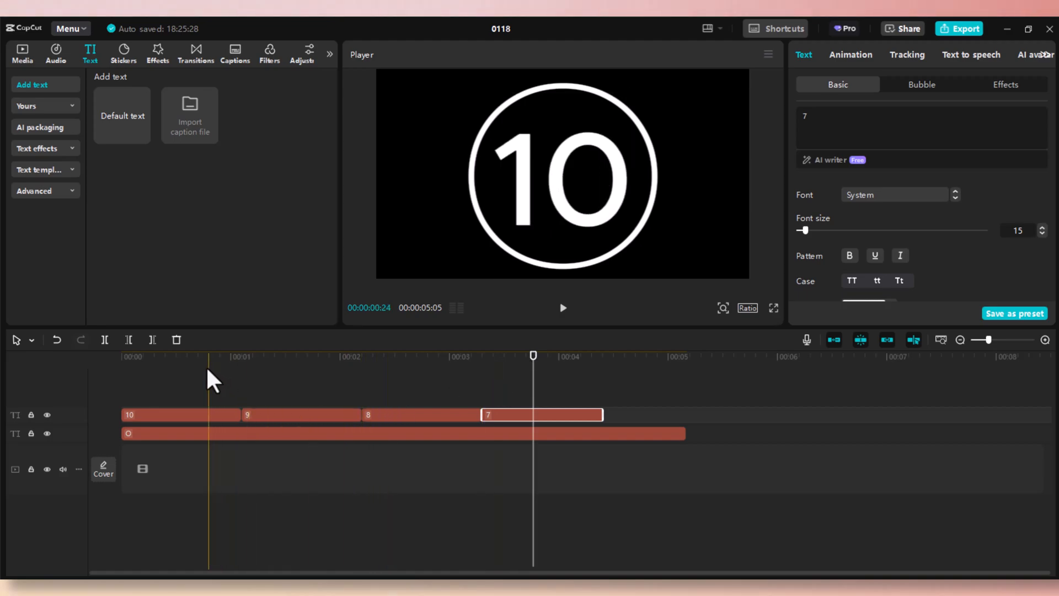
{"action": "left_click", "coordinate": [541, 415]}
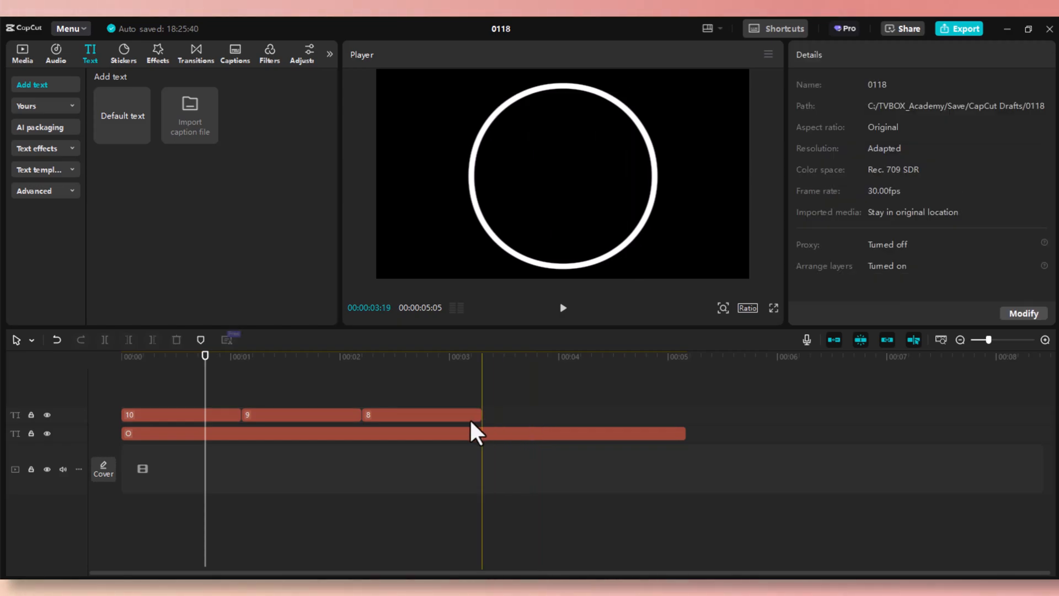
{"action": "left_click", "coordinate": [300, 414]}
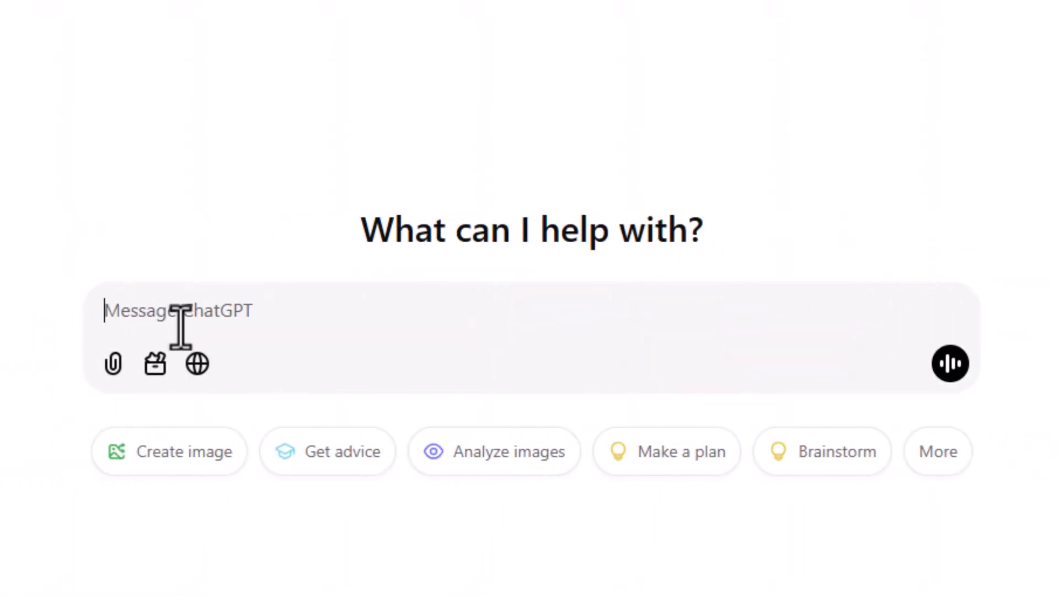
Ask ChatGPT for a 10-second countdown in SRT format and copy the generated code
{"action": "type", "text": "Create a countdown timer for 10 seconds in SRT Format"}
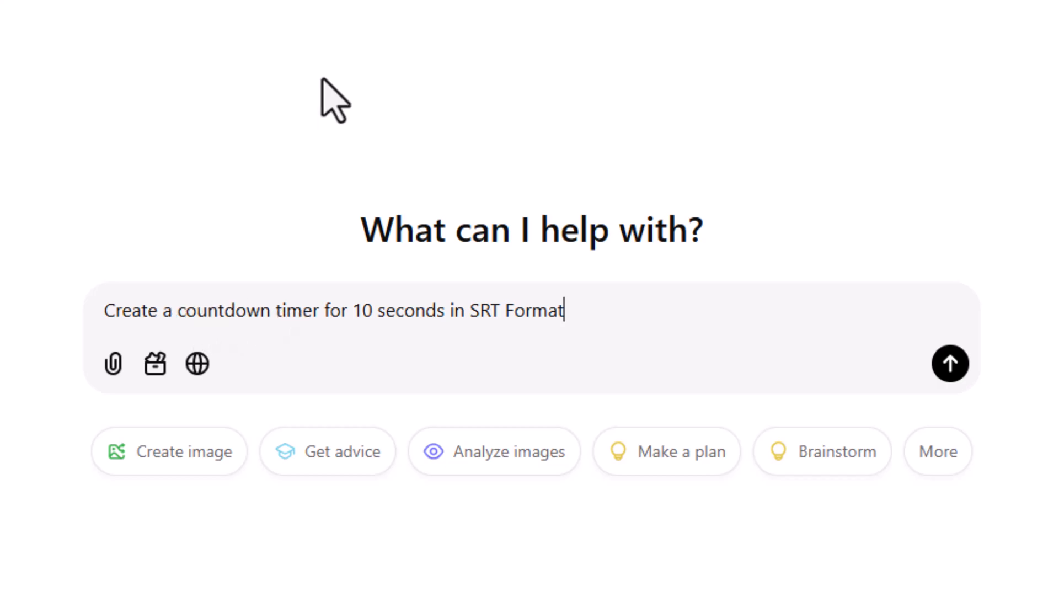
{"action": "left_click", "coordinate": [949, 364]}
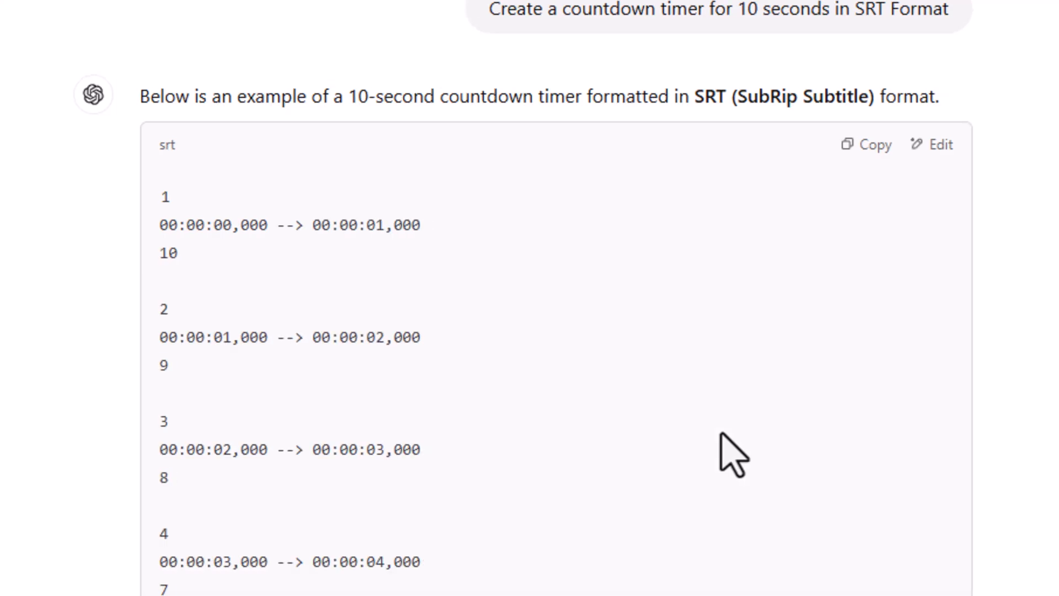
{"action": "scroll", "scroll_direction": "down", "scroll_amount": 3}
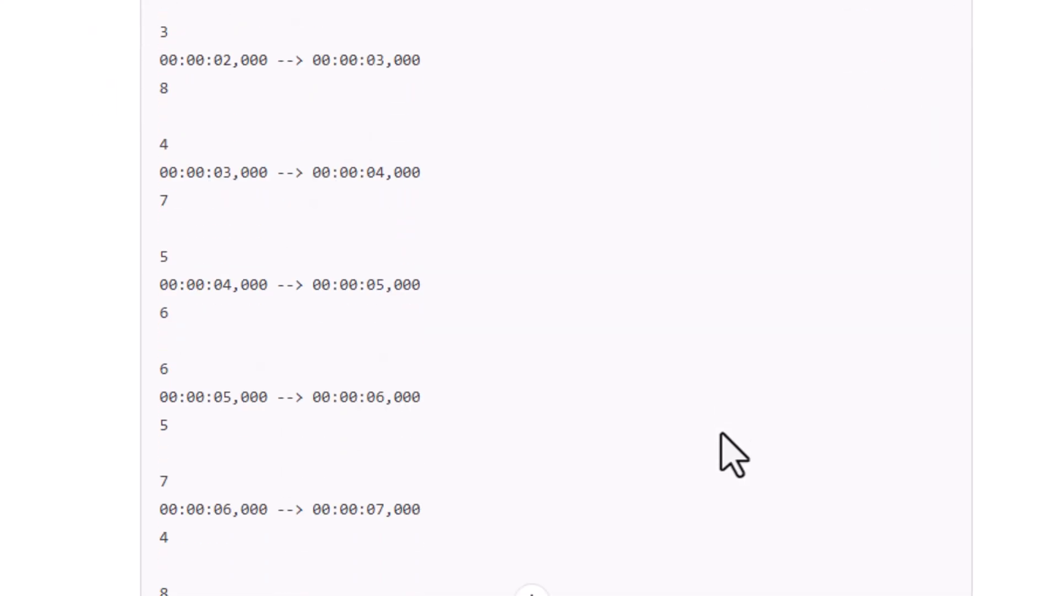
{"action": "scroll", "scroll_direction": "down", "scroll_amount": 3}
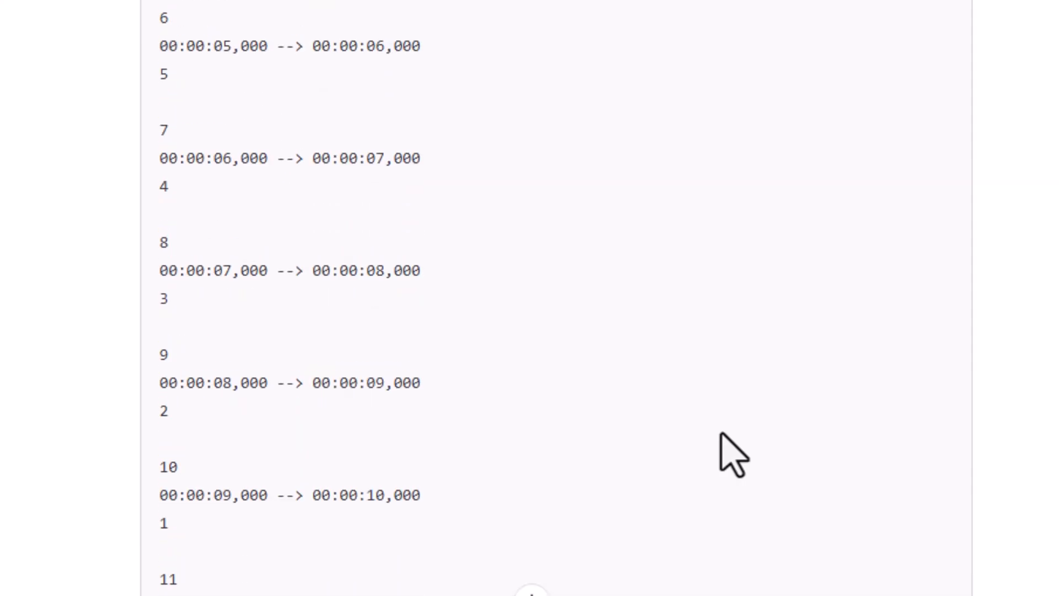
{"action": "scroll", "scroll_direction": "down", "scroll_amount": 3}
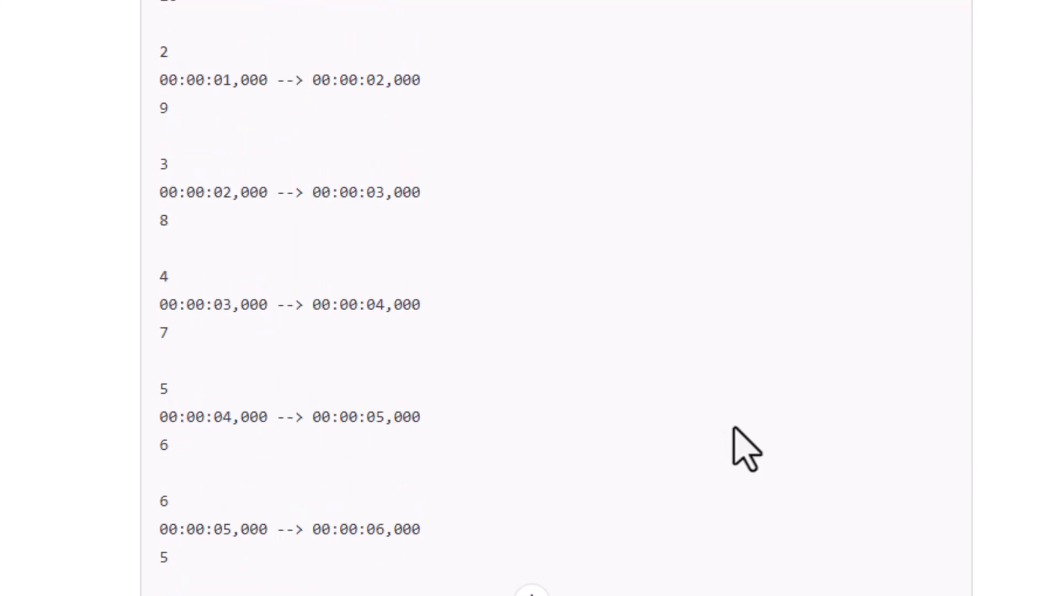
{"action": "scroll", "scroll_direction": "up", "scroll_amount": 3}
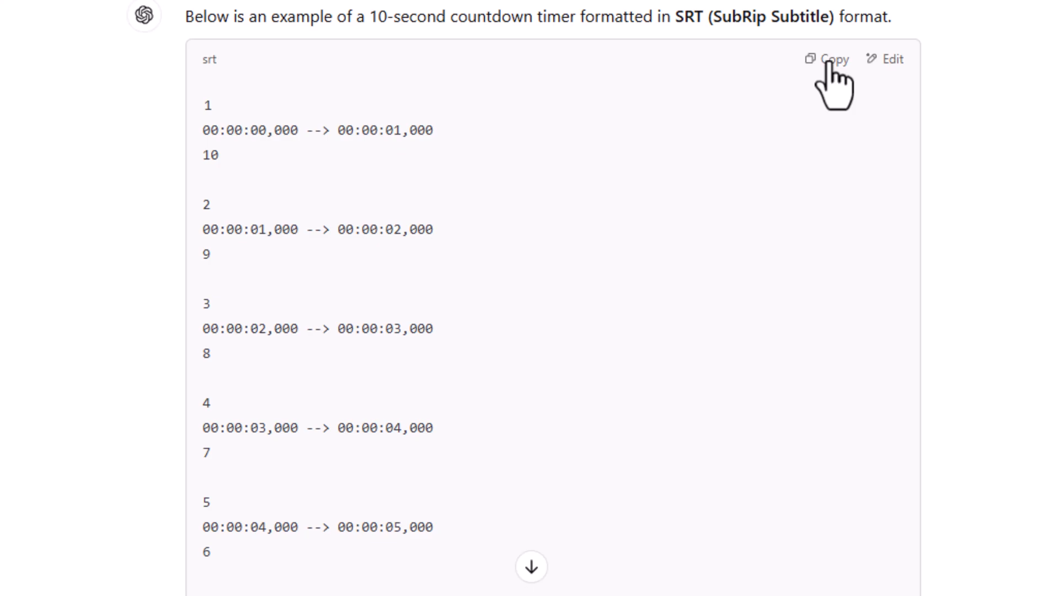
{"action": "left_click", "coordinate": [832, 60]}
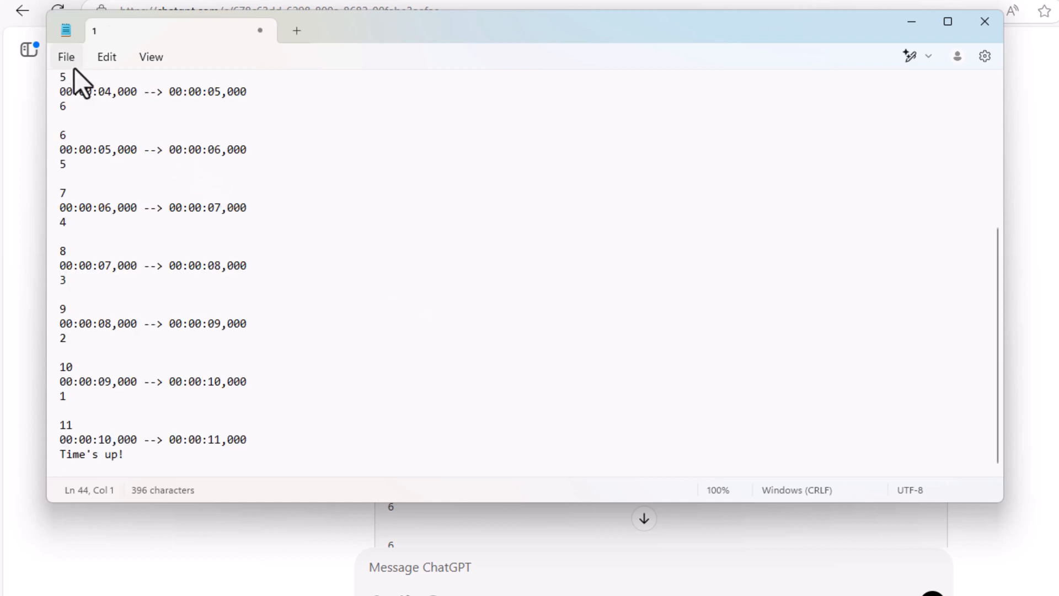
Save the Notepad text as countdown_10seconds.srt
{"action": "left_click", "coordinate": [66, 57]}
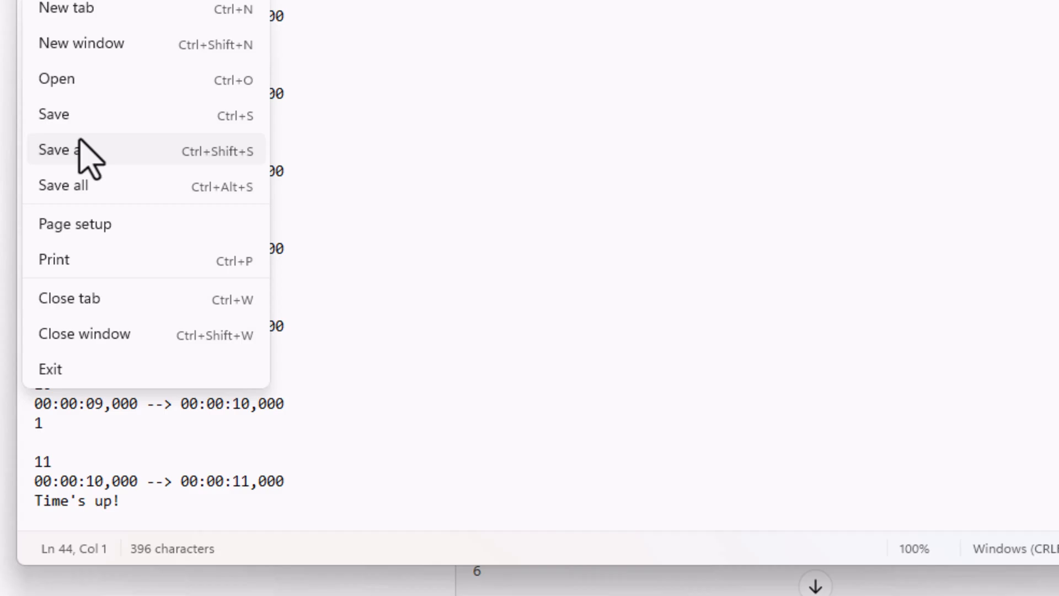
{"action": "left_click", "coordinate": [58, 150]}
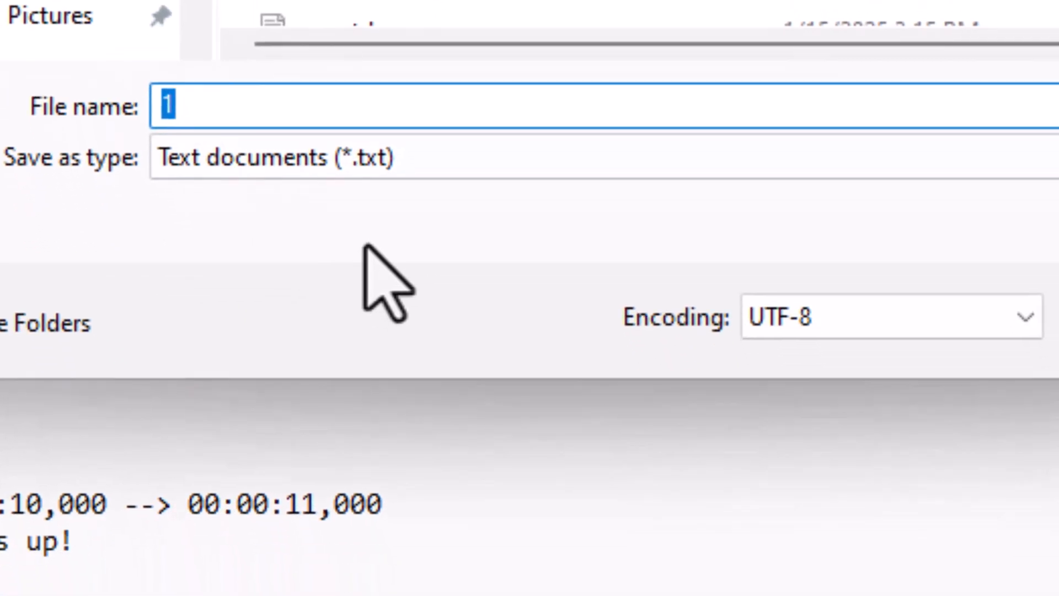
{"action": "type", "text": "countdown_10s"}
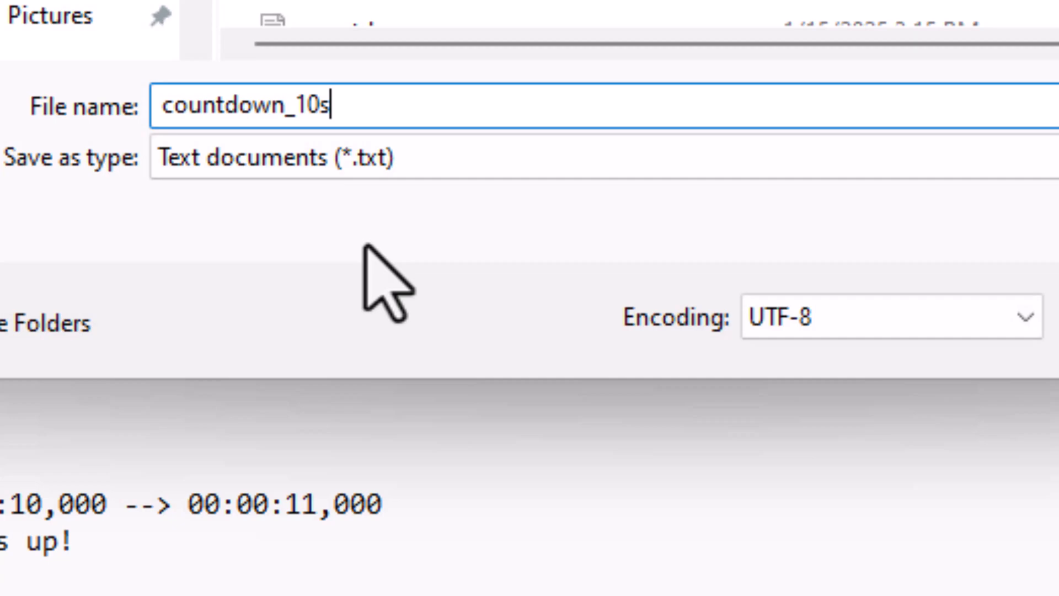
{"action": "type", "text": "econds"}
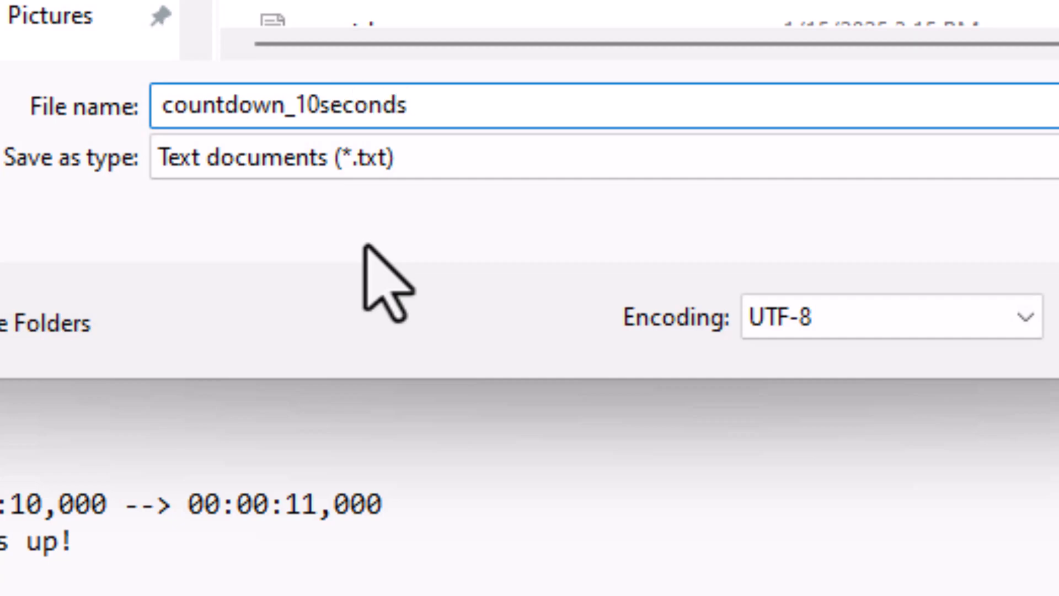
{"action": "type", "text": "."}
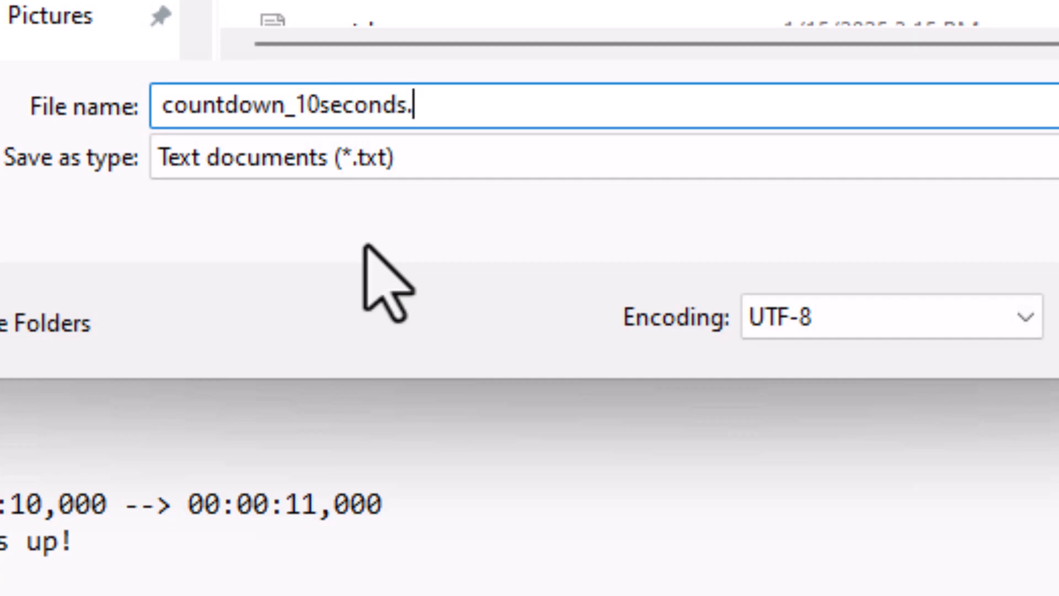
{"action": "type", "text": "srt"}
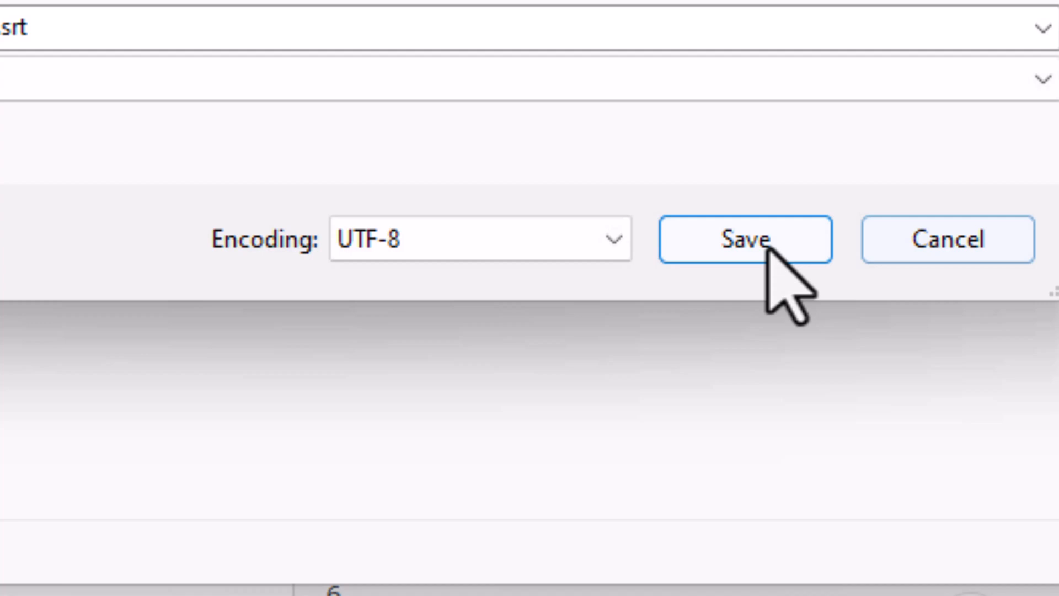
{"action": "left_click", "coordinate": [741, 239]}
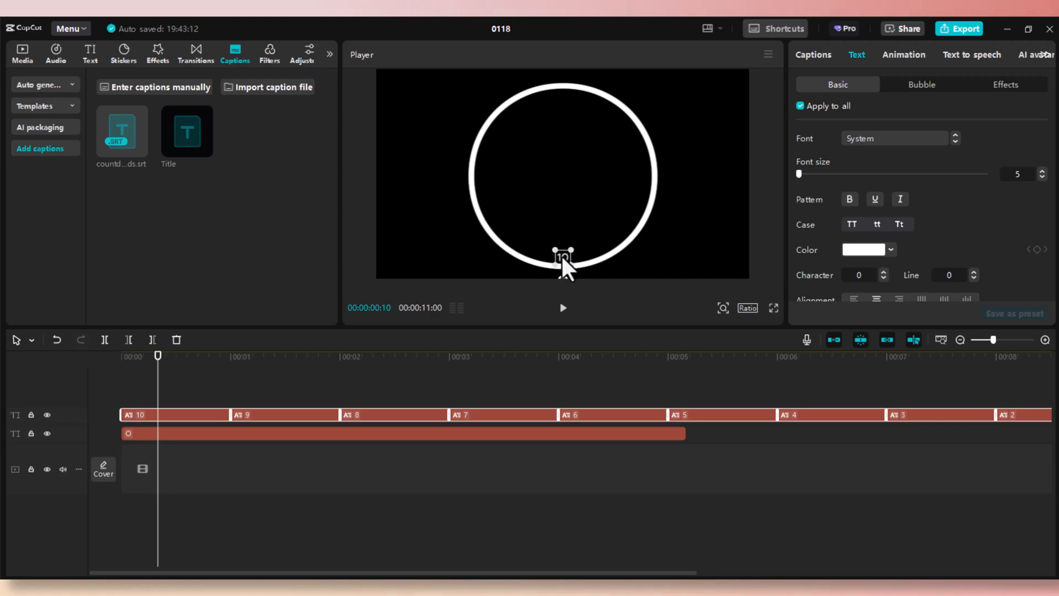
Center the captions in the ring, use SF Hollywood Hills Extended font at size 39
{"action": "left_click_drag", "start_coordinate": [562, 258], "coordinate": [559, 187]}
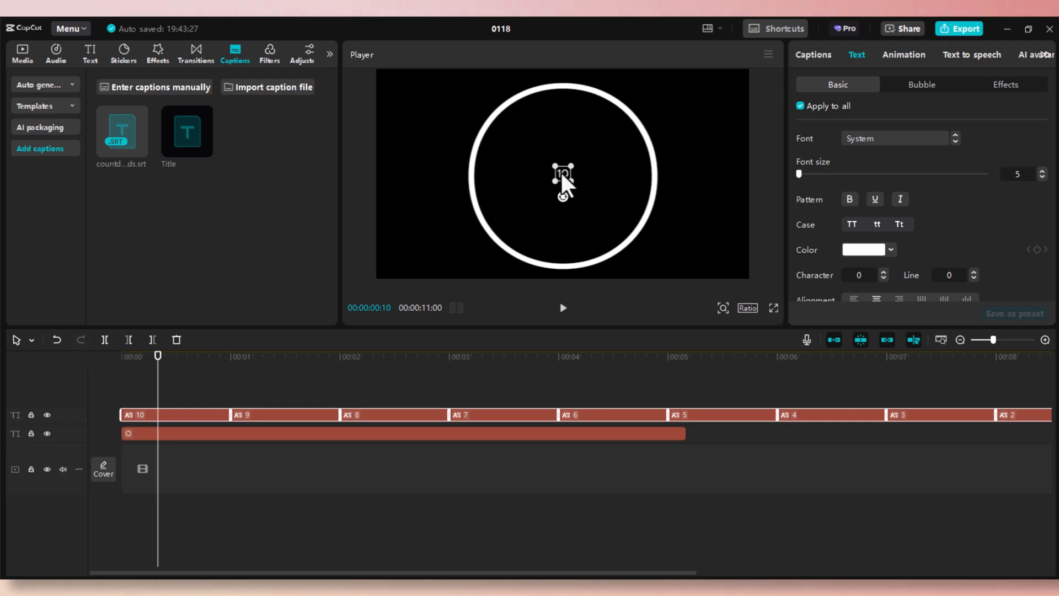
{"action": "mouse_move", "coordinate": [814, 197]}
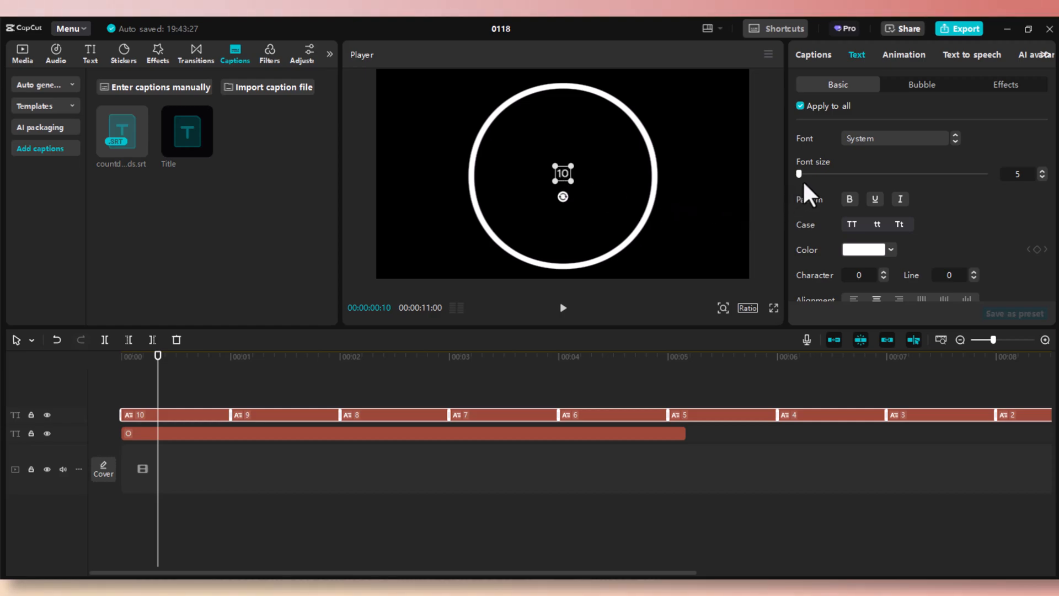
{"action": "left_click", "coordinate": [895, 138]}
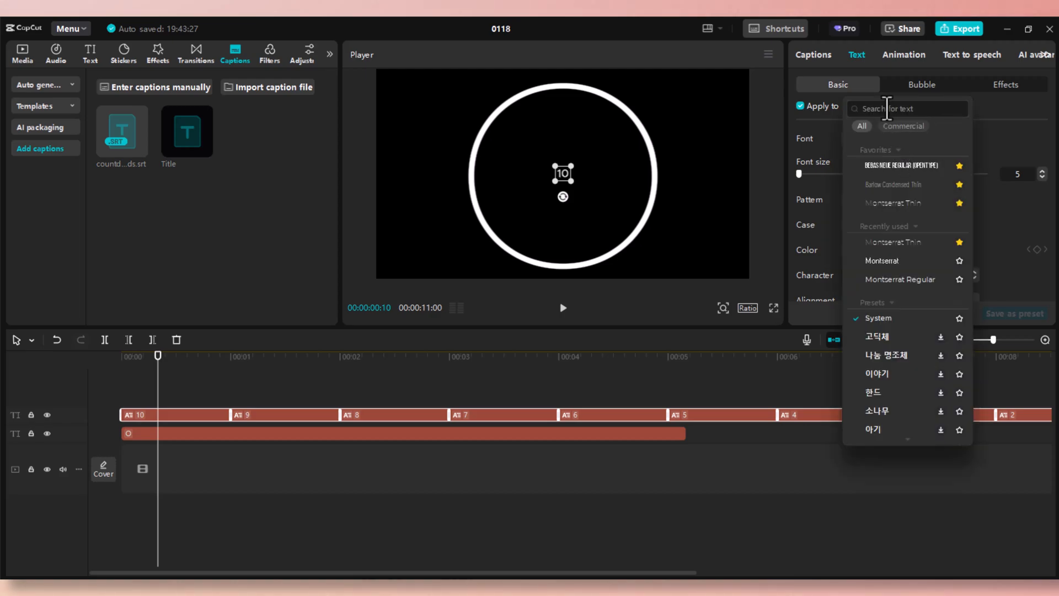
{"action": "mouse_move", "coordinate": [784, 196]}
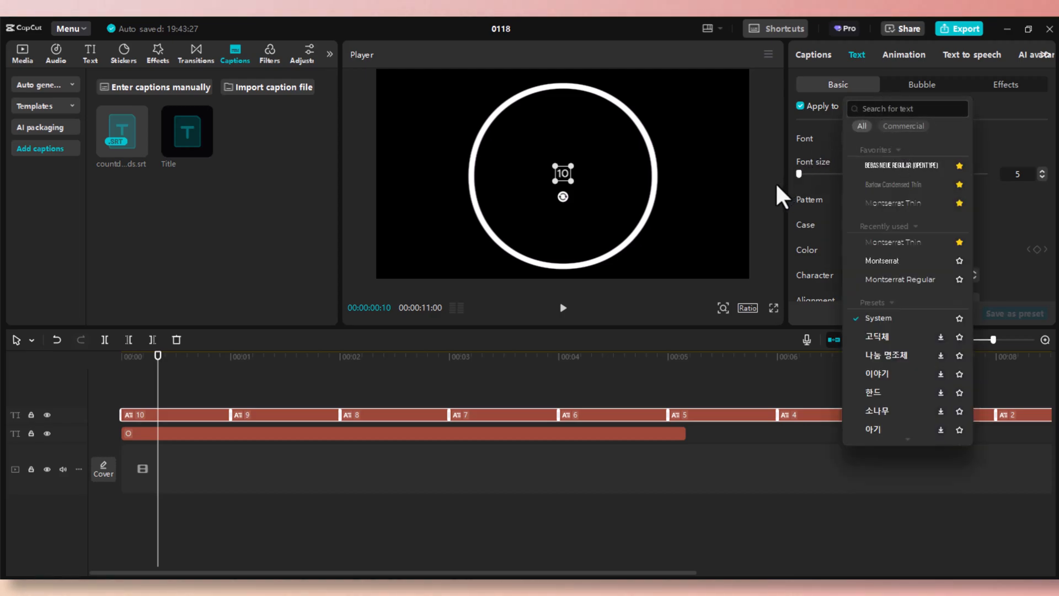
{"action": "type", "text": "sf hollywood"}
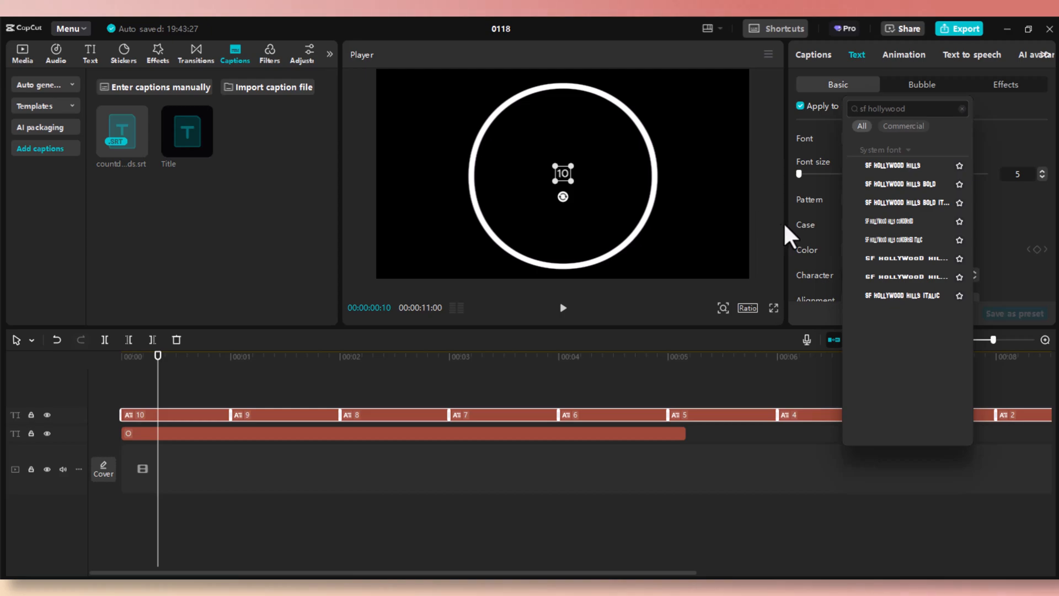
{"action": "left_click", "coordinate": [904, 259]}
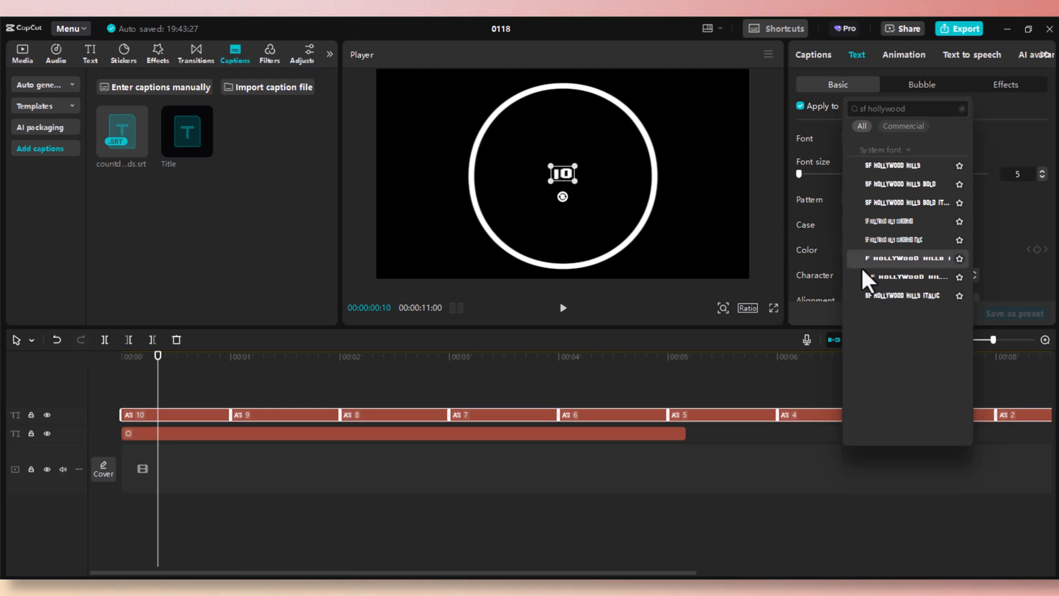
{"action": "left_click", "coordinate": [901, 275]}
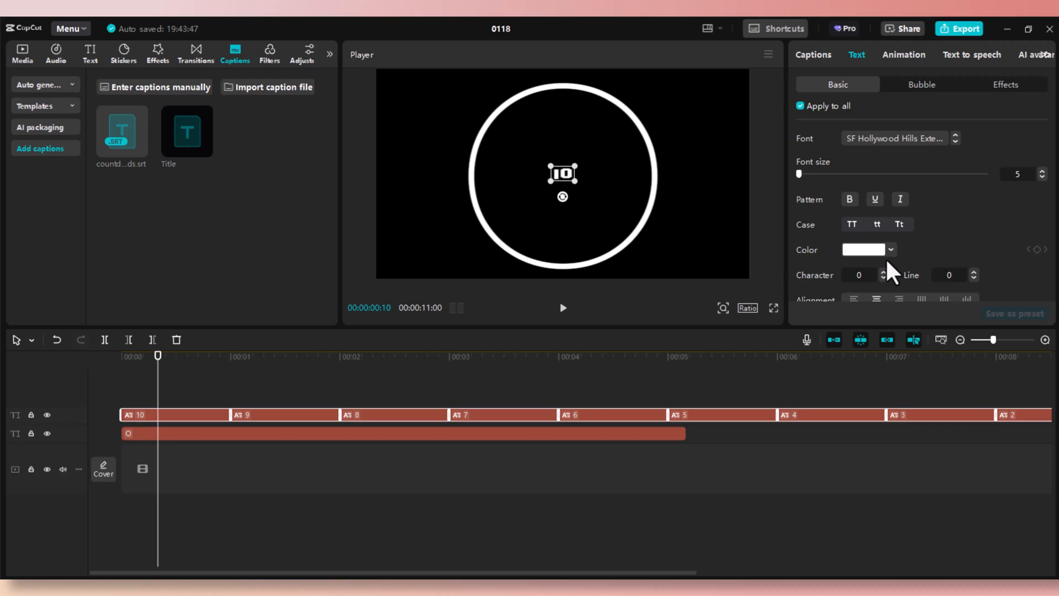
{"action": "mouse_move", "coordinate": [858, 192]}
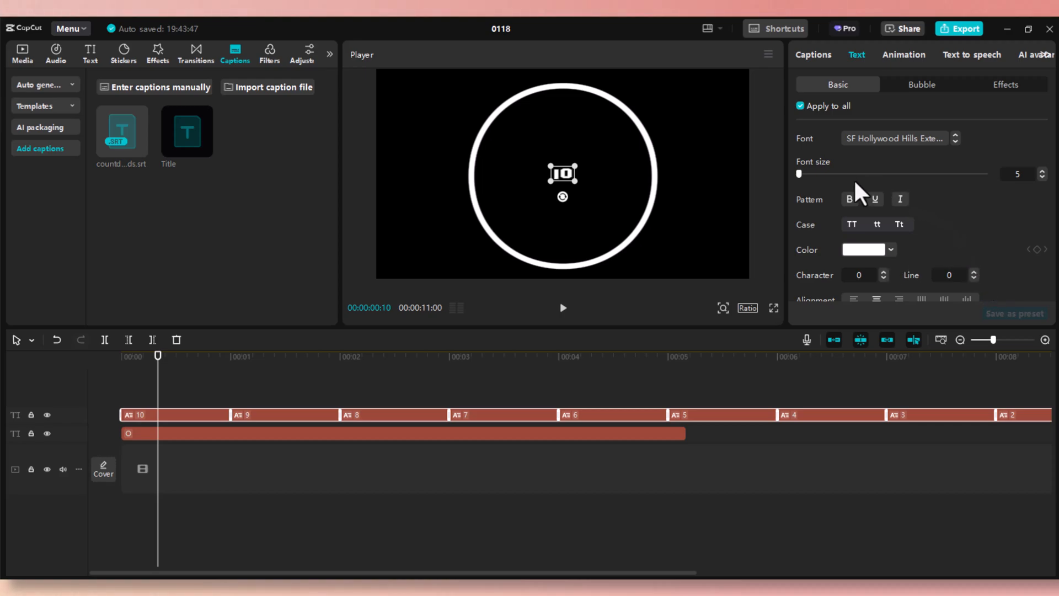
{"action": "left_click_drag", "start_coordinate": [798, 173], "coordinate": [815, 174]}
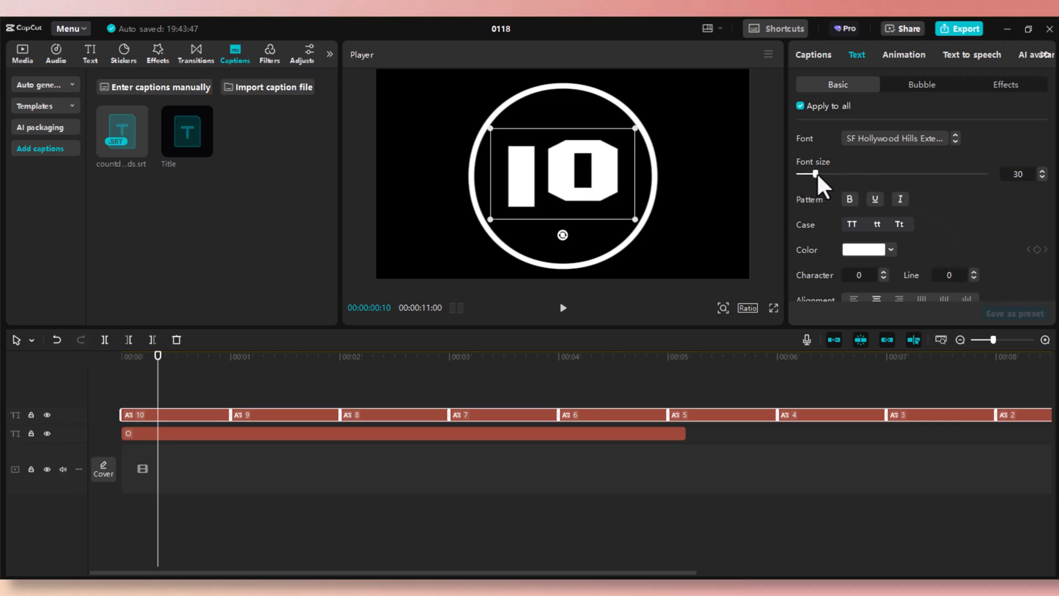
{"action": "left_click_drag", "start_coordinate": [808, 173], "coordinate": [821, 174]}
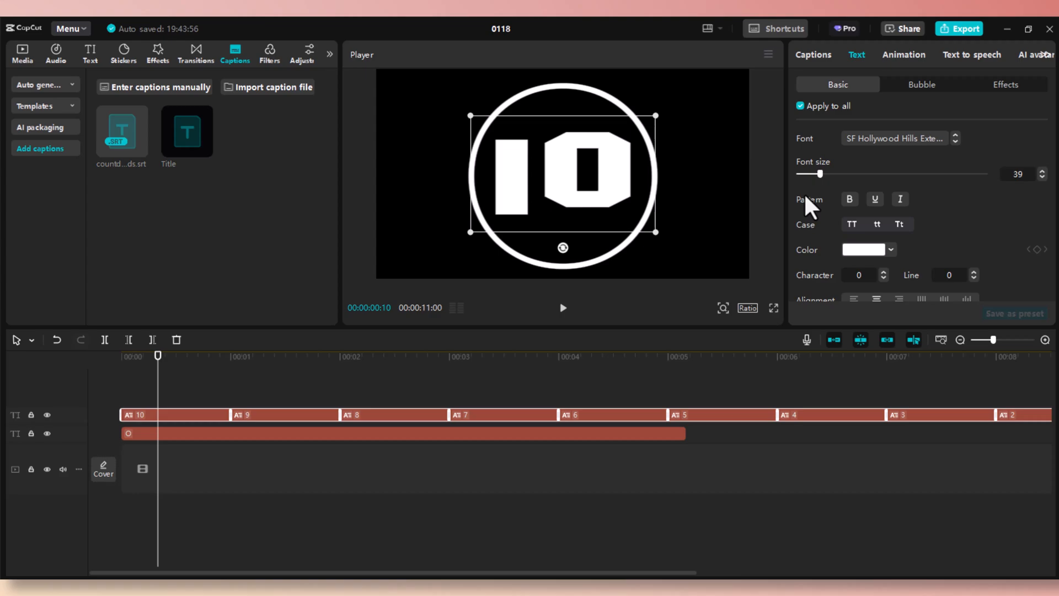
{"action": "mouse_move", "coordinate": [1007, 98]}
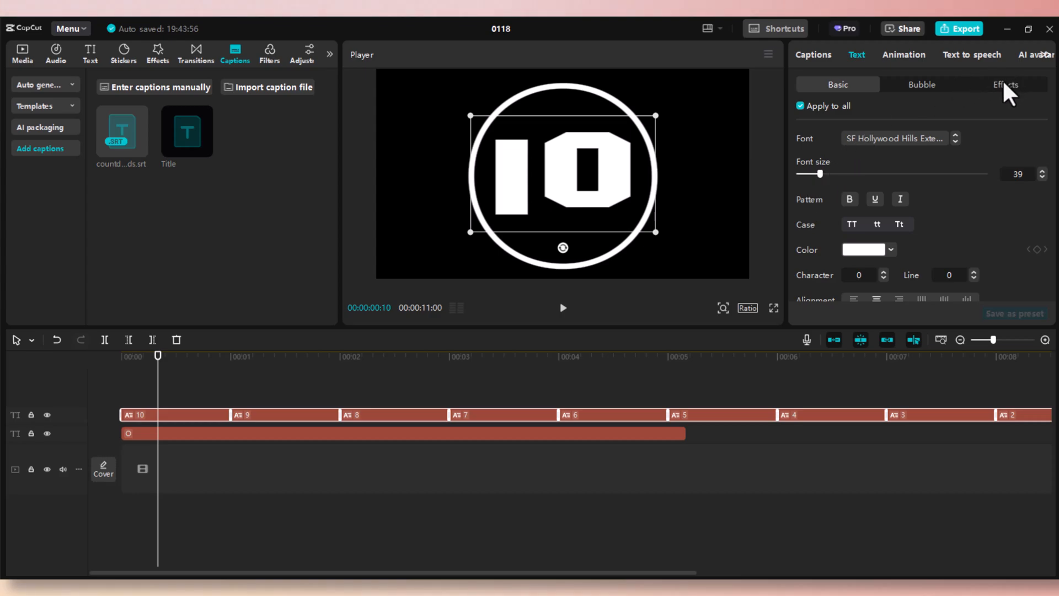
Apply the silver metallic ART text effect to the captions and preview the countdown
{"action": "left_click", "coordinate": [1006, 83]}
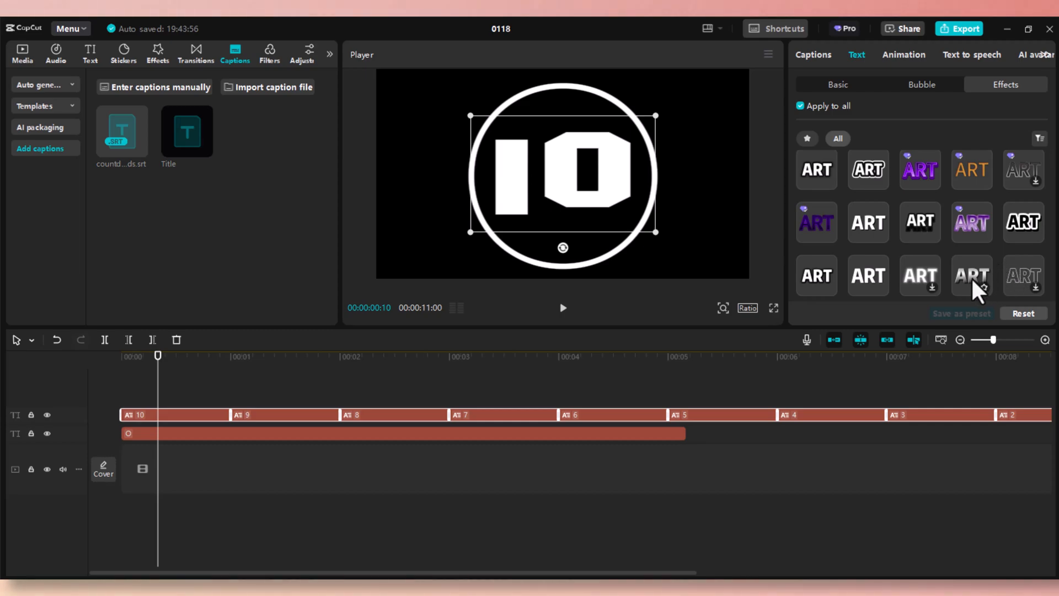
{"action": "left_click", "coordinate": [971, 276]}
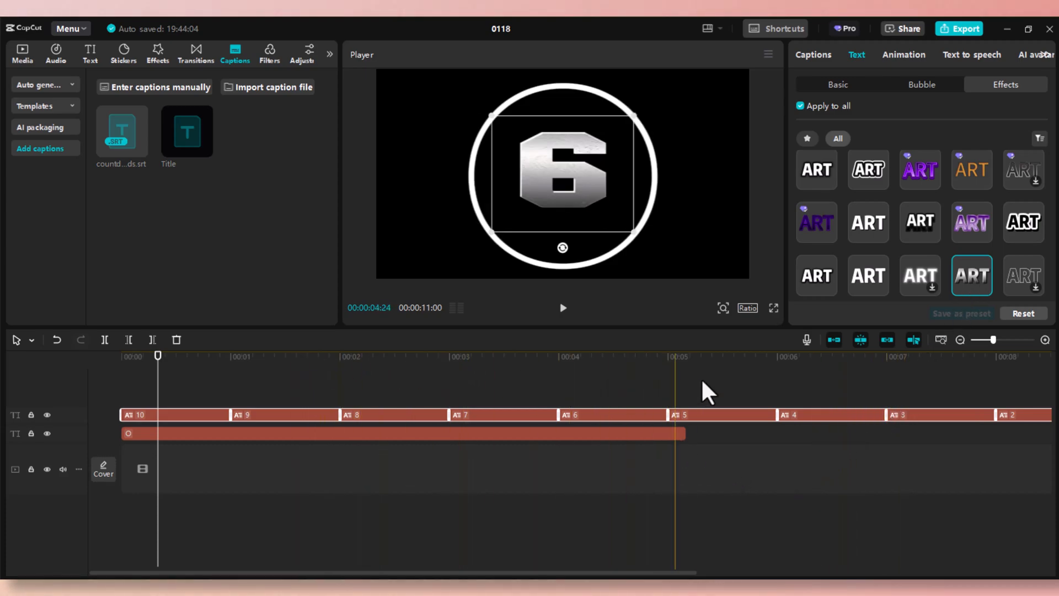
{"action": "left_click", "coordinate": [783, 356]}
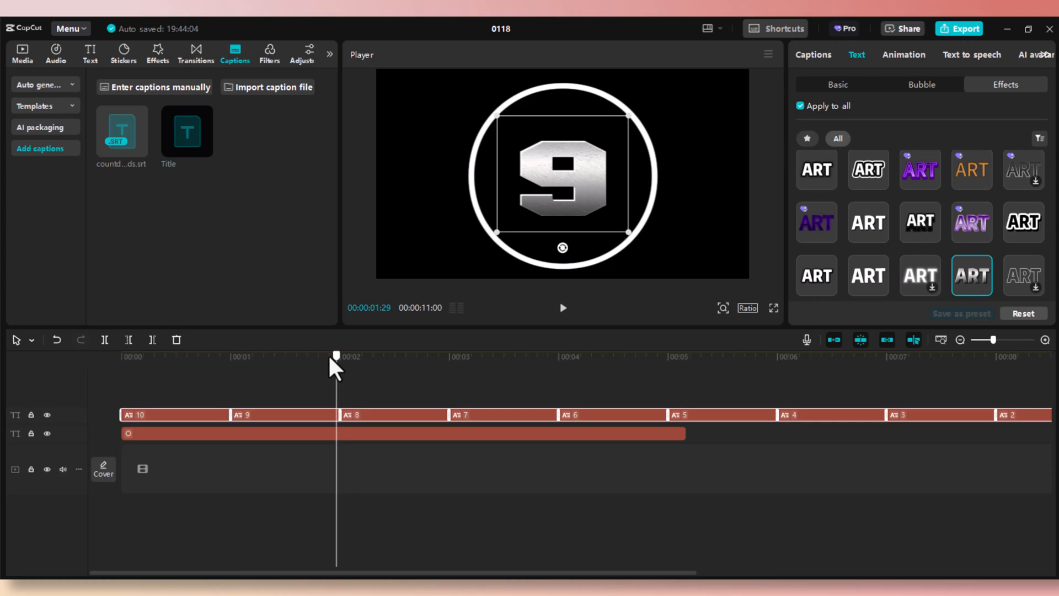
{"action": "left_click", "coordinate": [642, 355]}
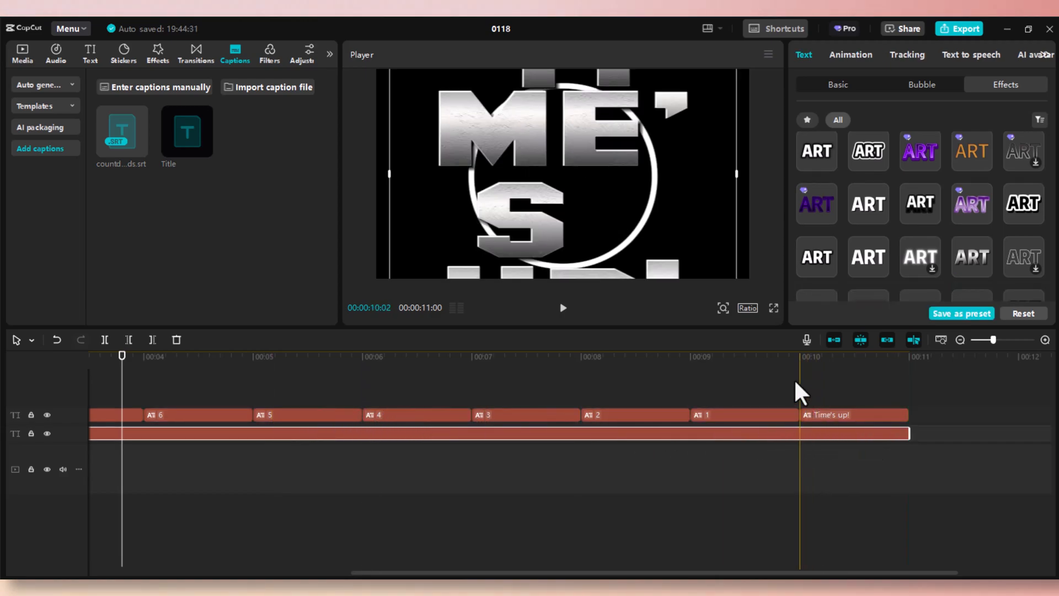
{"action": "left_click", "coordinate": [759, 356]}
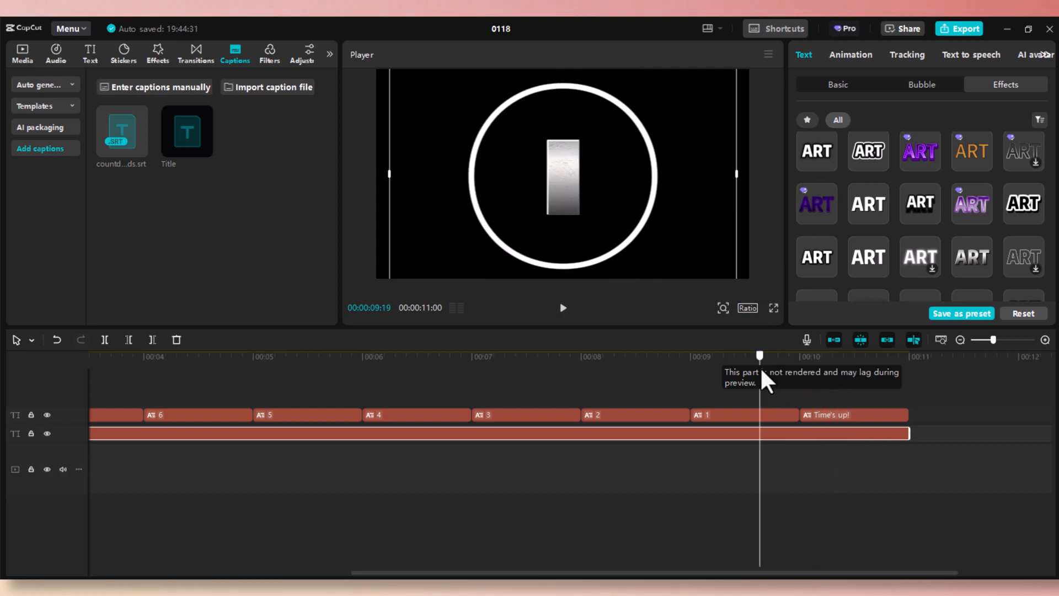
{"action": "left_click_drag", "start_coordinate": [758, 355], "coordinate": [792, 355]}
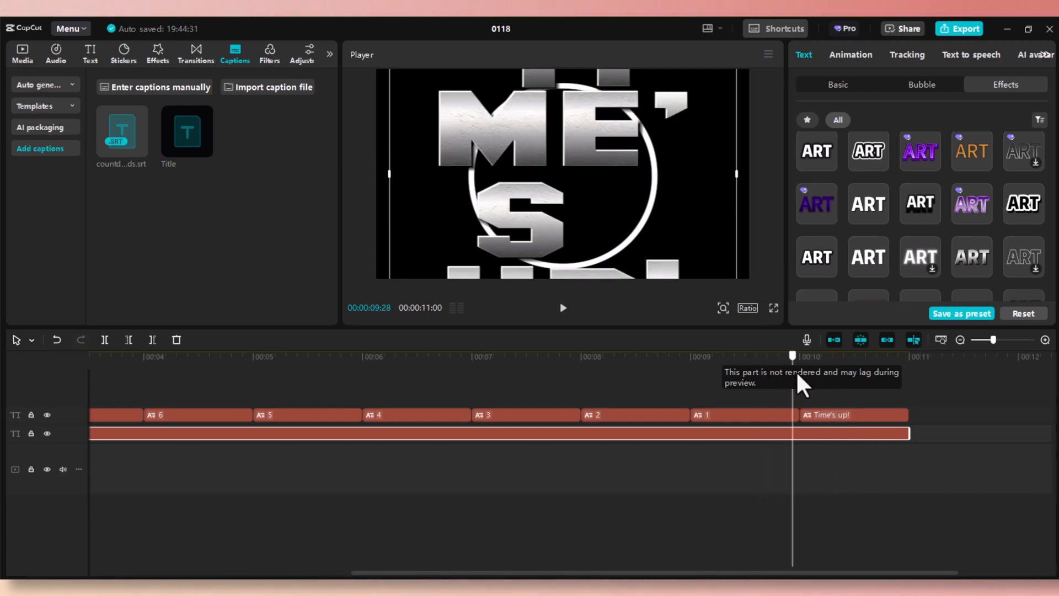
{"action": "left_click_drag", "start_coordinate": [792, 356], "coordinate": [766, 355]}
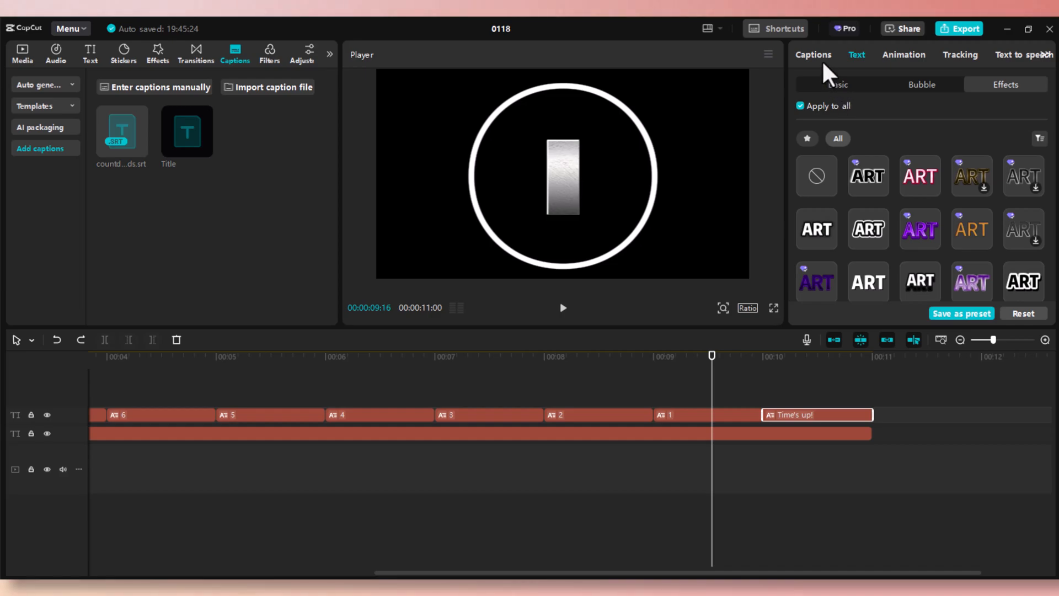
Replace the final 'Time's up!' caption with 0
{"action": "left_click", "coordinate": [813, 54]}
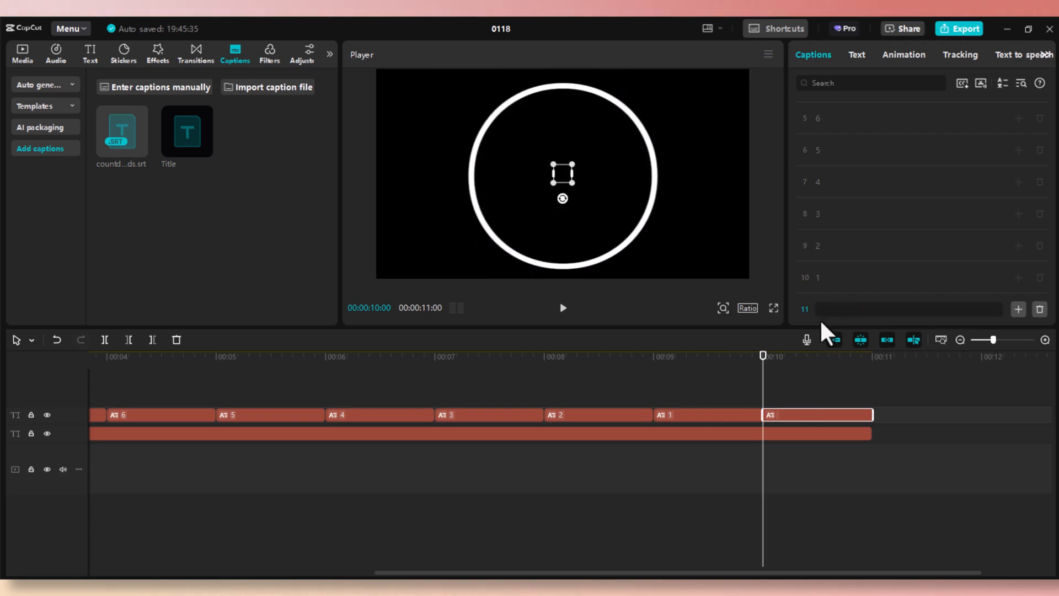
{"action": "type", "text": "0"}
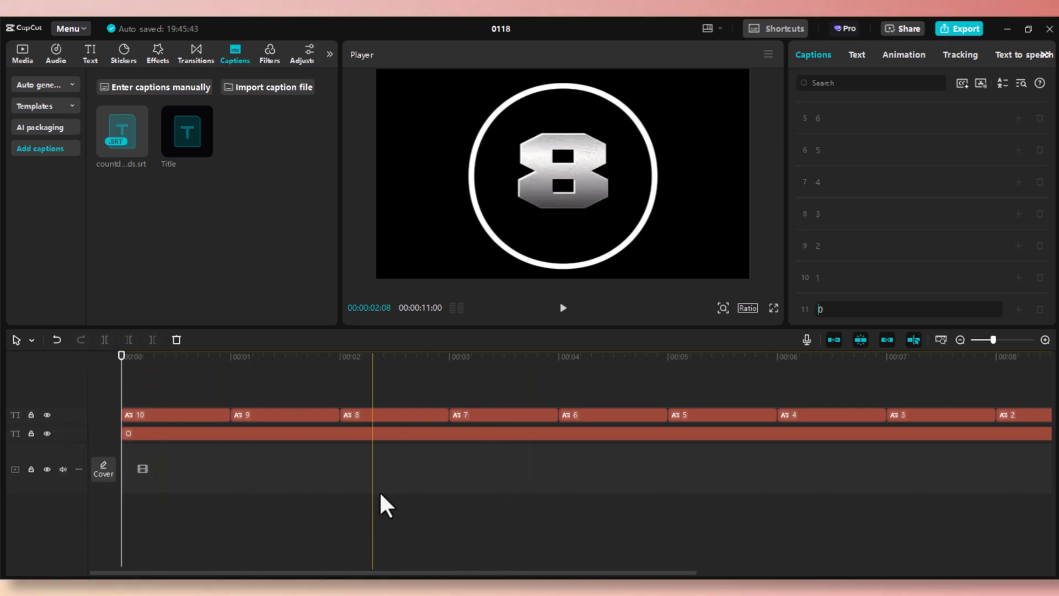
{"action": "left_click", "coordinate": [210, 415]}
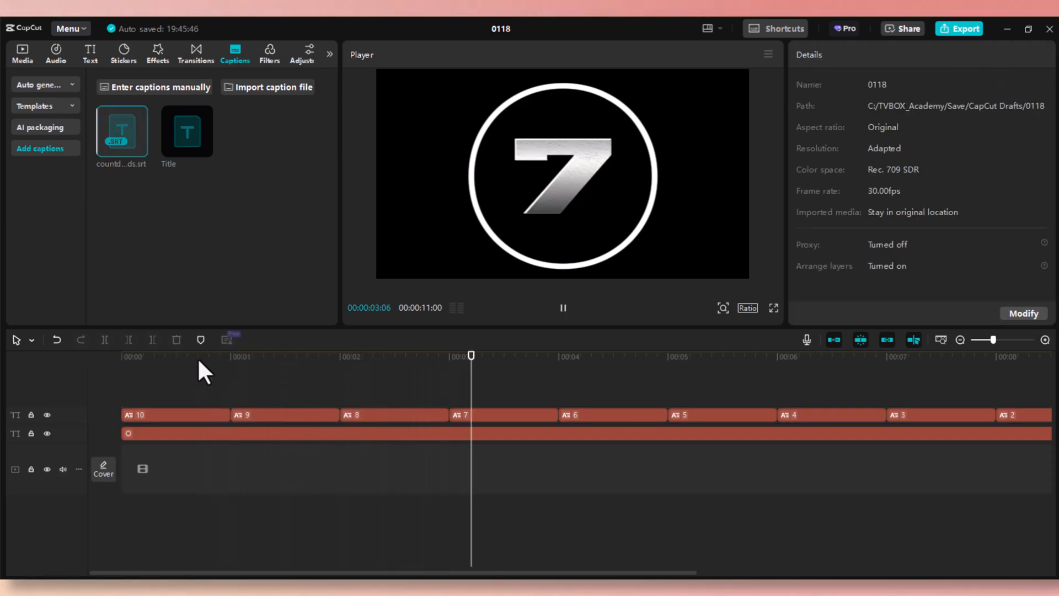
Split the ring clip at each second mark into one-second pieces
{"action": "left_click", "coordinate": [690, 356]}
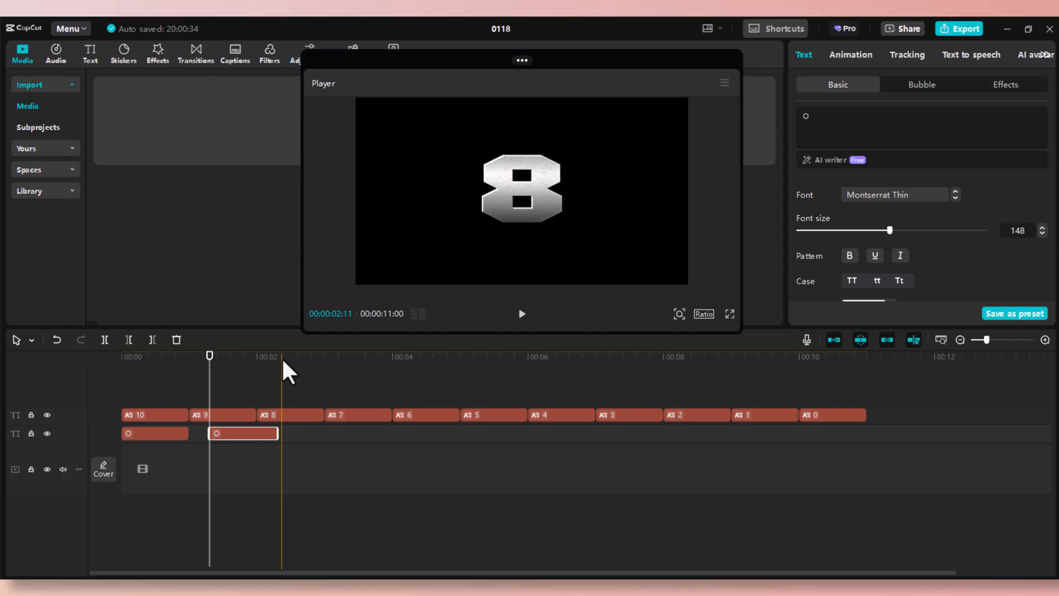
{"action": "left_click", "coordinate": [285, 357]}
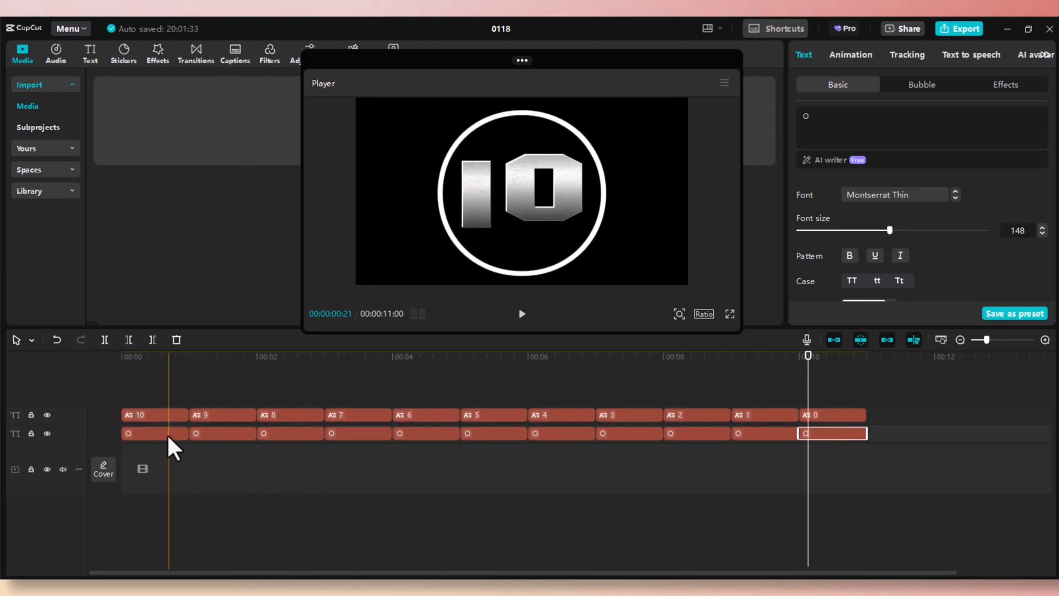
Give the first ring piece a 0.5s Clock wipe exit animation
{"action": "left_click", "coordinate": [155, 433]}
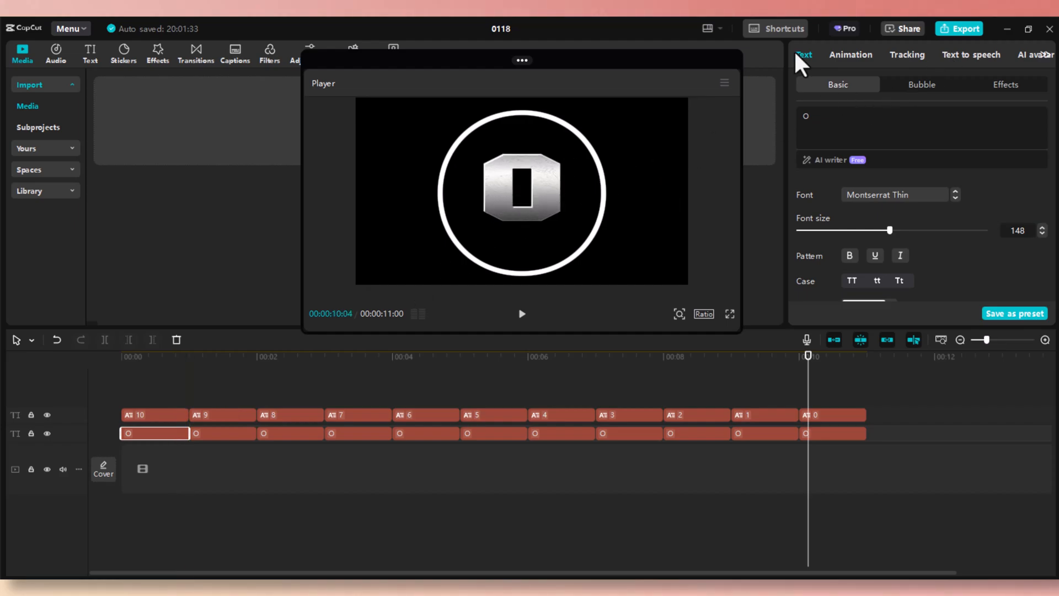
{"action": "left_click", "coordinate": [850, 54]}
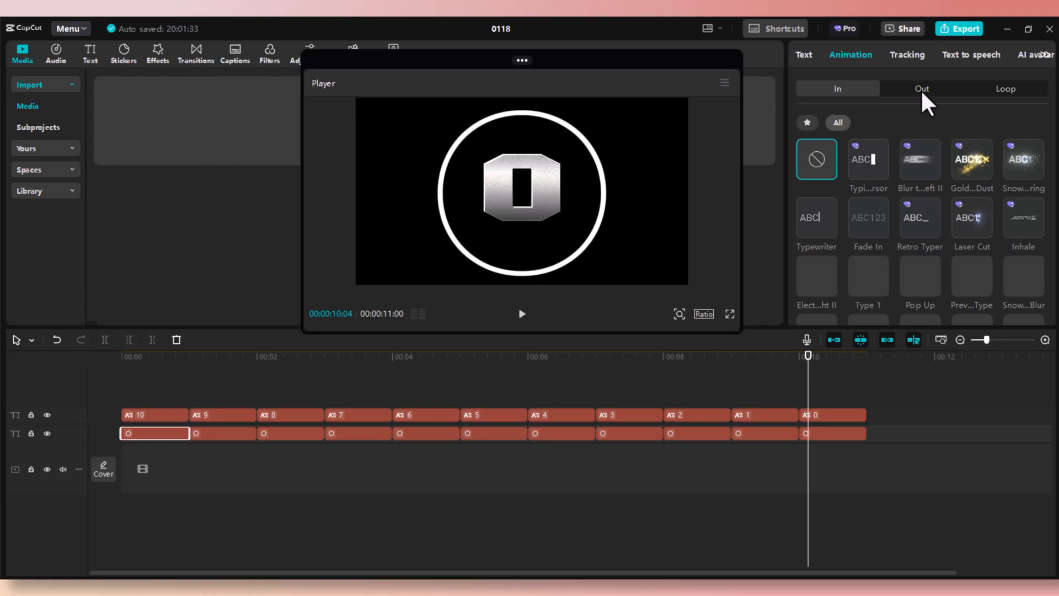
{"action": "left_click", "coordinate": [921, 89]}
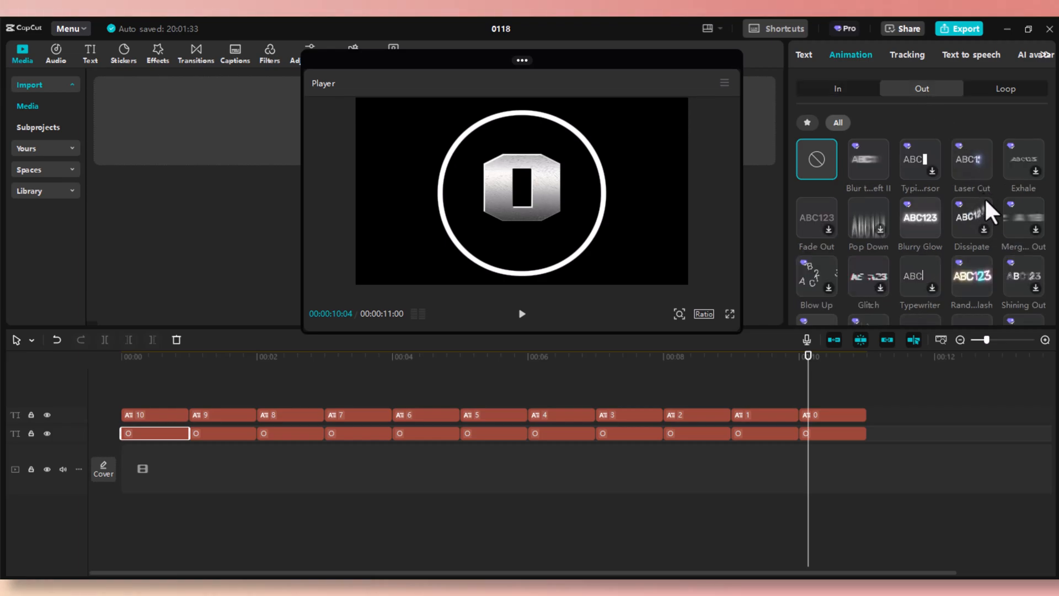
{"action": "scroll", "scroll_direction": "down", "scroll_amount": 3}
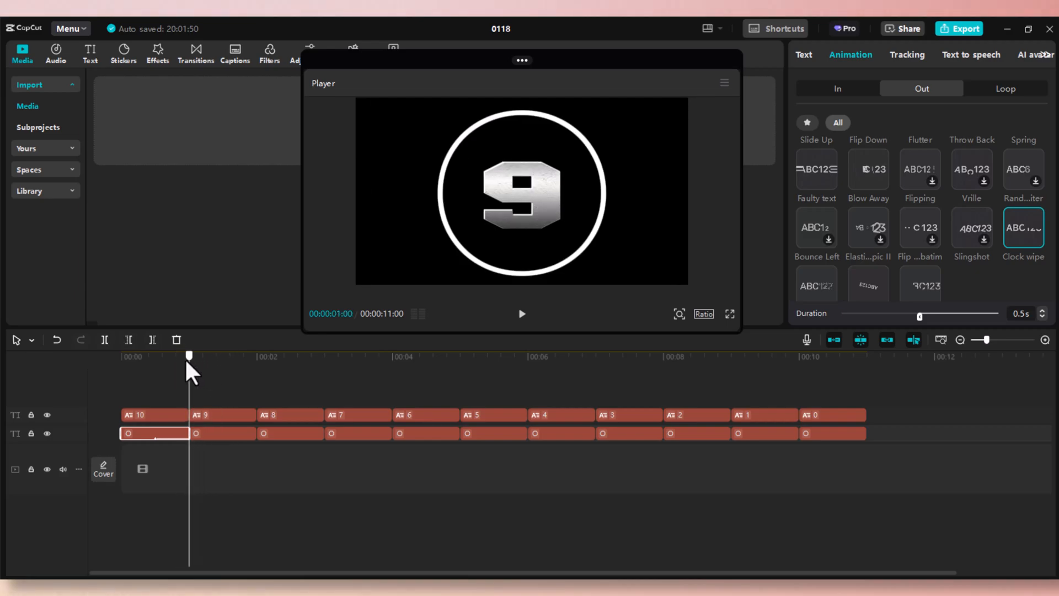
{"action": "left_click", "coordinate": [221, 433]}
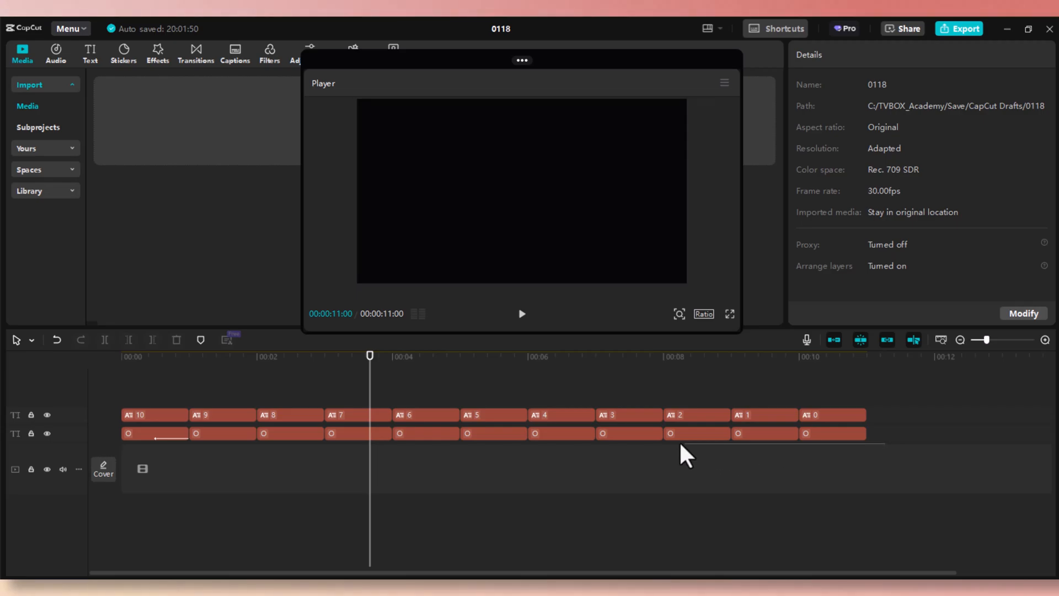
Apply the same Clock wipe exit animation to the remaining ring pieces
{"action": "left_click", "coordinate": [331, 433]}
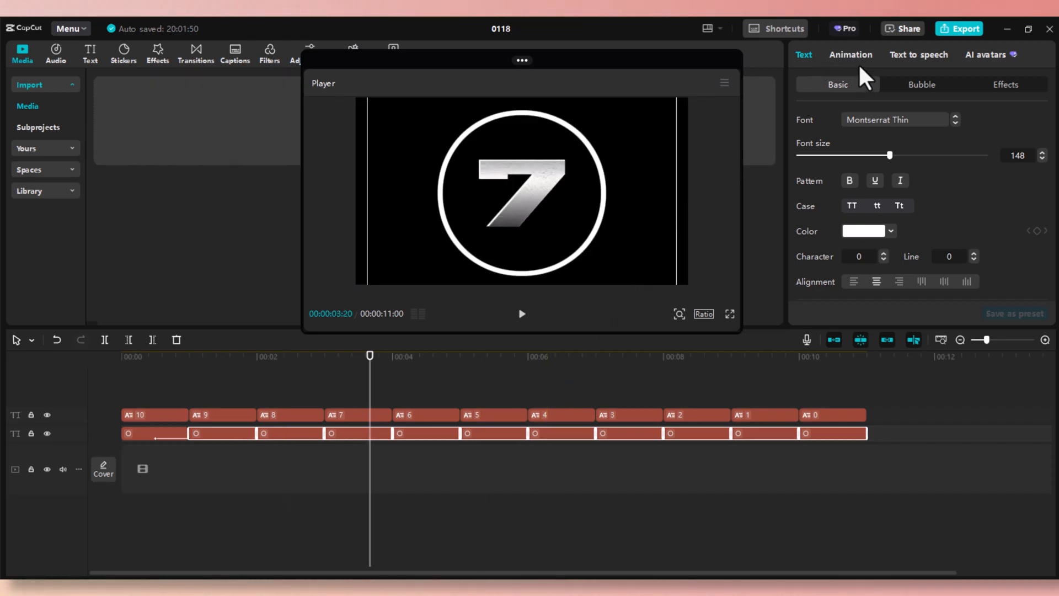
{"action": "left_click", "coordinate": [850, 54]}
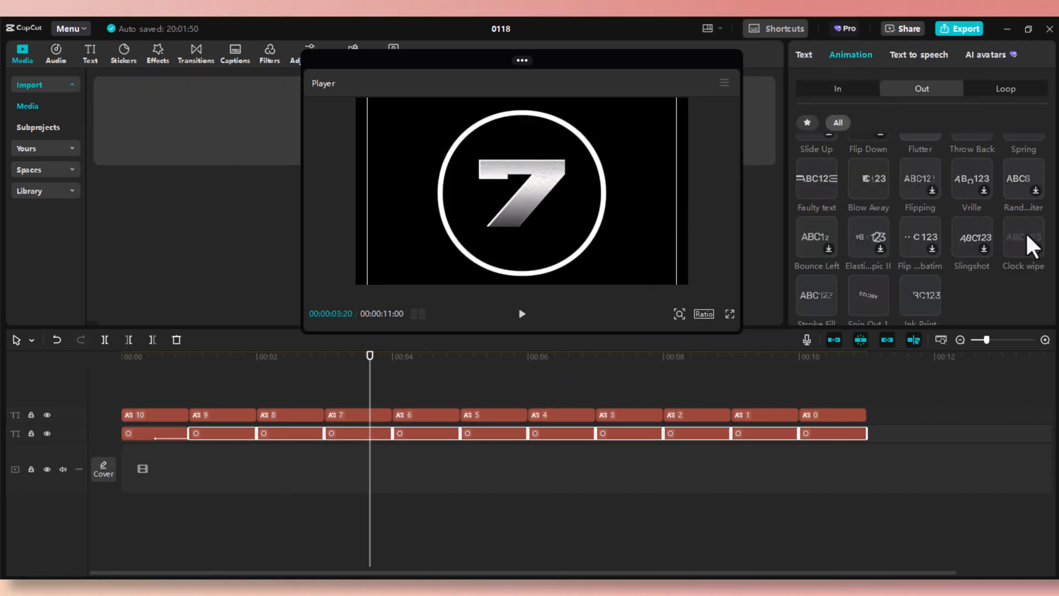
{"action": "left_click", "coordinate": [1022, 239]}
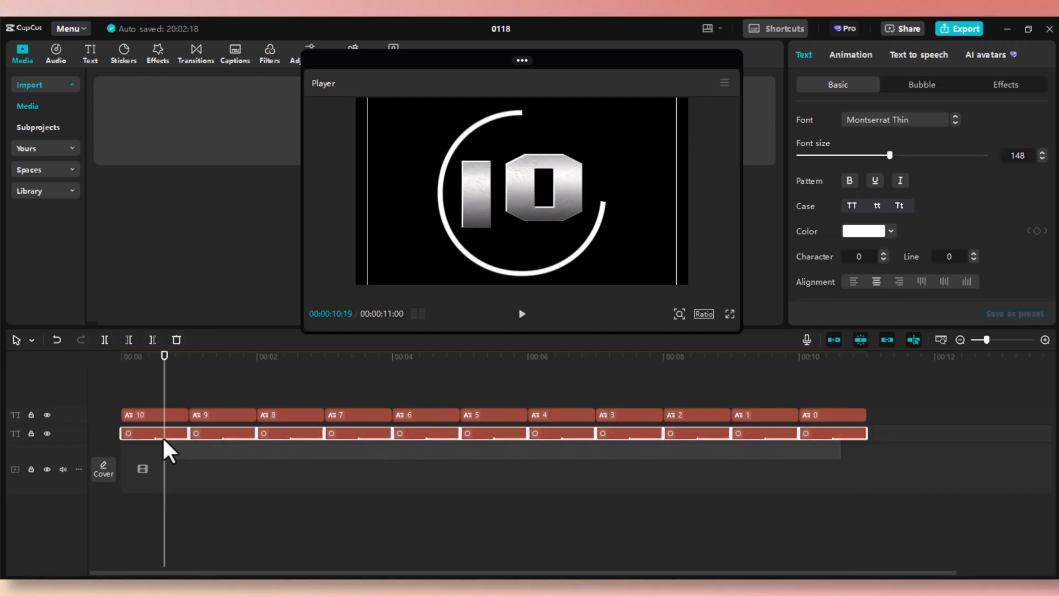
Apply a page-turn style Loop animation preset to the ring and number text clips
{"action": "left_click", "coordinate": [850, 54]}
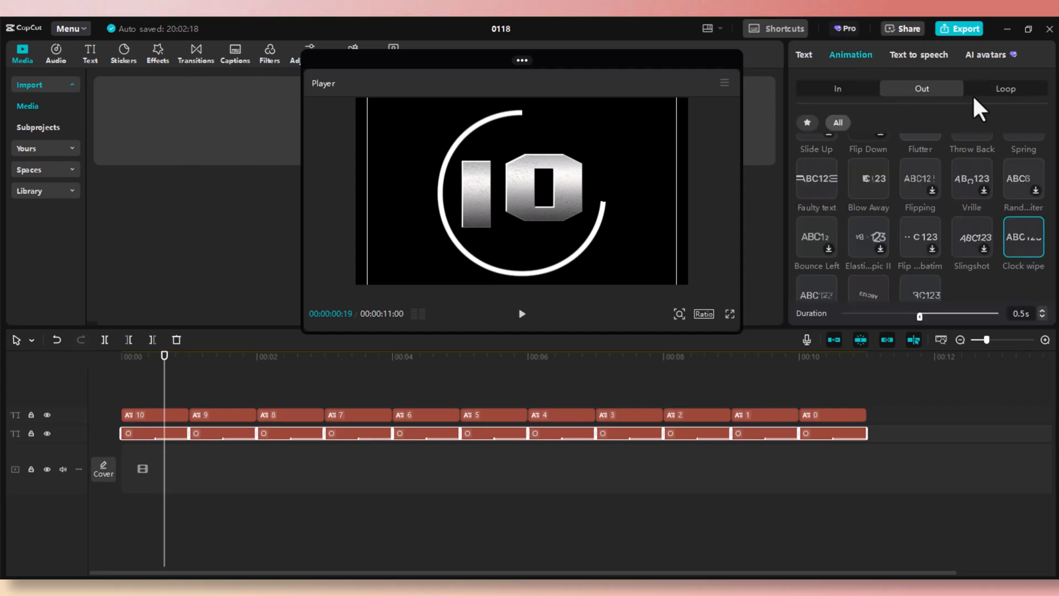
{"action": "left_click", "coordinate": [1005, 88]}
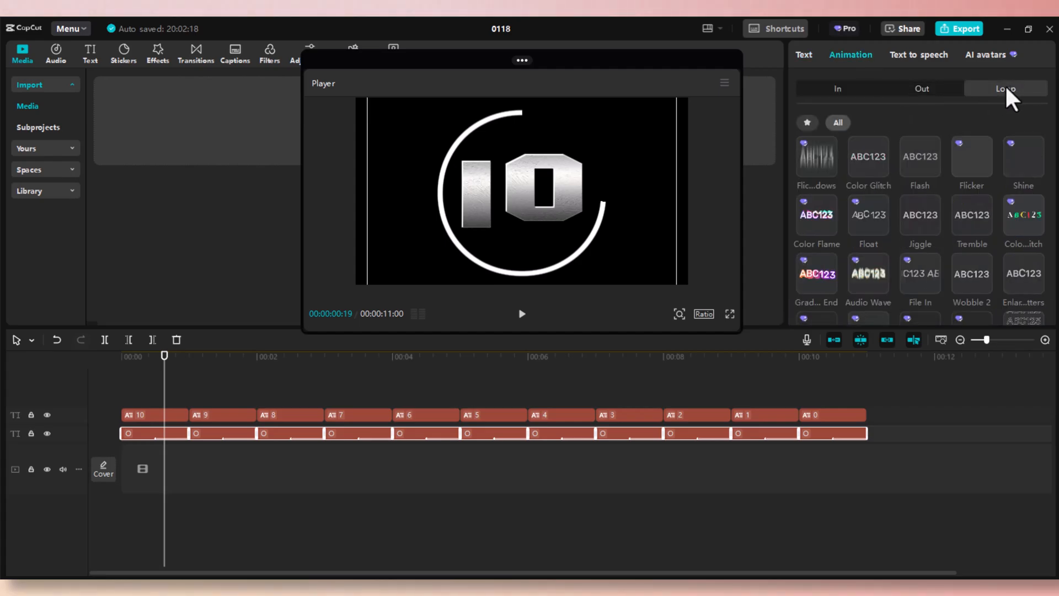
{"action": "left_click", "coordinate": [1005, 87]}
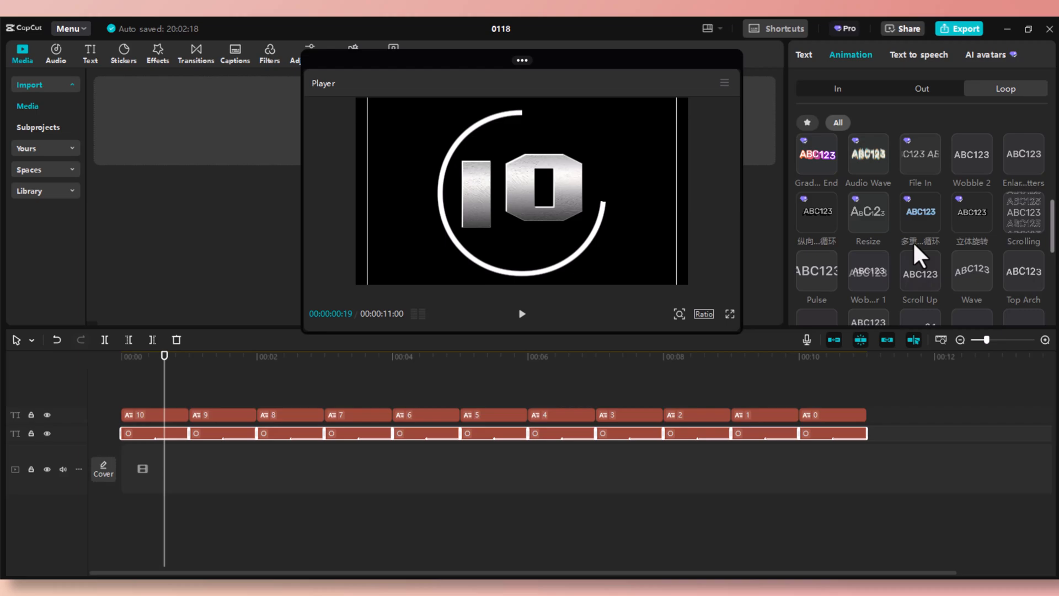
{"action": "scroll", "scroll_direction": "down", "scroll_amount": 3}
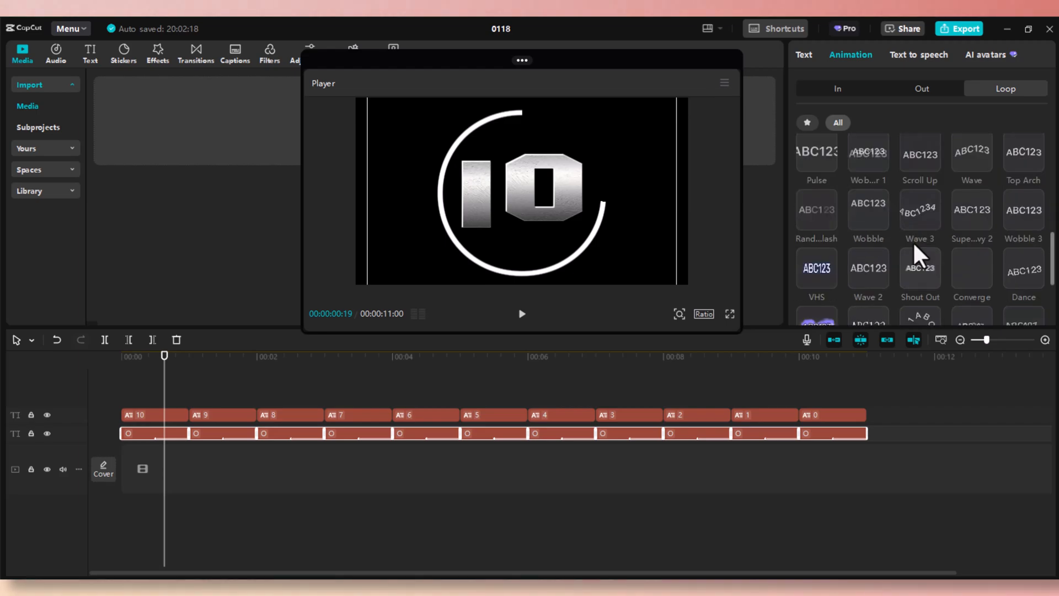
{"action": "scroll", "scroll_direction": "down", "scroll_amount": 3}
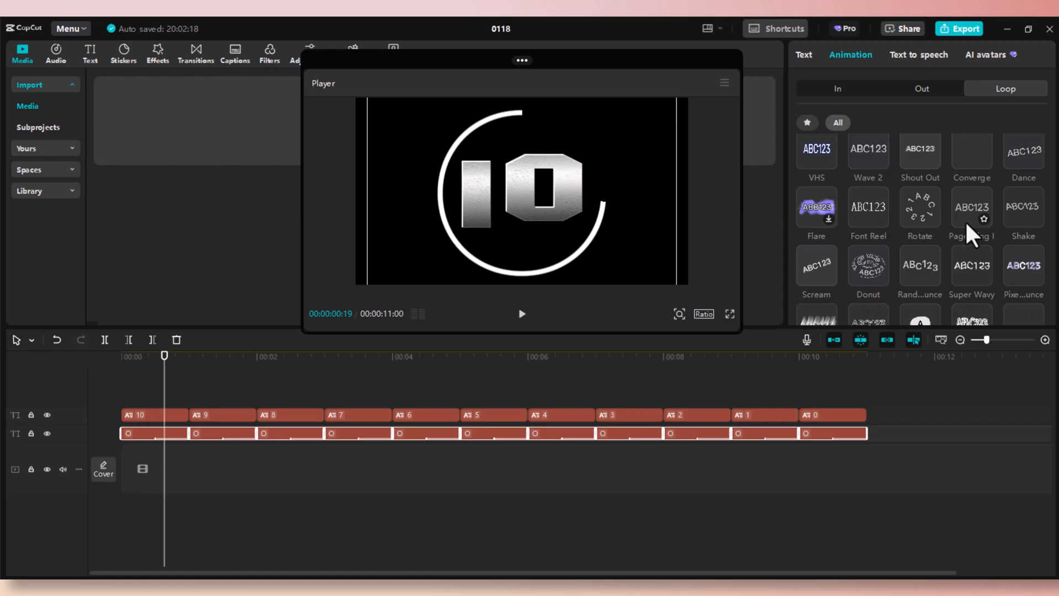
{"action": "left_click", "coordinate": [971, 207]}
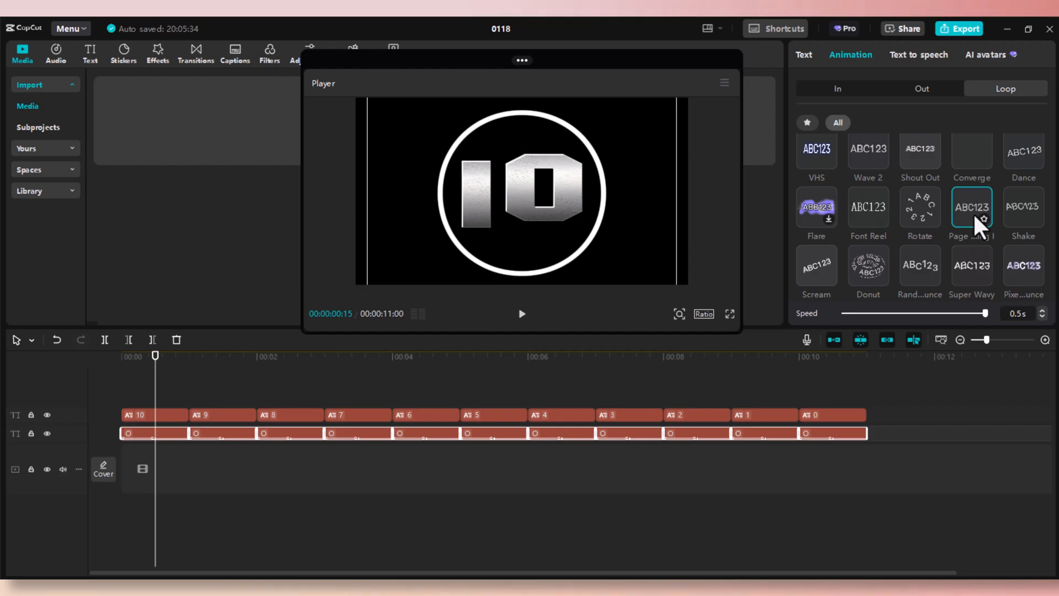
{"action": "left_click", "coordinate": [521, 314]}
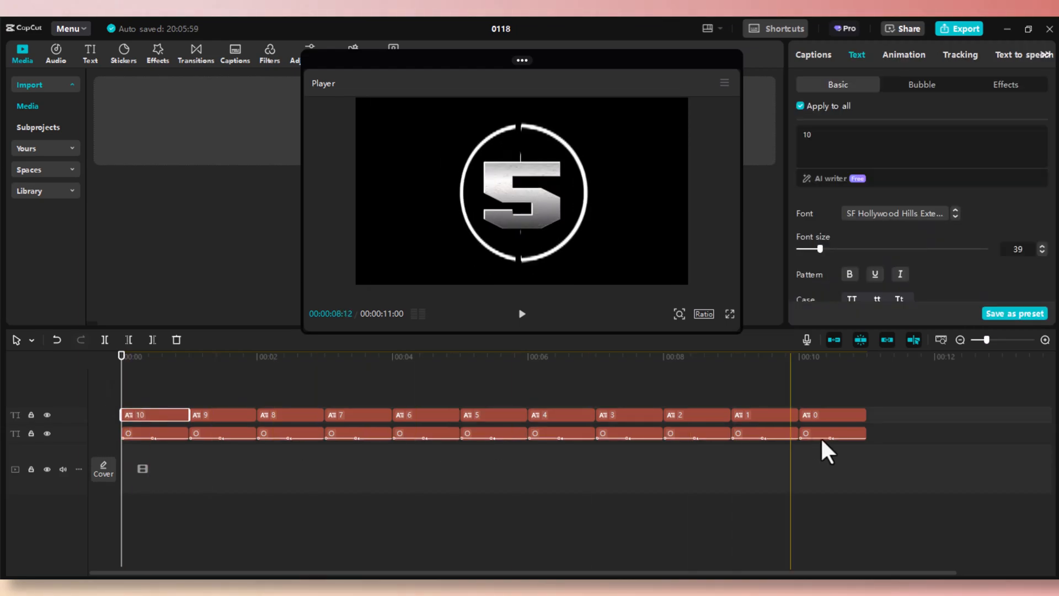
Give the 10 text clip the Starlight intro animation and preview it
{"action": "left_click", "coordinate": [828, 414]}
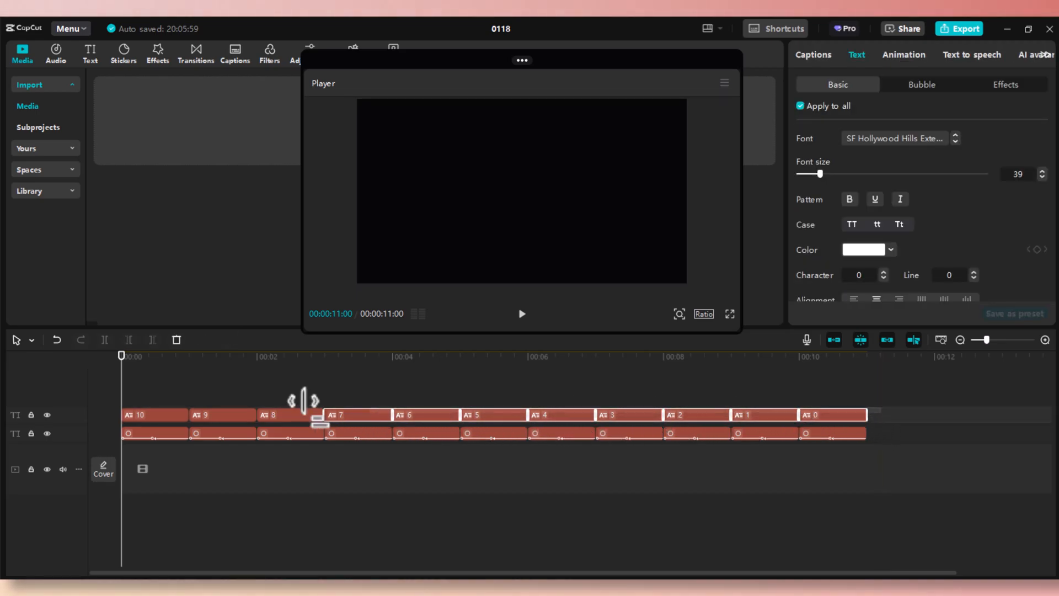
{"action": "left_click", "coordinate": [351, 356]}
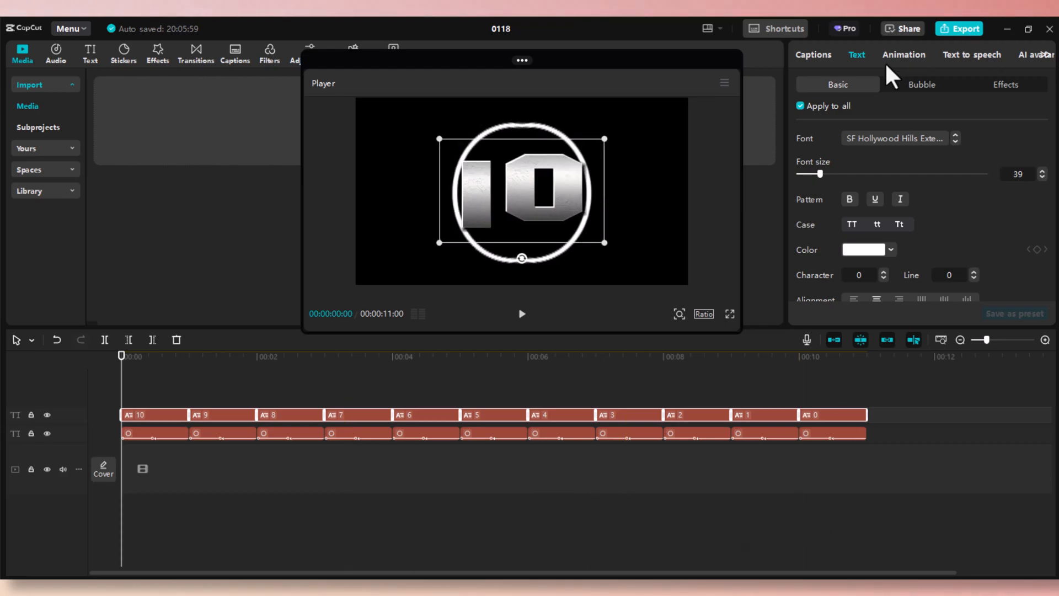
{"action": "left_click", "coordinate": [904, 54]}
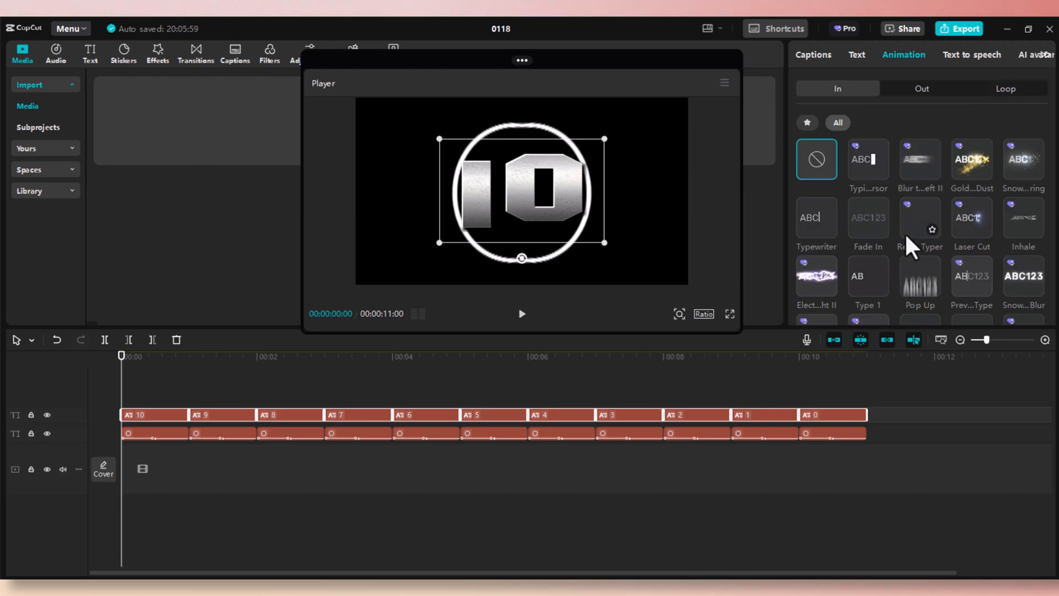
{"action": "scroll", "scroll_direction": "down", "scroll_amount": 3}
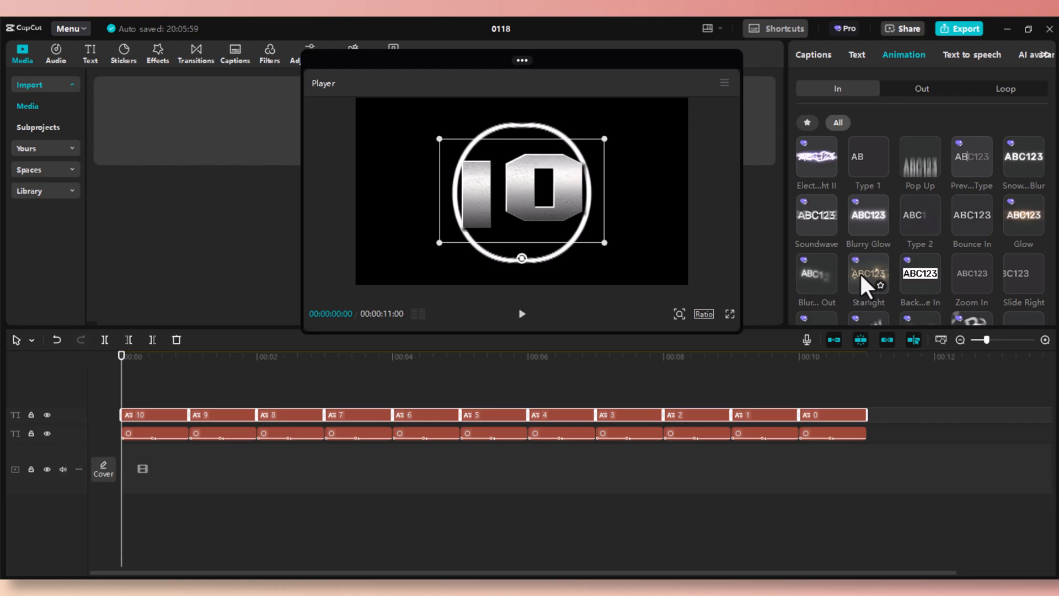
{"action": "left_click", "coordinate": [868, 273]}
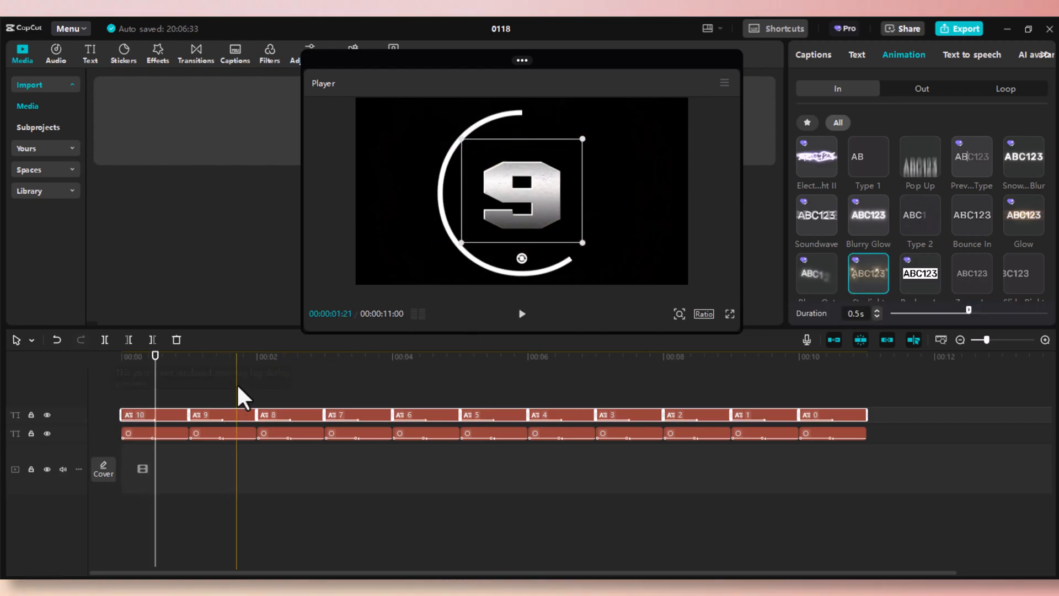
{"action": "left_click", "coordinate": [522, 314]}
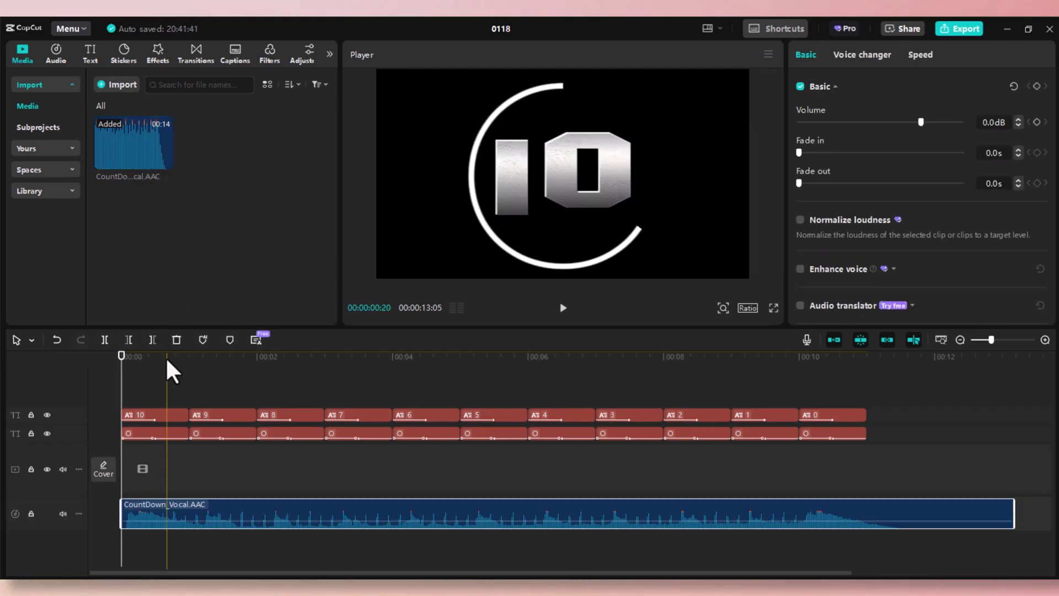
Play the countdown preview with the CountDown_Vocal voice track
{"action": "left_click", "coordinate": [562, 308]}
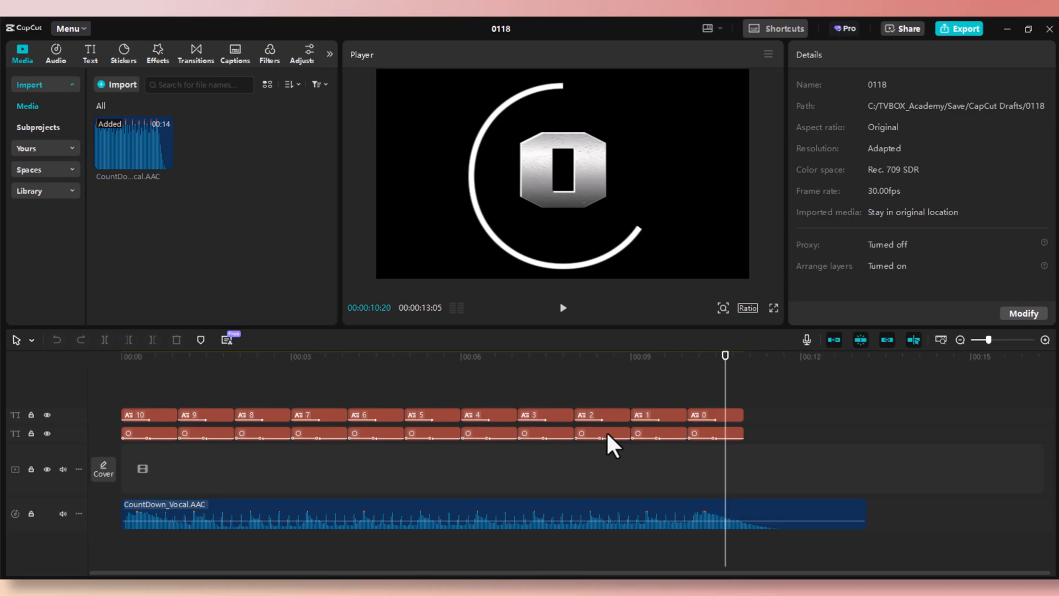
{"action": "mouse_move", "coordinate": [160, 60]}
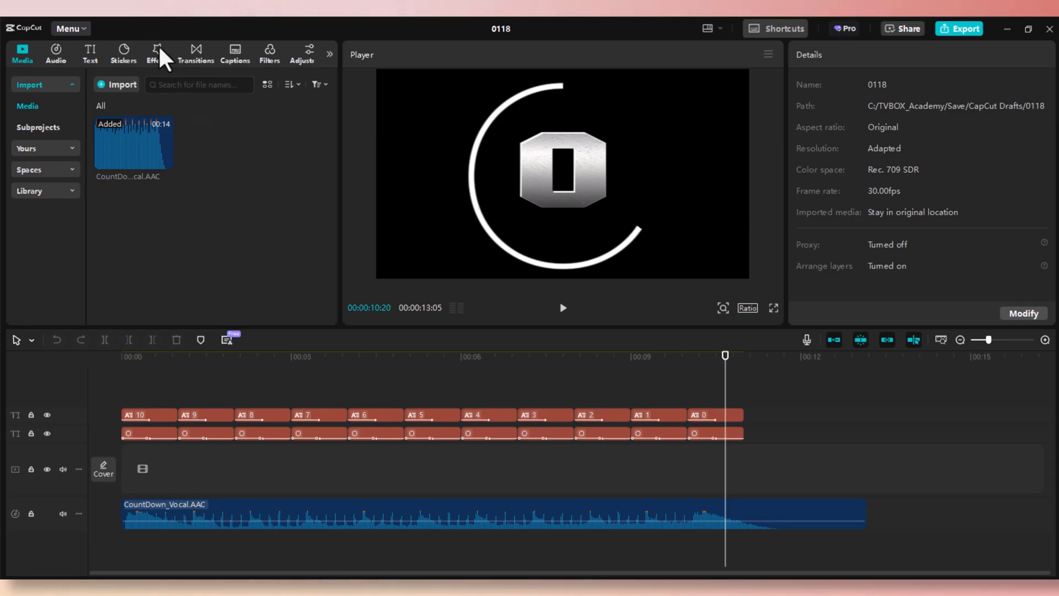
Open the video effects library and preview the stacked effect tracks from two seconds
{"action": "left_click", "coordinate": [157, 50]}
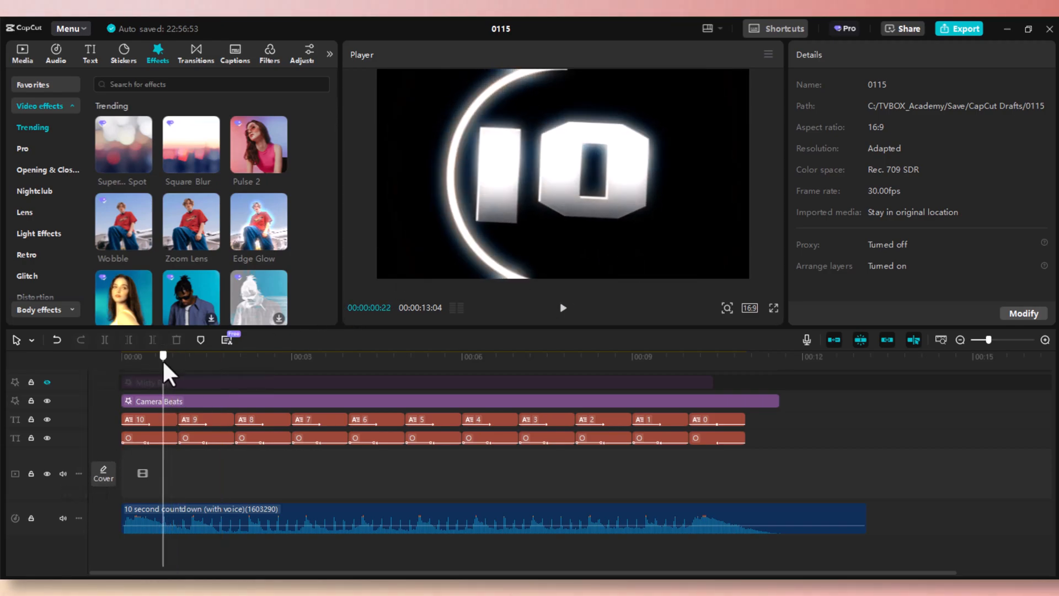
{"action": "left_click", "coordinate": [237, 356]}
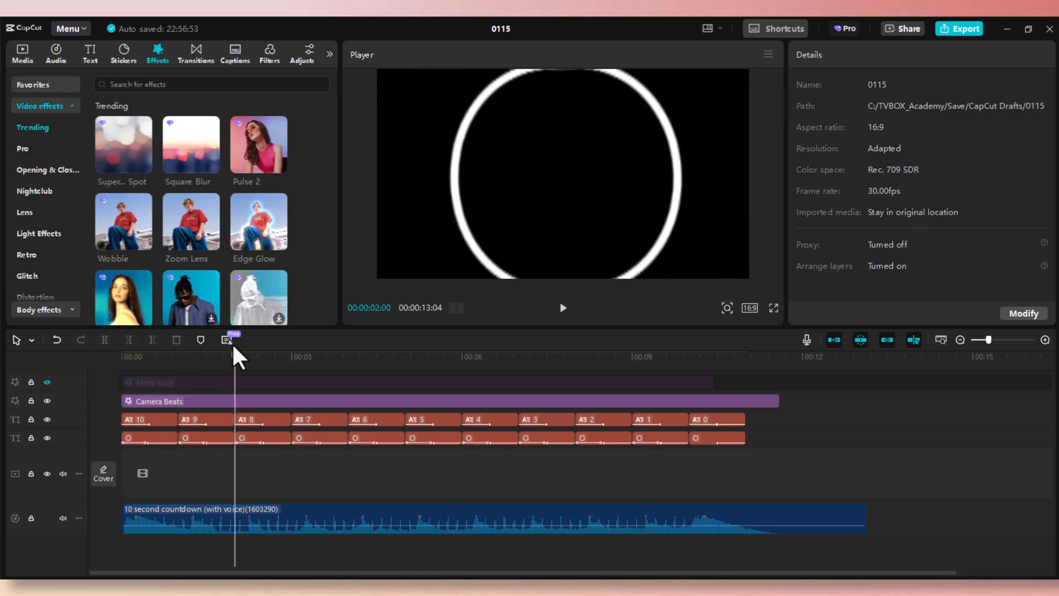
{"action": "left_click", "coordinate": [563, 308]}
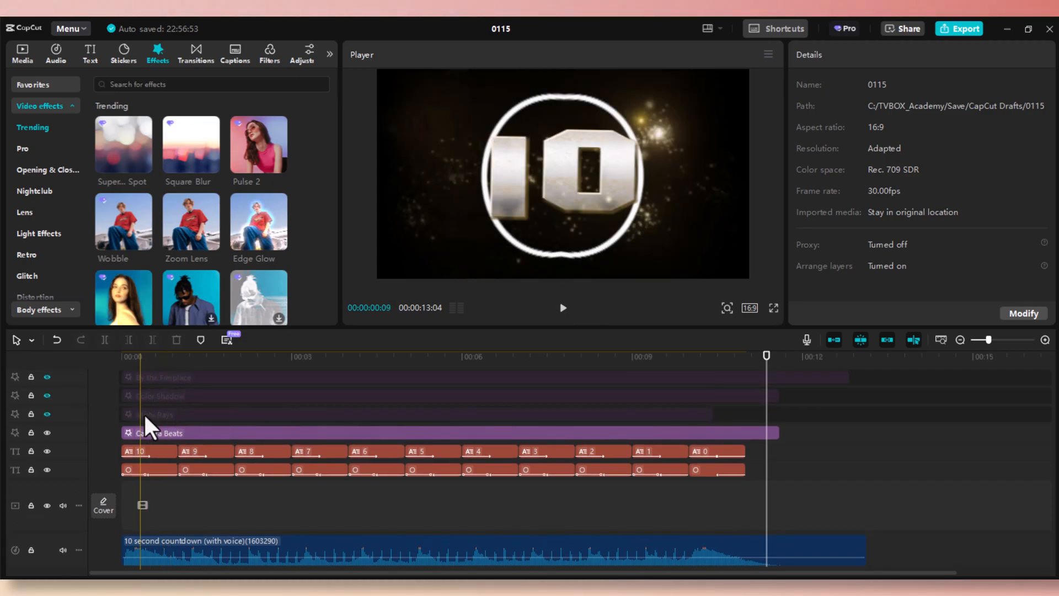
Unhide the Misty Rays effect track
{"action": "left_click", "coordinate": [47, 414]}
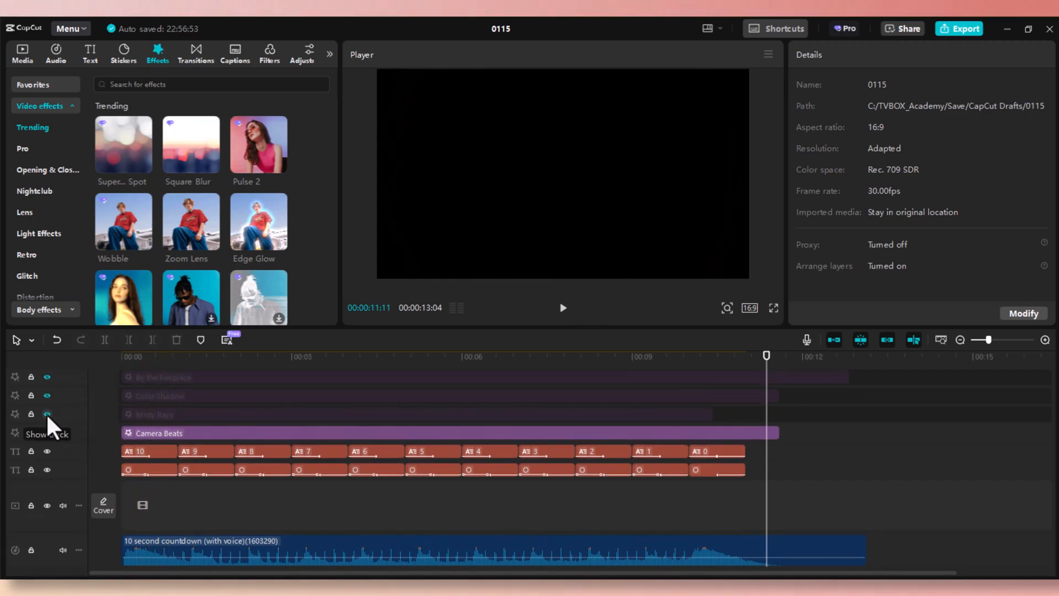
{"action": "left_click", "coordinate": [48, 414]}
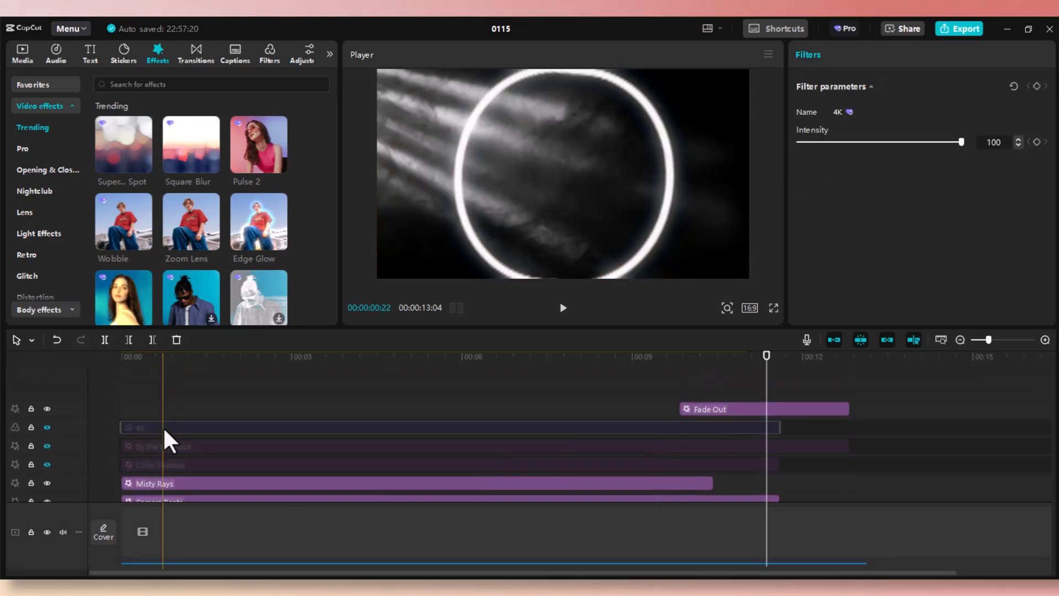
{"action": "scroll", "scroll_direction": "down", "scroll_amount": 3}
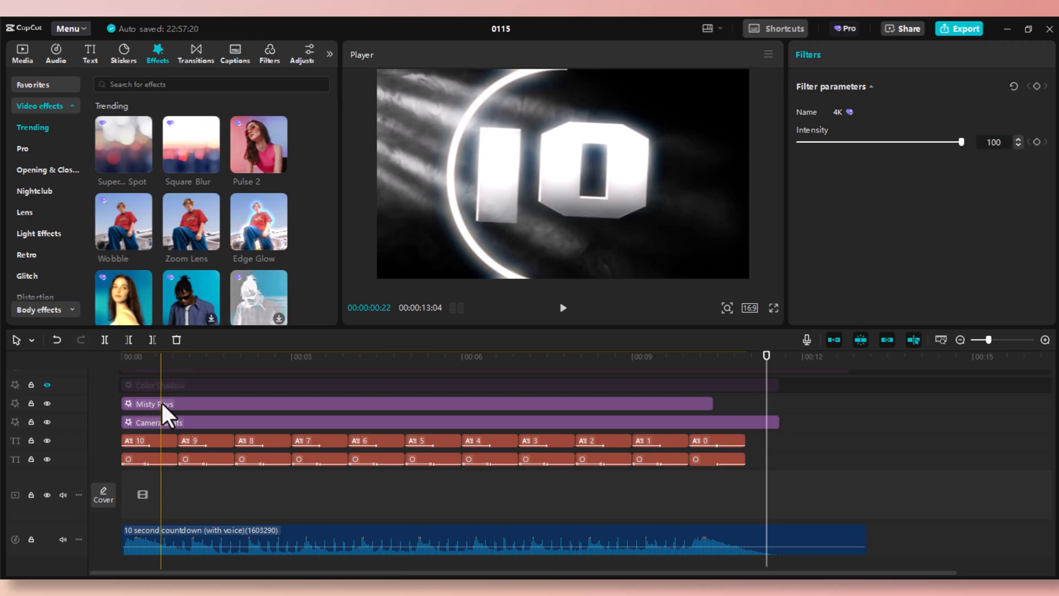
{"action": "left_click", "coordinate": [122, 356]}
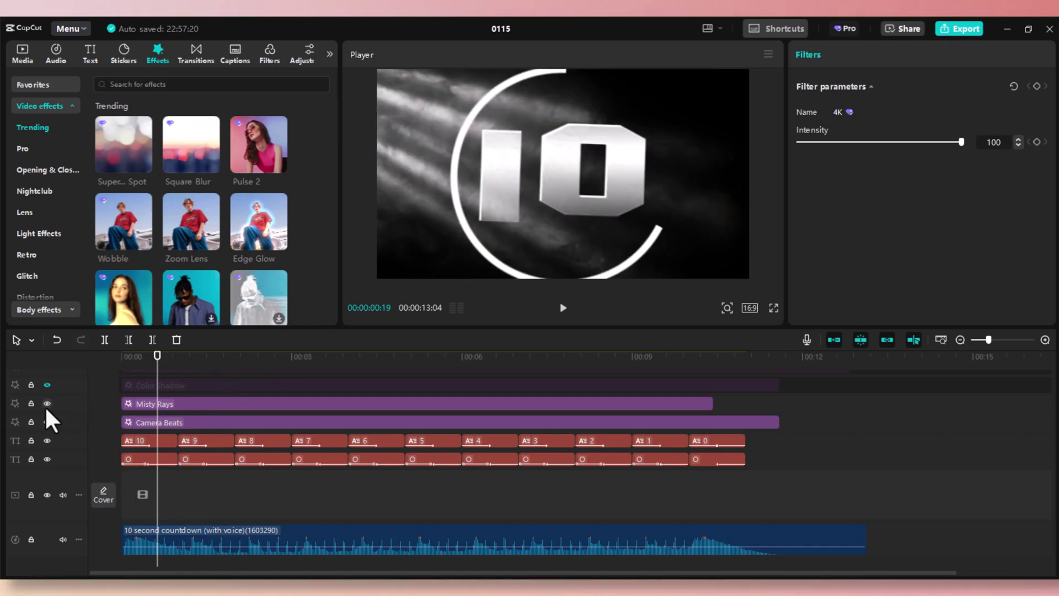
Toggle Misty Rays off and on to compare, then play the countdown preview
{"action": "left_click", "coordinate": [47, 403]}
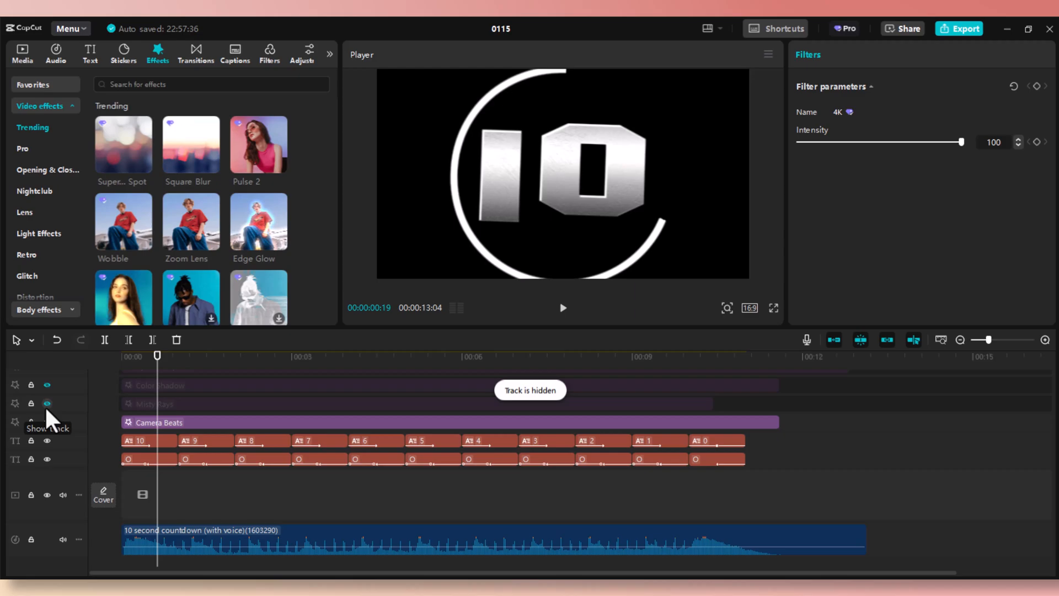
{"action": "left_click", "coordinate": [47, 403]}
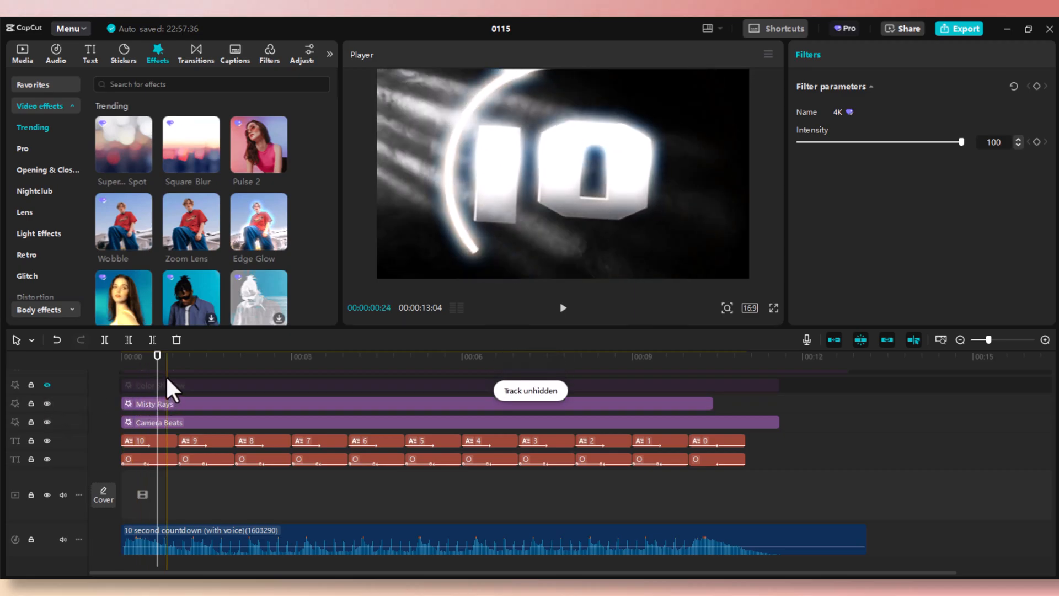
{"action": "left_click", "coordinate": [291, 356]}
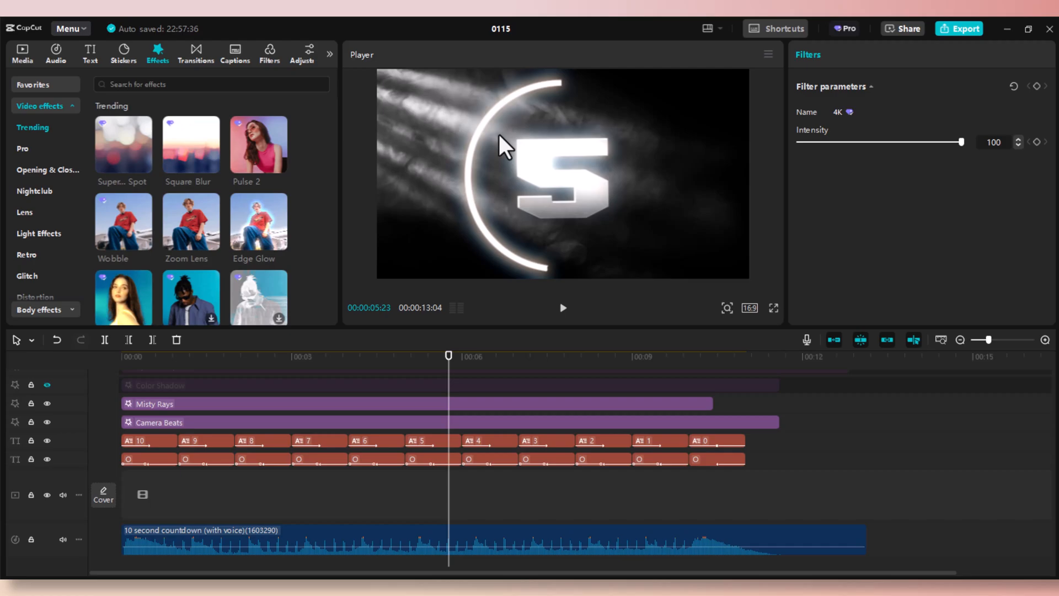
{"action": "left_click", "coordinate": [347, 356]}
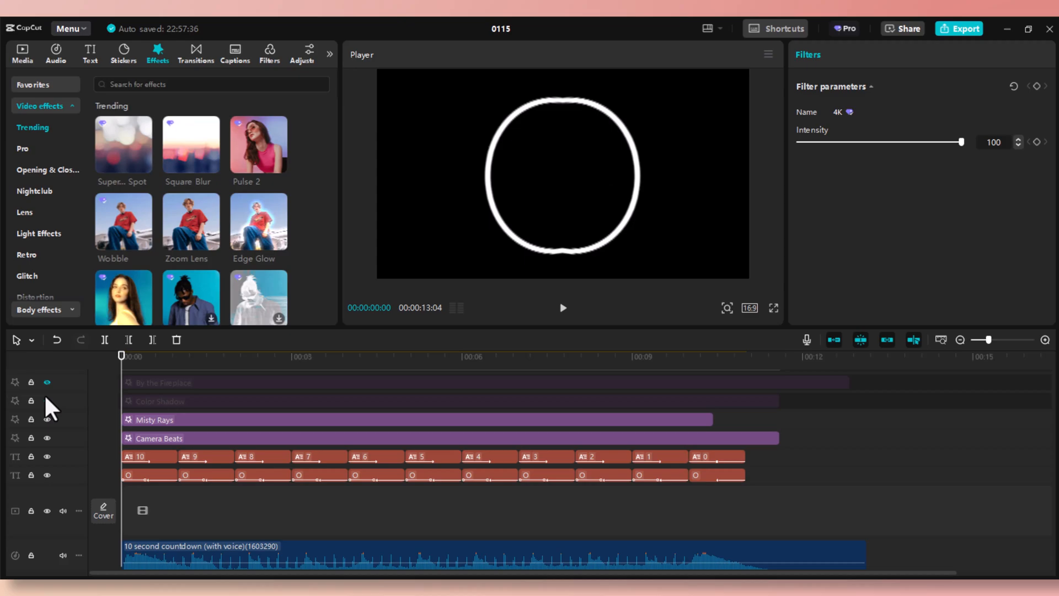
Unhide the Color Shadow track and preview the countdown's golden glow from the start
{"action": "left_click", "coordinate": [48, 401]}
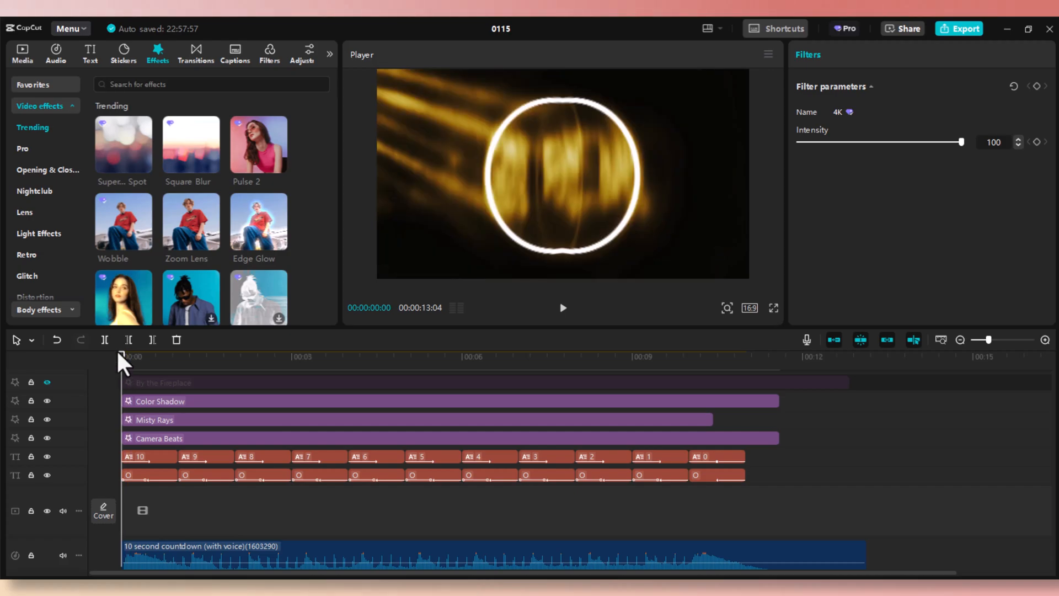
{"action": "left_click", "coordinate": [214, 356]}
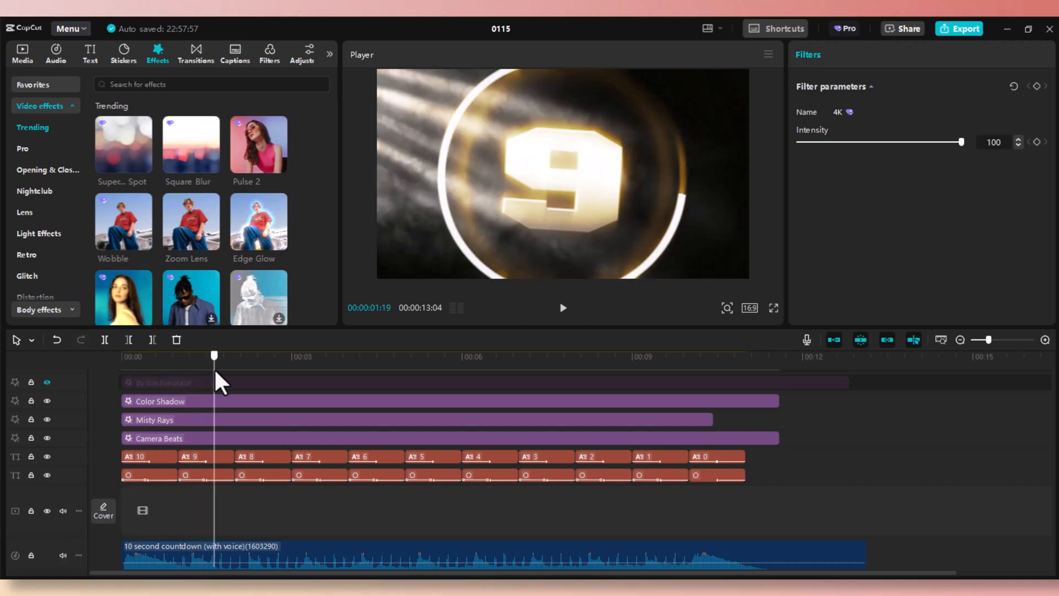
{"action": "left_click_drag", "start_coordinate": [214, 355], "coordinate": [204, 355]}
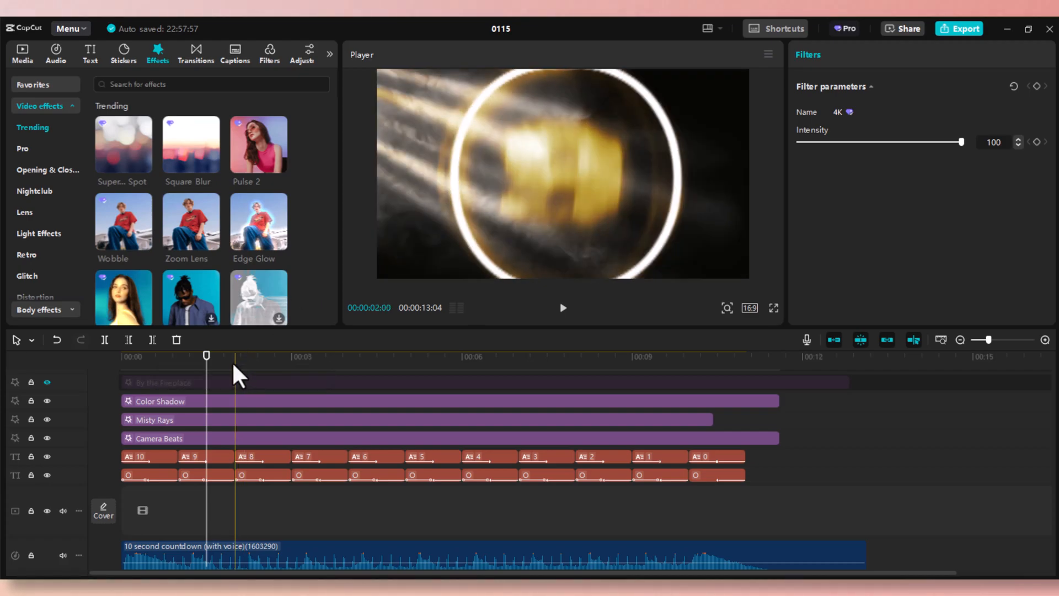
{"action": "left_click", "coordinate": [185, 356]}
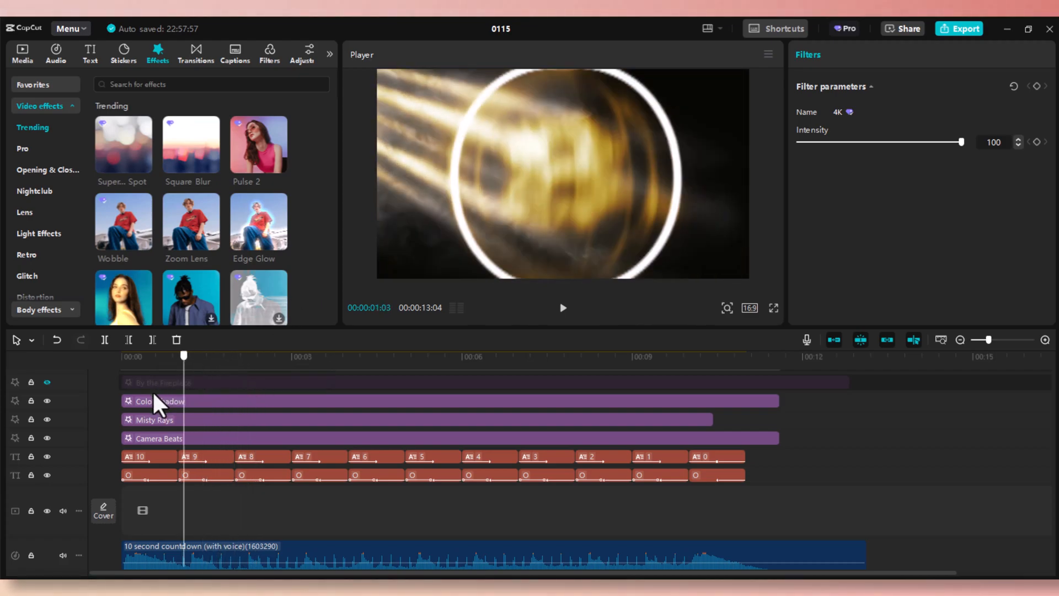
{"action": "left_click", "coordinate": [562, 308]}
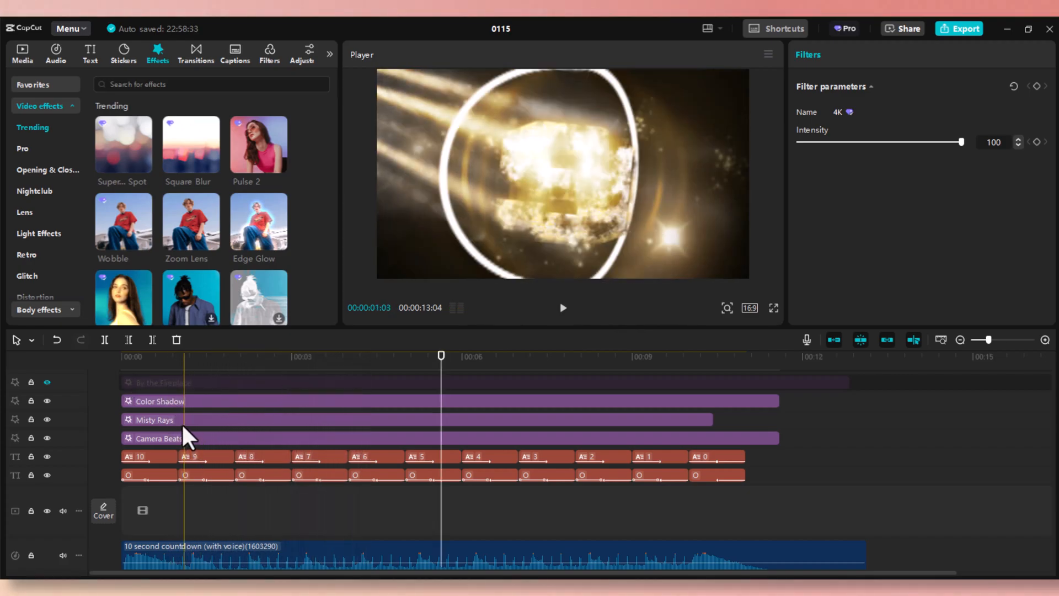
Select the Color Shadow effect and set its blur to 10
{"action": "left_click", "coordinate": [159, 401]}
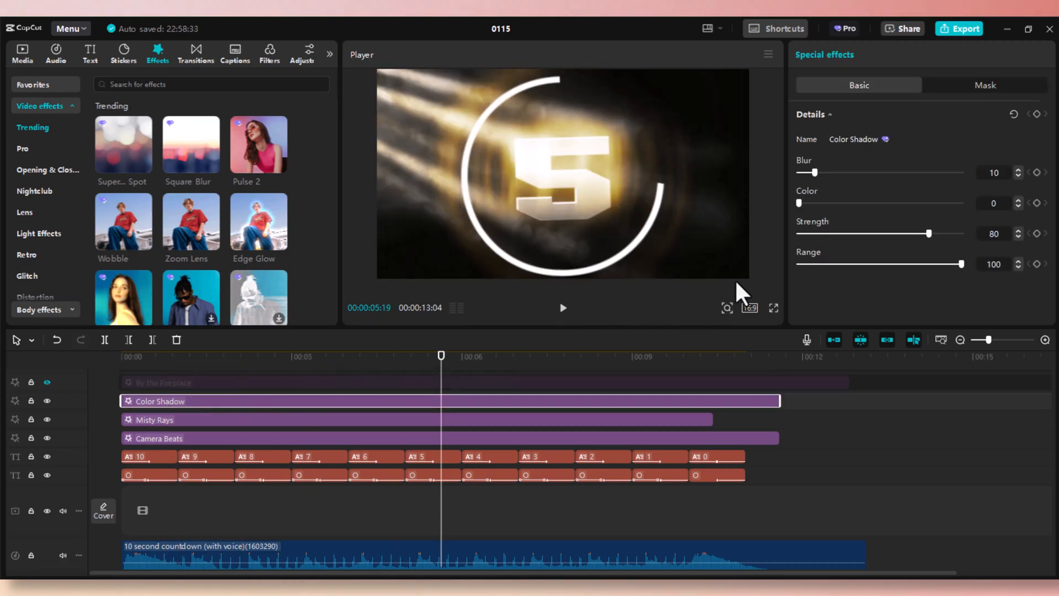
{"action": "mouse_move", "coordinate": [814, 182]}
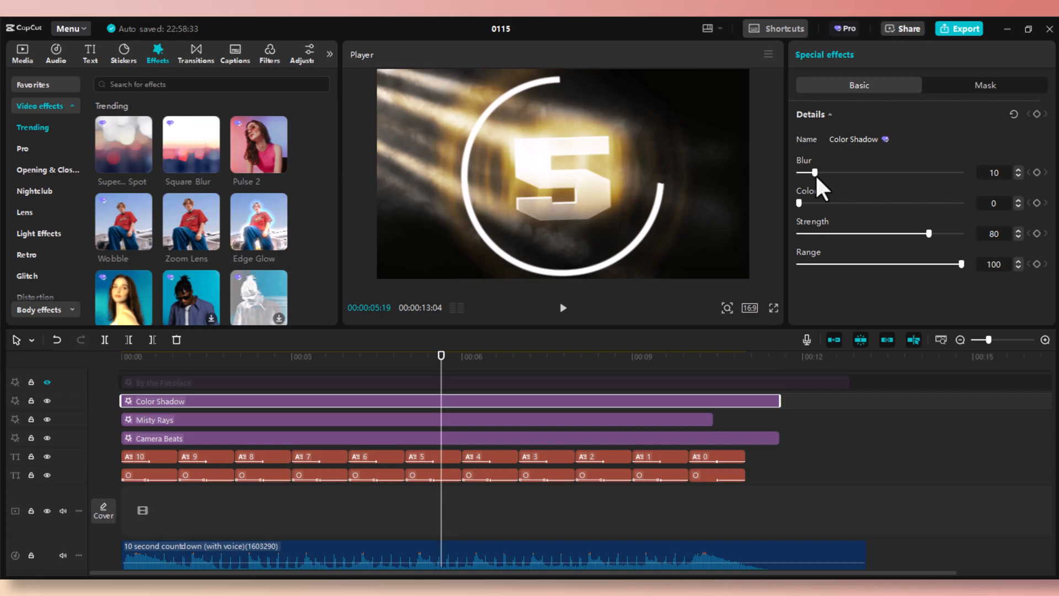
{"action": "left_click_drag", "start_coordinate": [810, 172], "coordinate": [800, 172]}
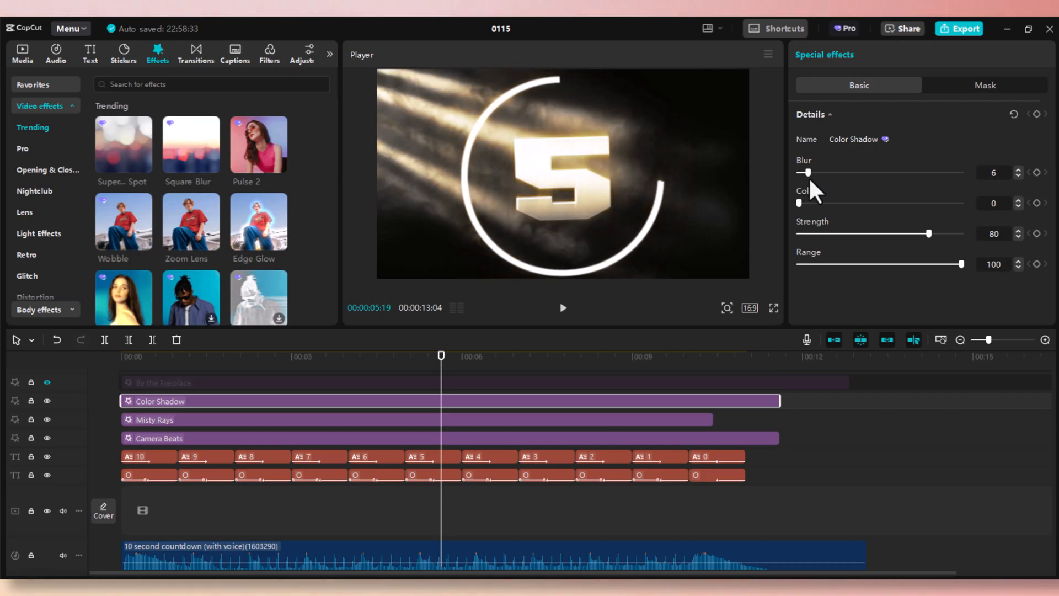
{"action": "left_click_drag", "start_coordinate": [803, 172], "coordinate": [827, 172]}
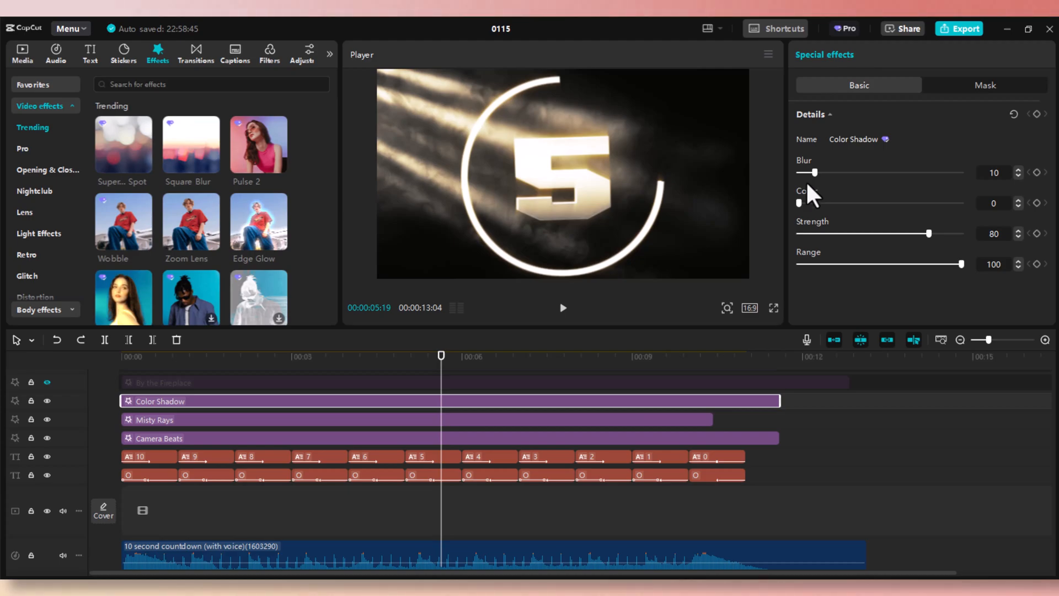
{"action": "left_click_drag", "start_coordinate": [930, 233], "coordinate": [891, 233]}
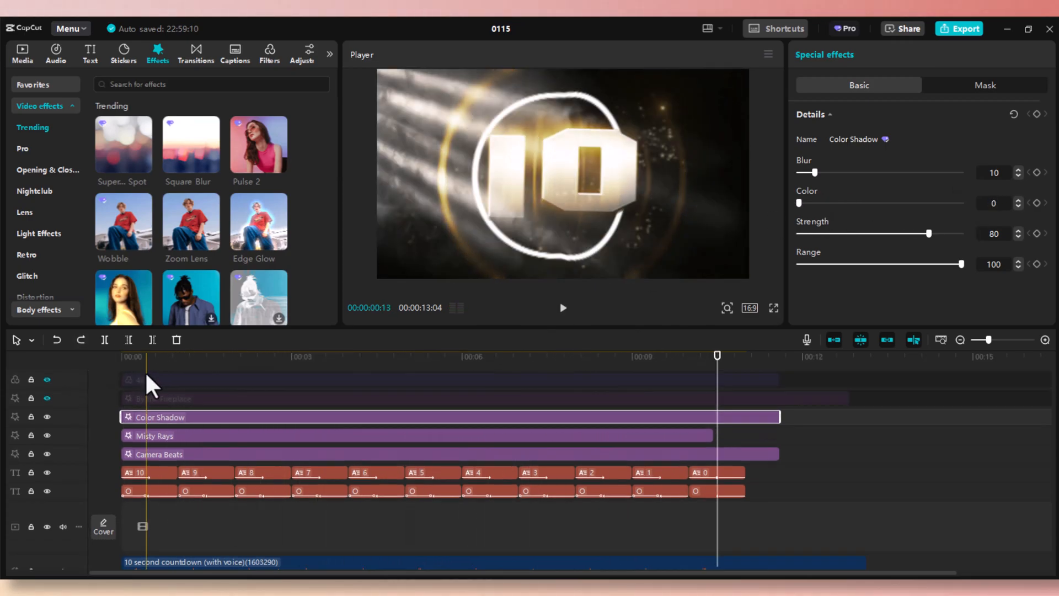
Unhide the By the Fireplace particles track and play the countdown from the start
{"action": "left_click", "coordinate": [47, 397]}
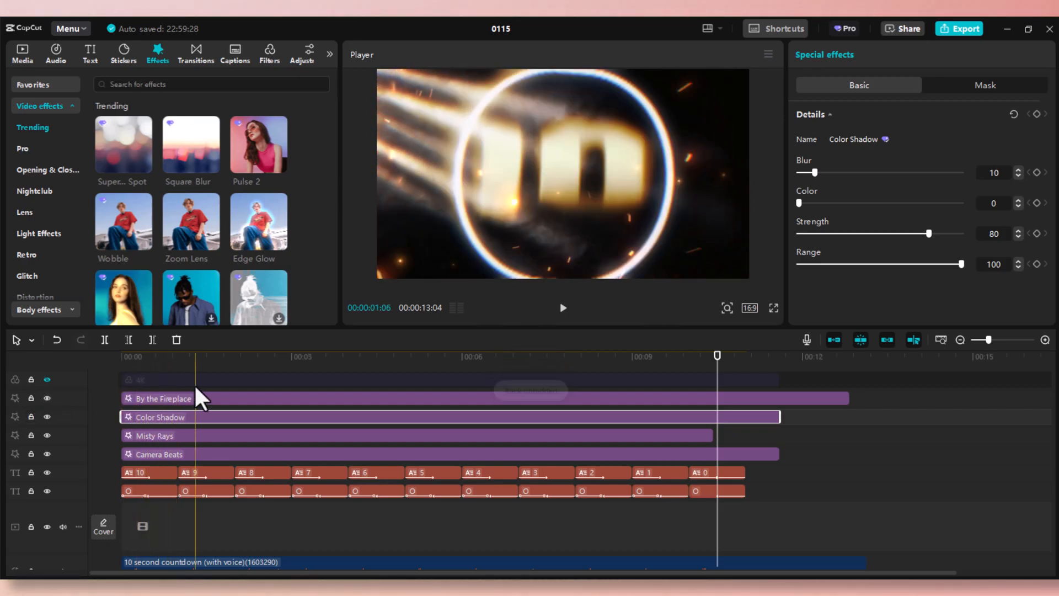
{"action": "left_click", "coordinate": [121, 356]}
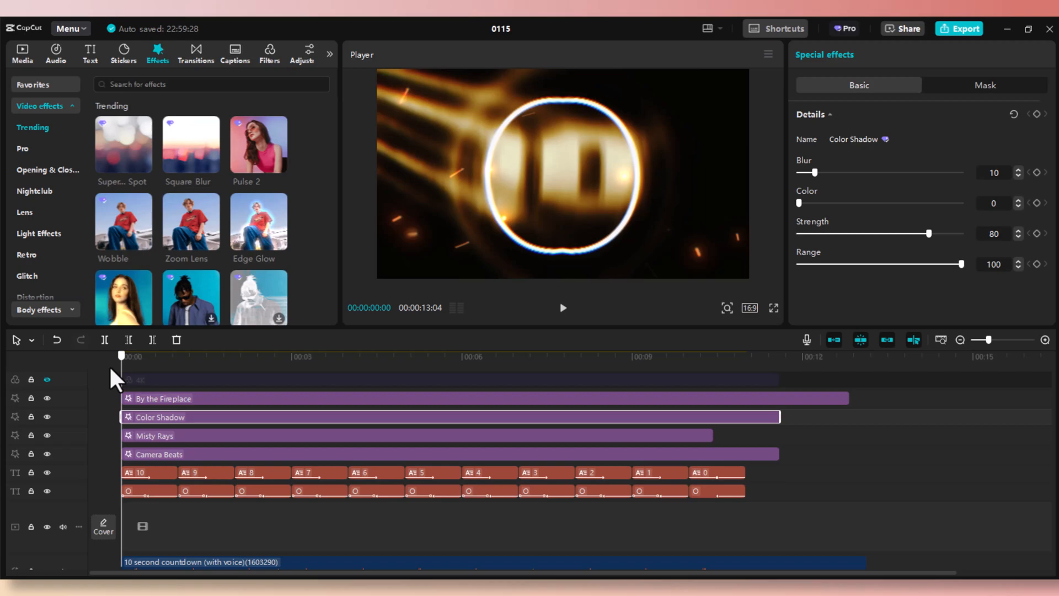
{"action": "left_click", "coordinate": [562, 307]}
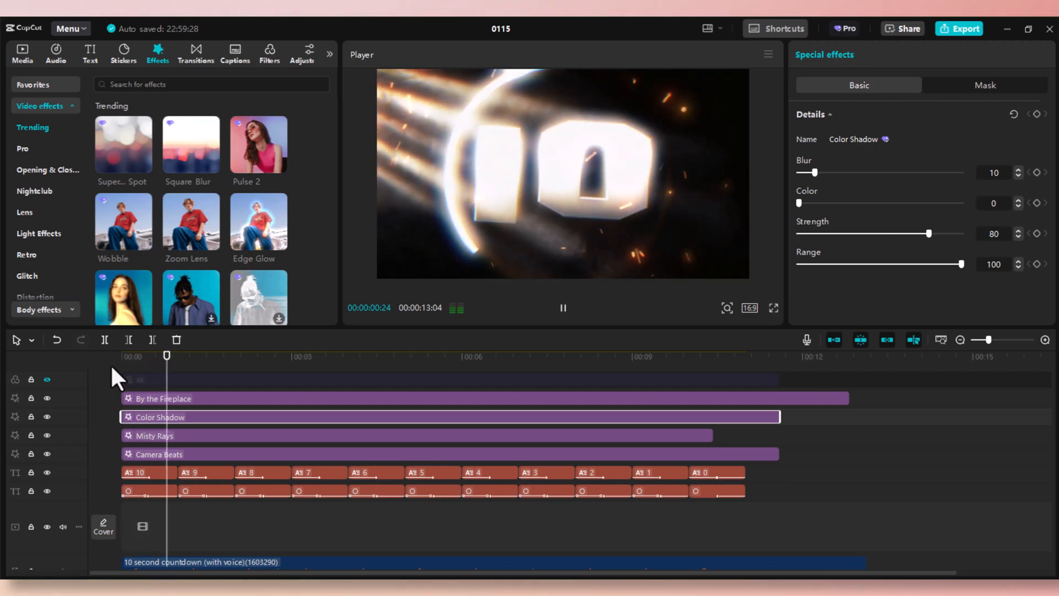
{"action": "left_click", "coordinate": [280, 356]}
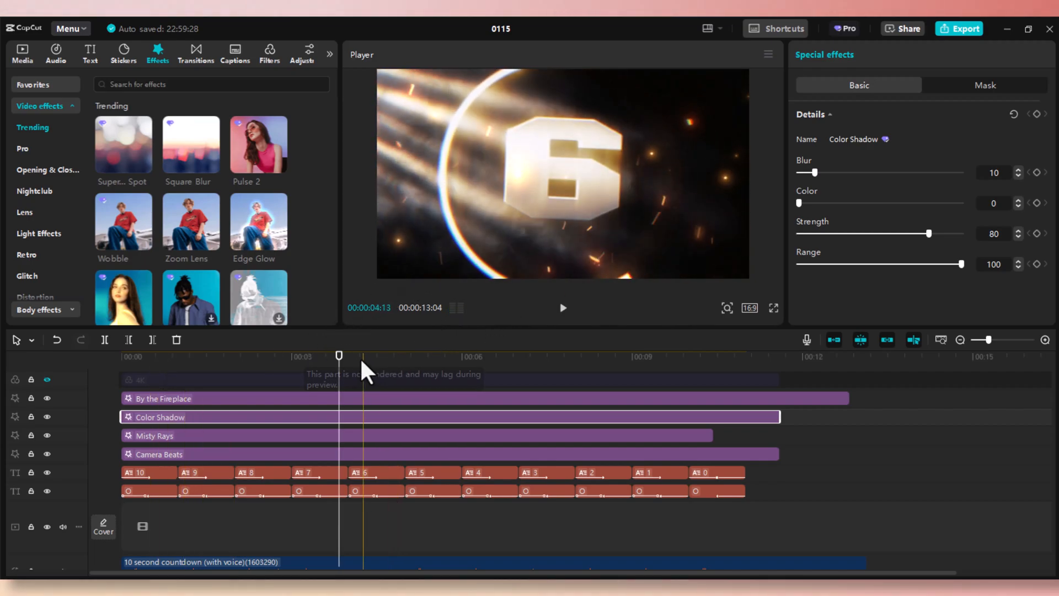
Scrub through the countdown and add a Fade Out effect near its end
{"action": "left_click", "coordinate": [512, 356]}
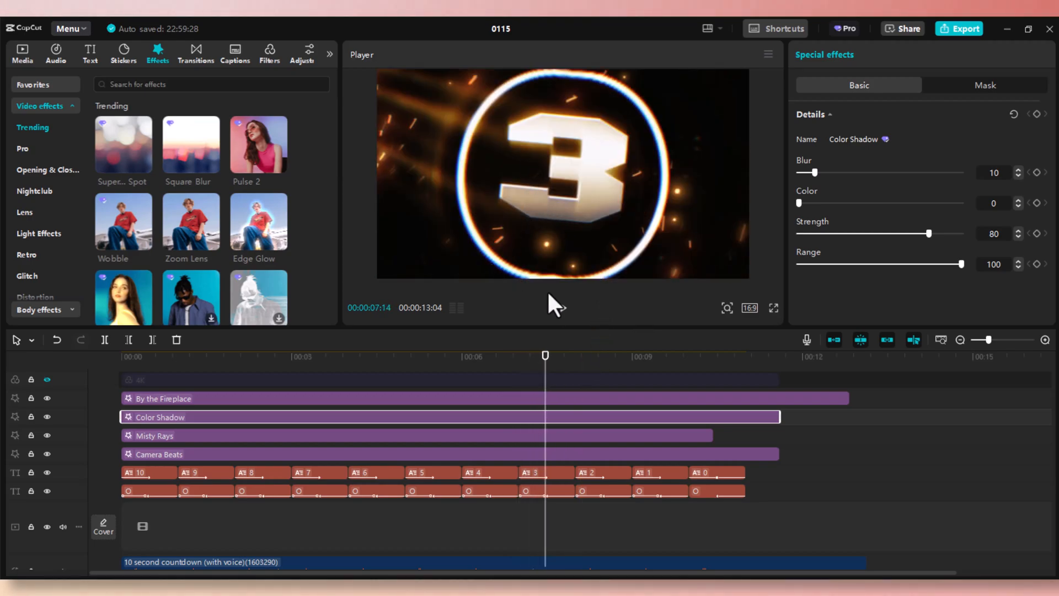
{"action": "left_click", "coordinate": [230, 357]}
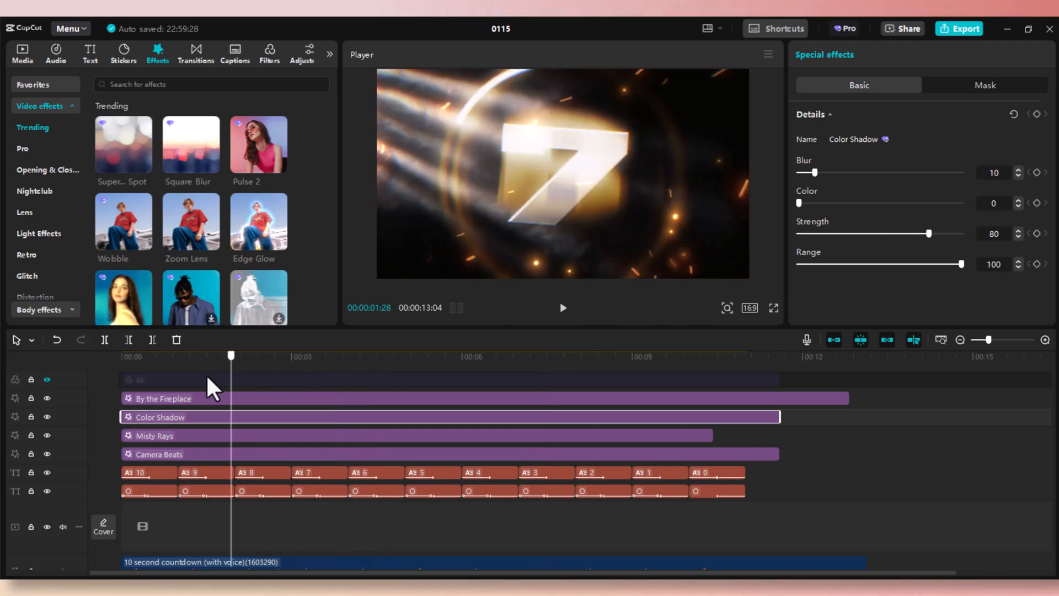
{"action": "left_click", "coordinate": [333, 356]}
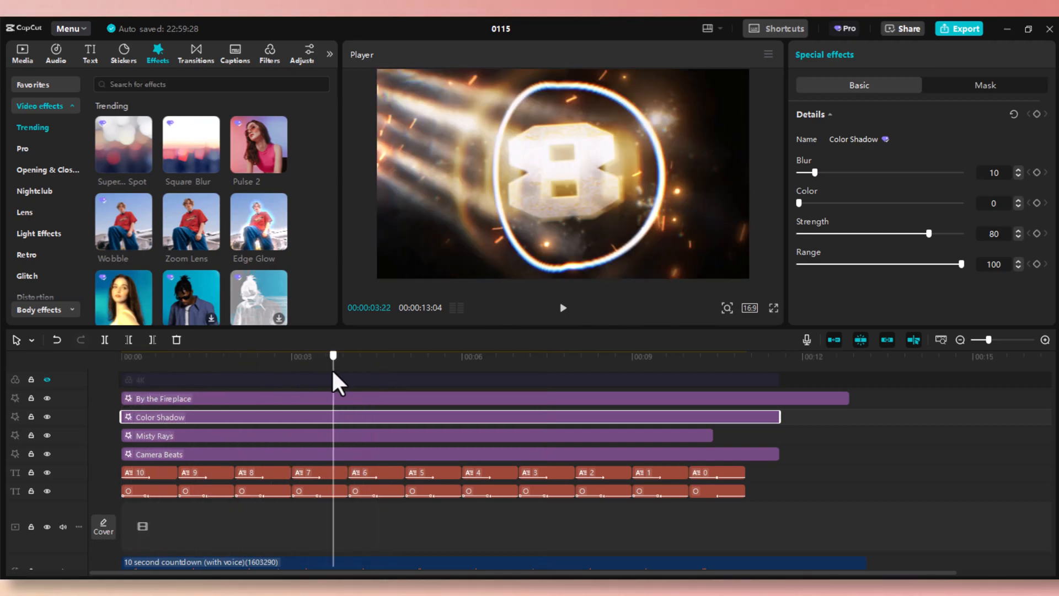
{"action": "left_click_drag", "start_coordinate": [332, 355], "coordinate": [316, 355]}
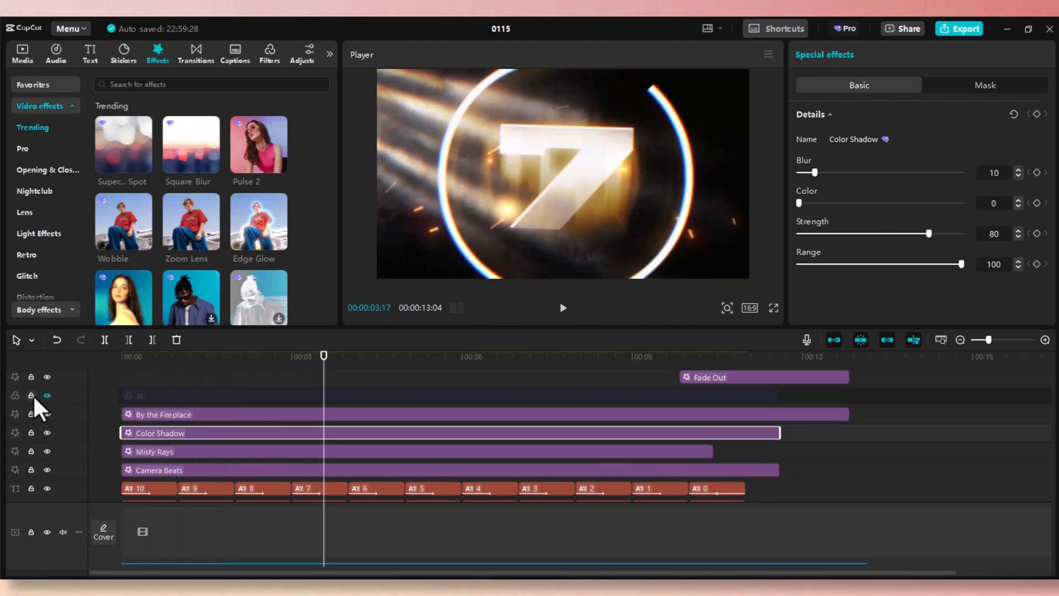
Show the 4K filter track, toggling it off and on once
{"action": "left_click", "coordinate": [47, 395]}
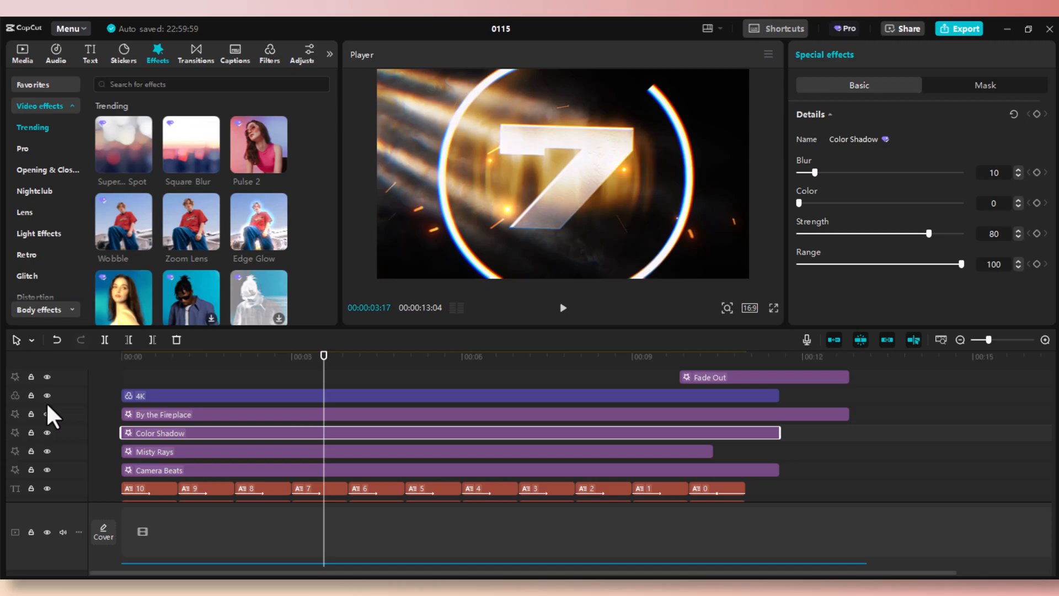
{"action": "left_click", "coordinate": [47, 396]}
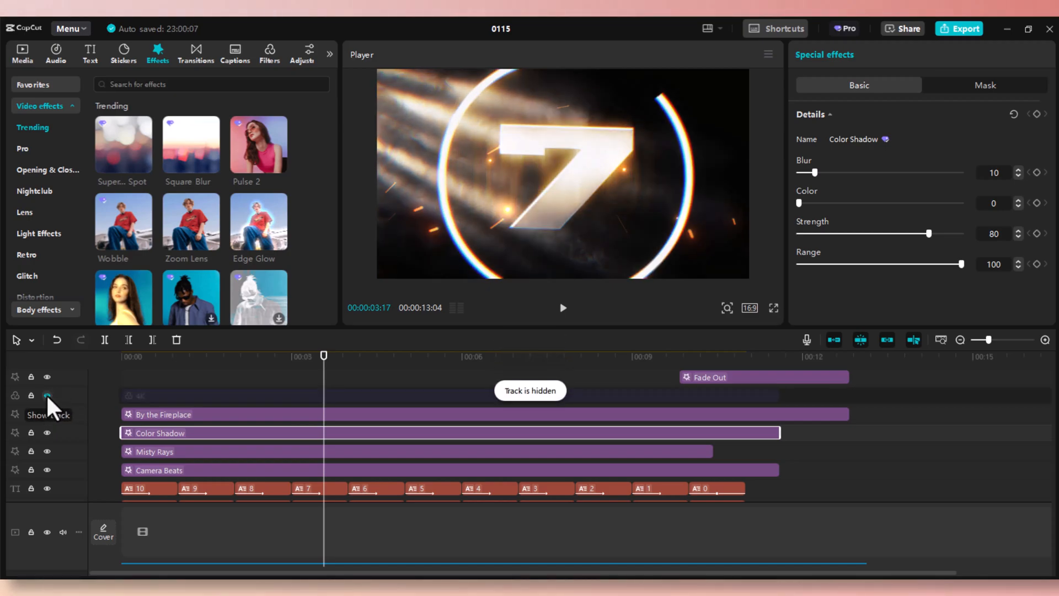
{"action": "left_click", "coordinate": [47, 395]}
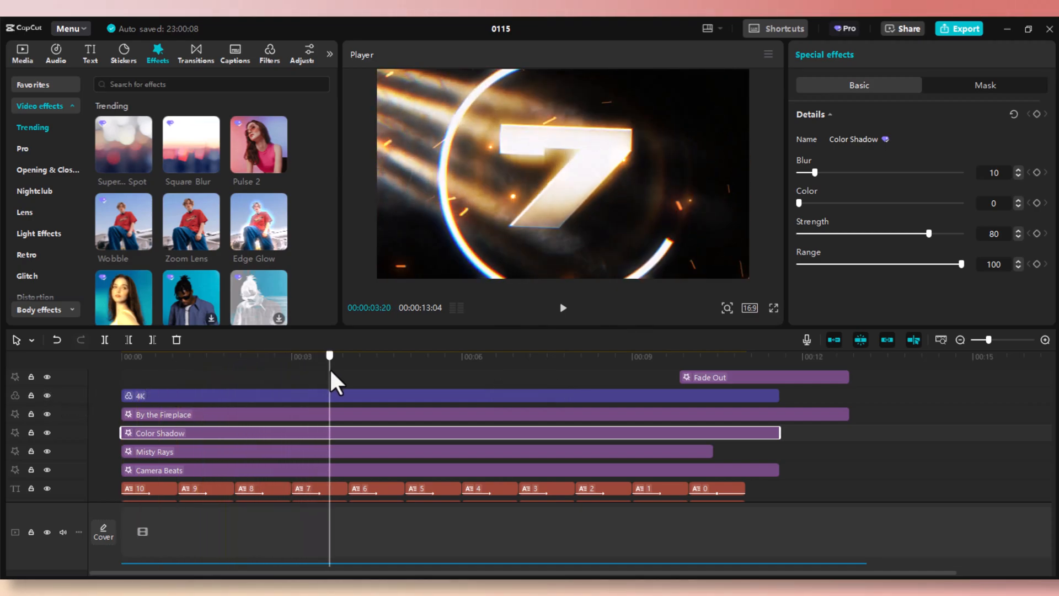
Select the 4K filter clip and play the countdown through to 0
{"action": "left_click", "coordinate": [165, 395]}
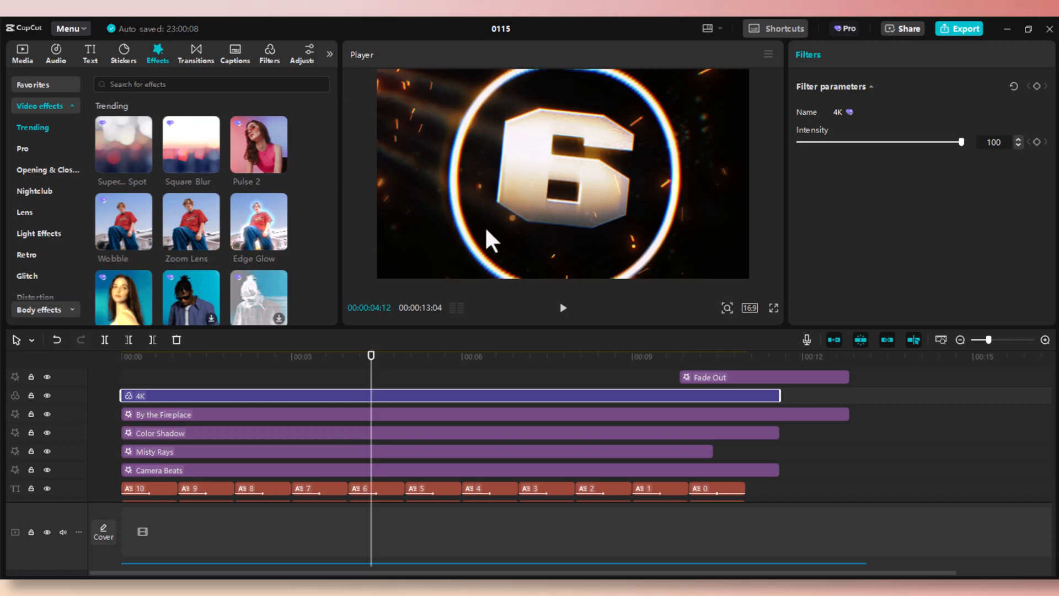
{"action": "left_click", "coordinate": [191, 356]}
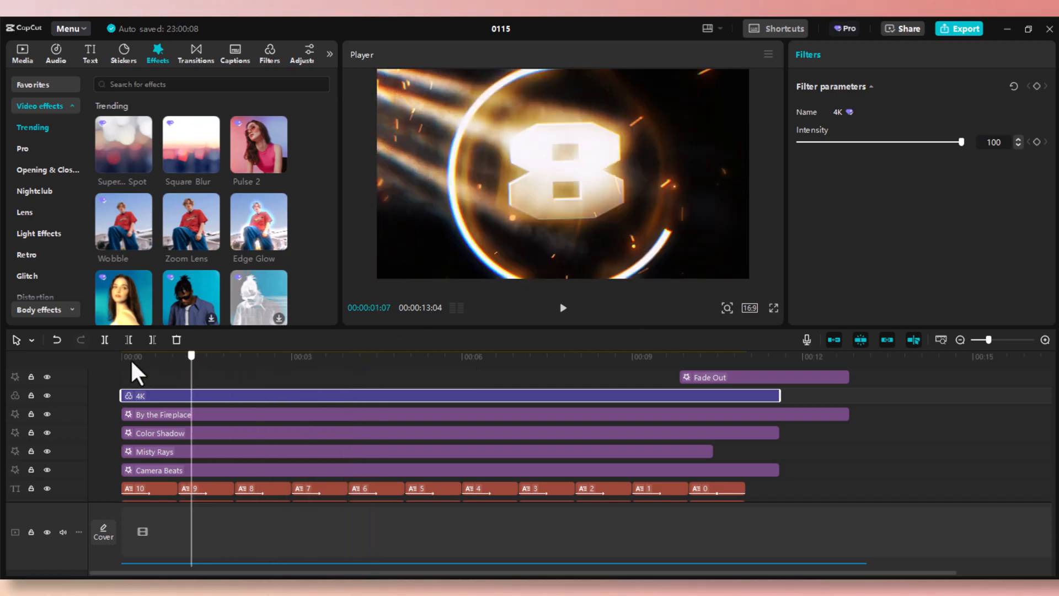
{"action": "left_click", "coordinate": [562, 308]}
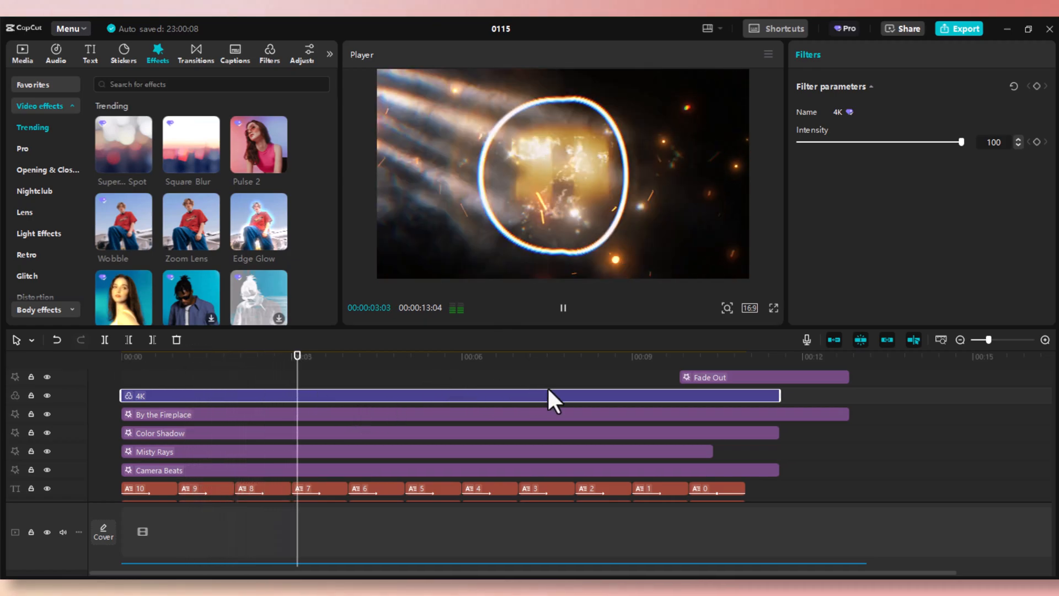
{"action": "left_click", "coordinate": [407, 355]}
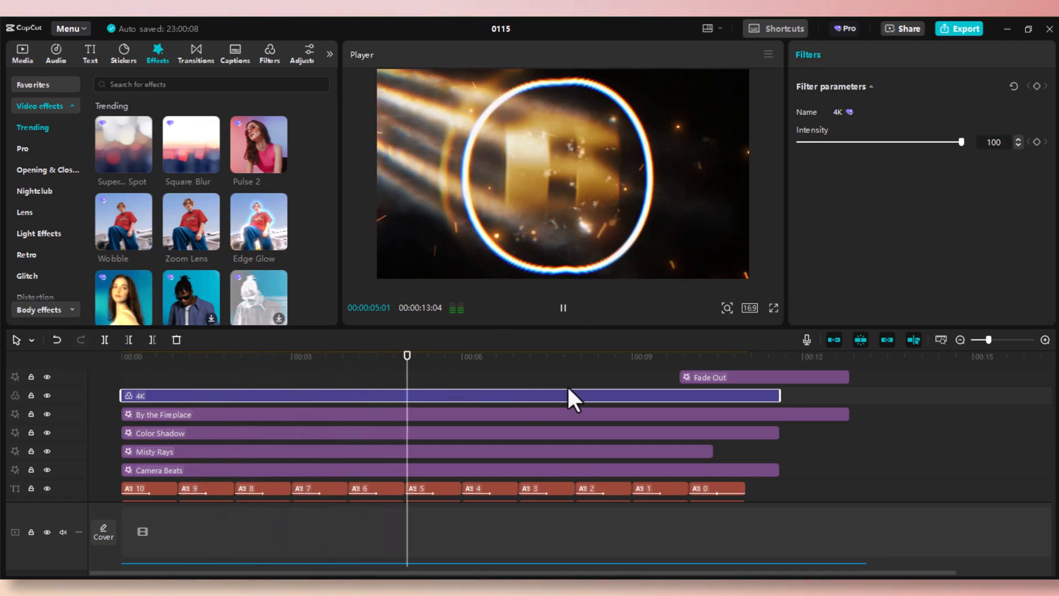
{"action": "left_click", "coordinate": [516, 357]}
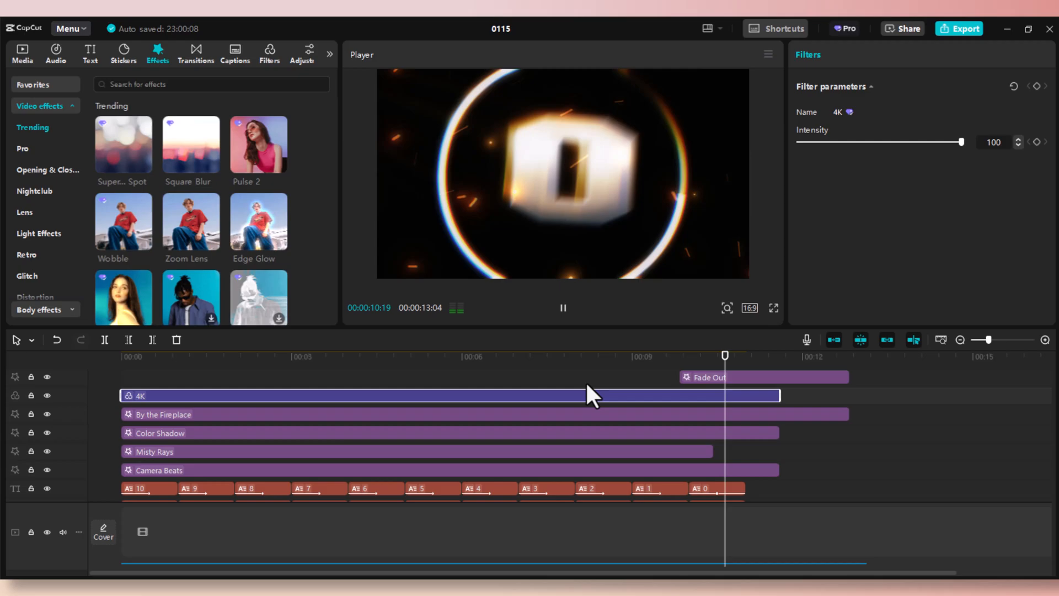
{"action": "left_click", "coordinate": [632, 355]}
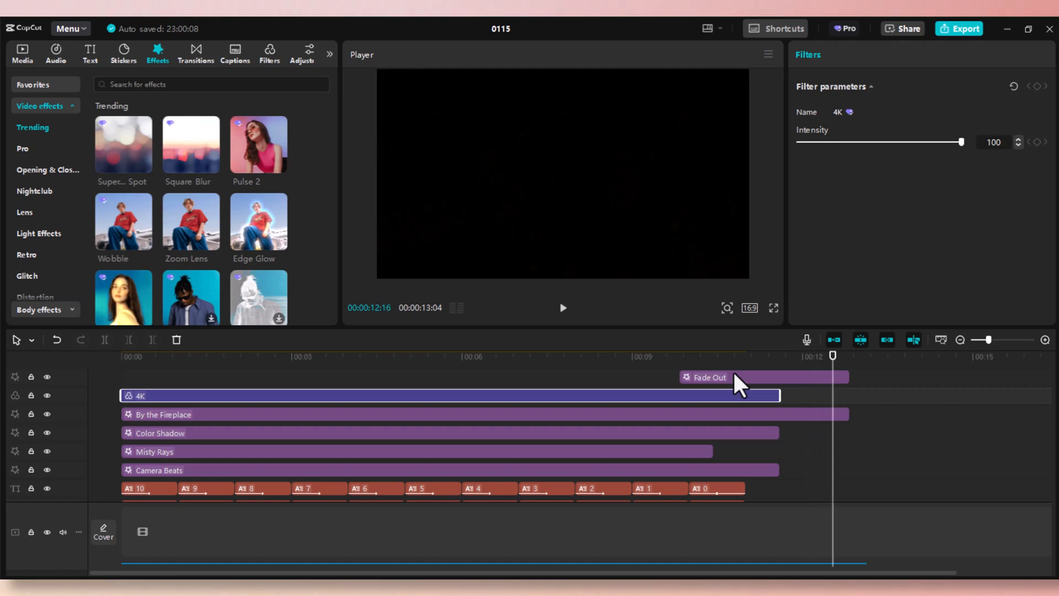
{"action": "left_click", "coordinate": [708, 377]}
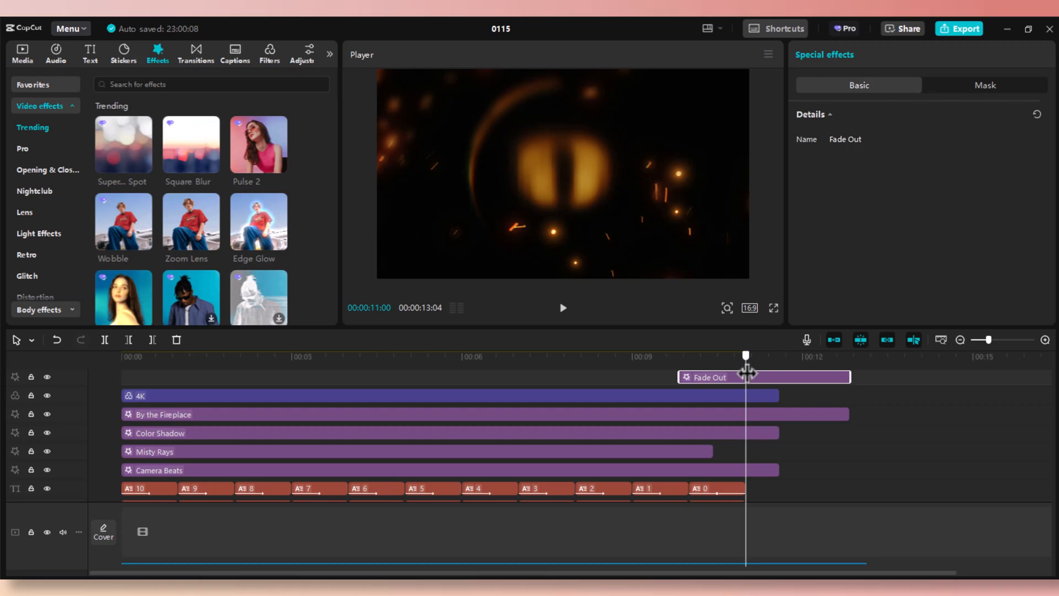
{"action": "left_click_drag", "start_coordinate": [745, 356], "coordinate": [675, 356]}
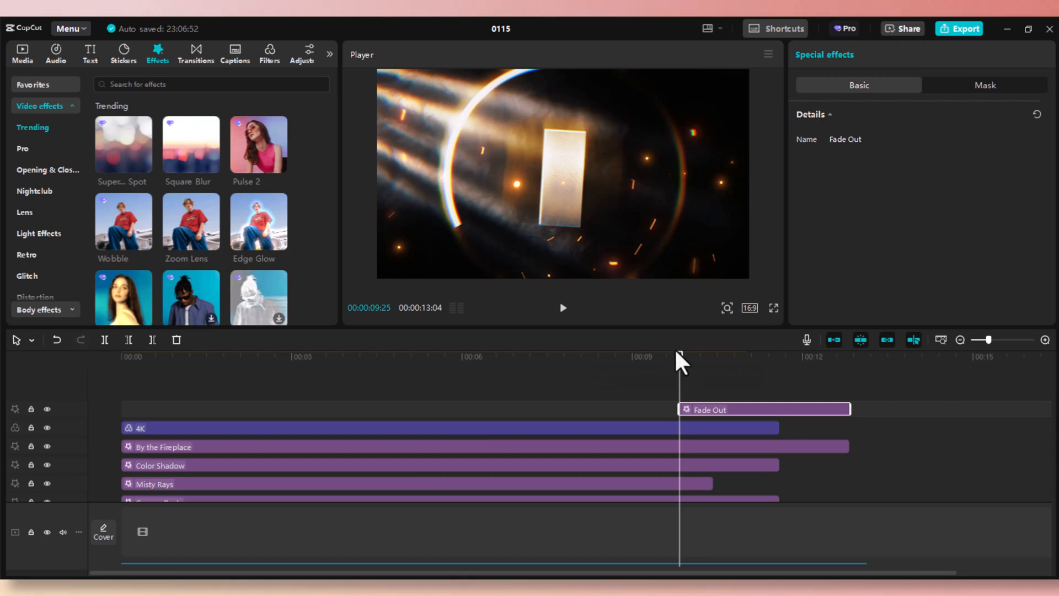
{"action": "mouse_move", "coordinate": [964, 29]}
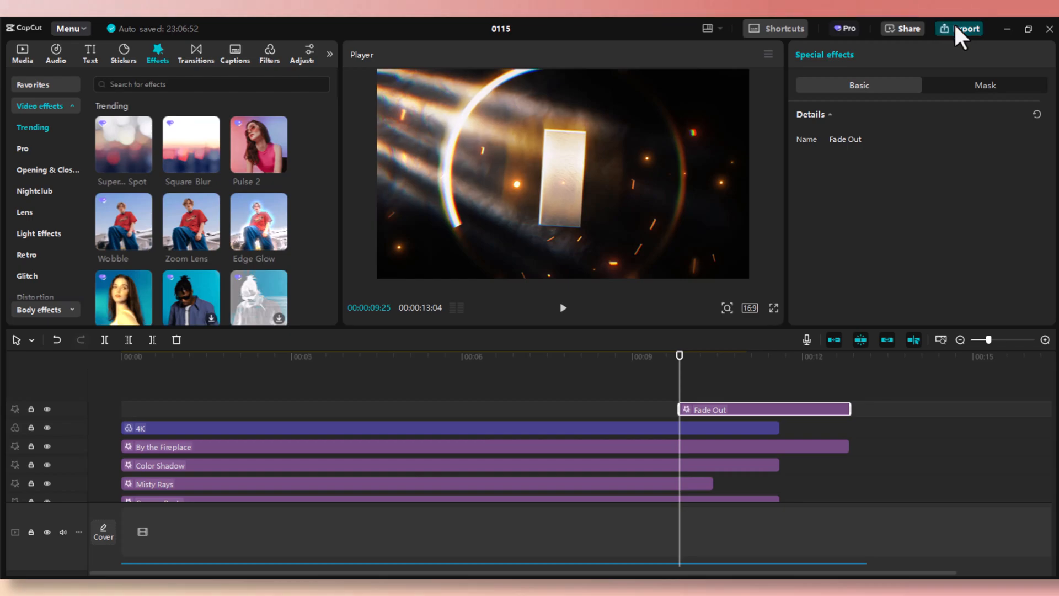
Open the export settings and name the video Cinematic_Countdown
{"action": "left_click", "coordinate": [962, 28]}
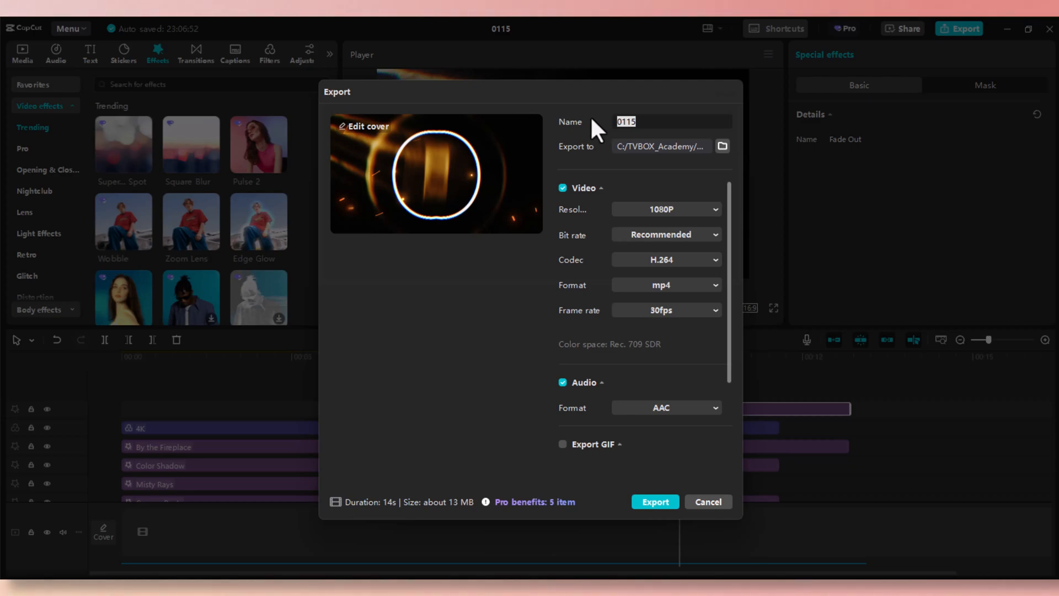
{"action": "type", "text": "Cinemati"}
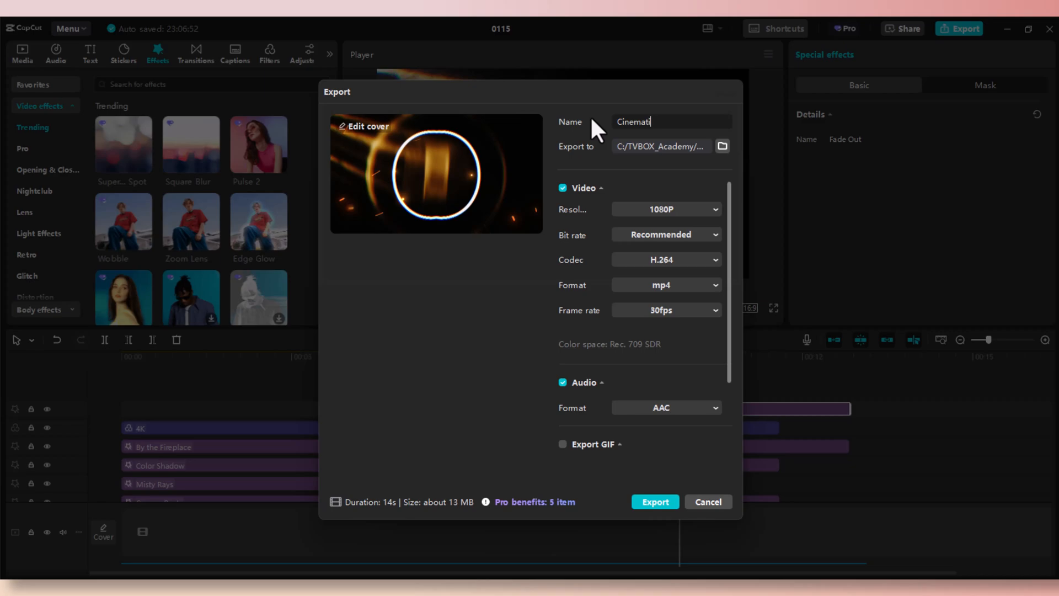
{"action": "type", "text": "c_Countdown"}
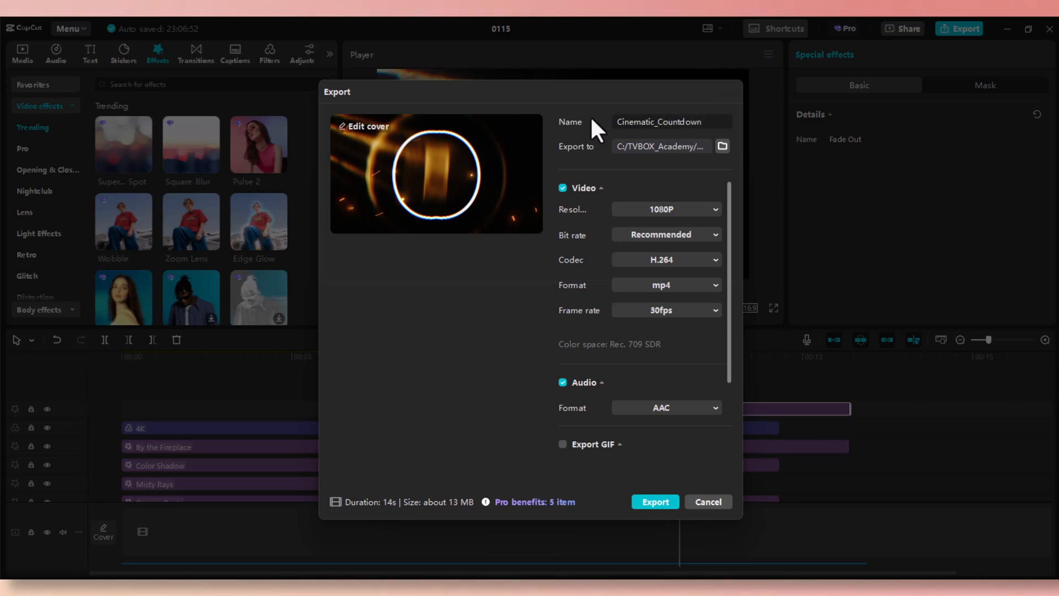
{"action": "mouse_move", "coordinate": [646, 419]}
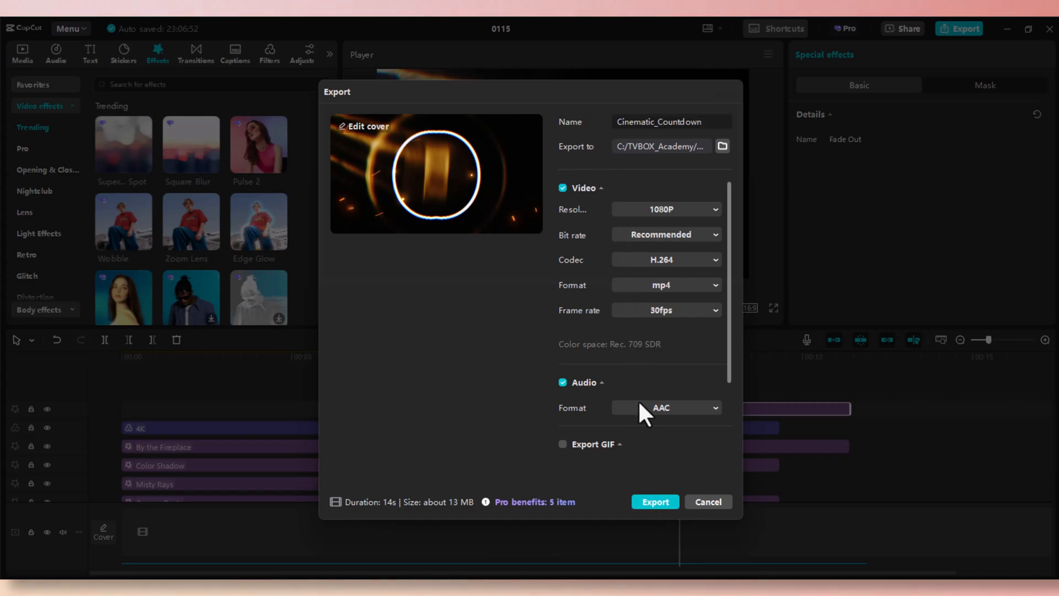